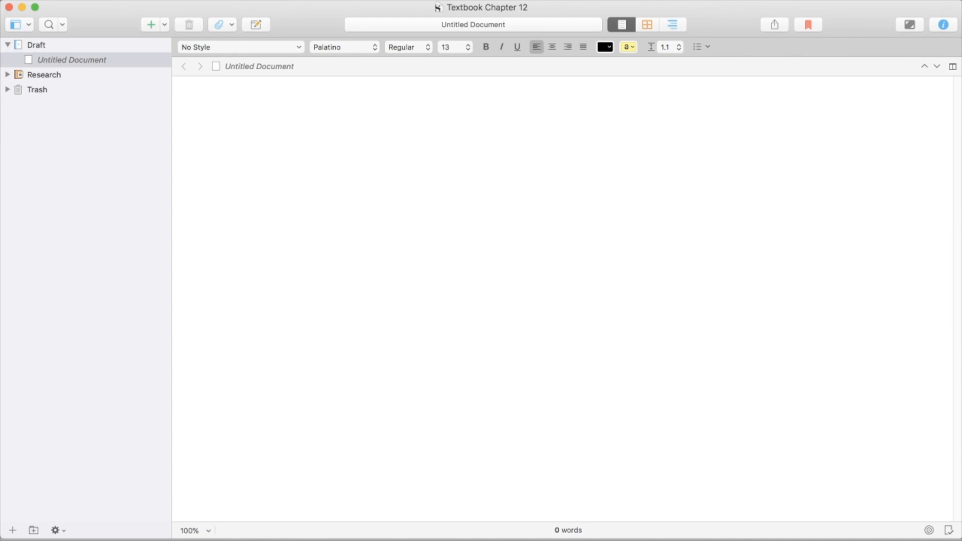
Import the Style Guidelines Revised 0518 PDF into the Research folder
{"action": "left_click", "coordinate": [390, 97]}
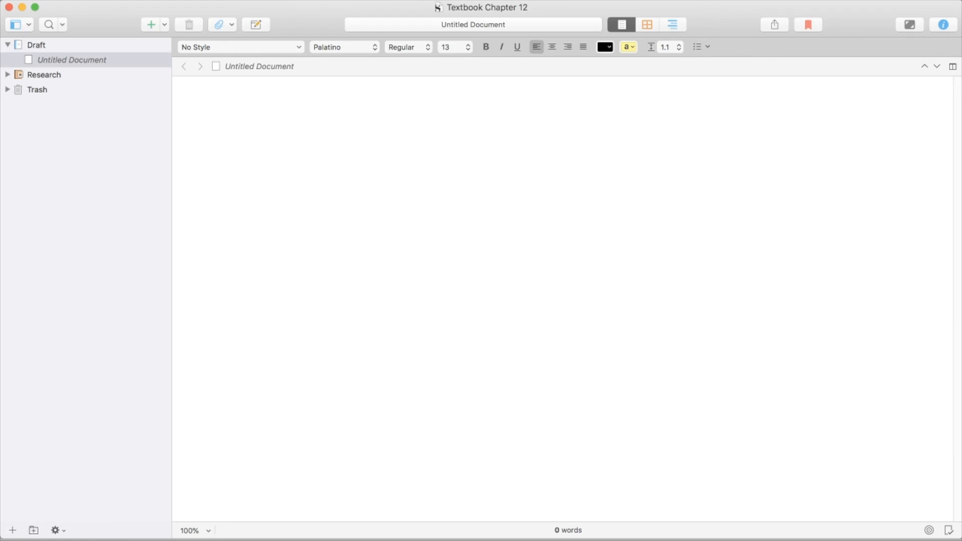
{"action": "left_click", "coordinate": [390, 96]}
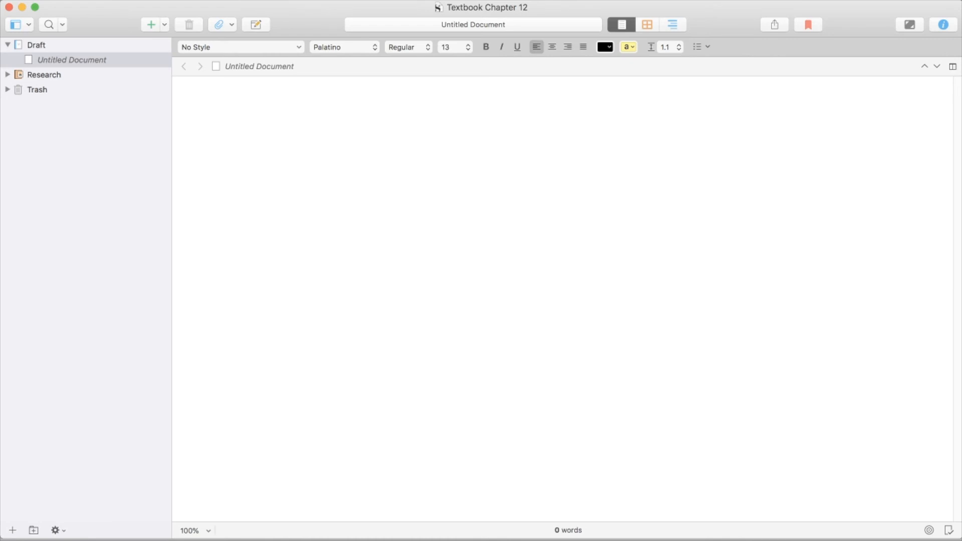
{"action": "left_click", "coordinate": [390, 96]}
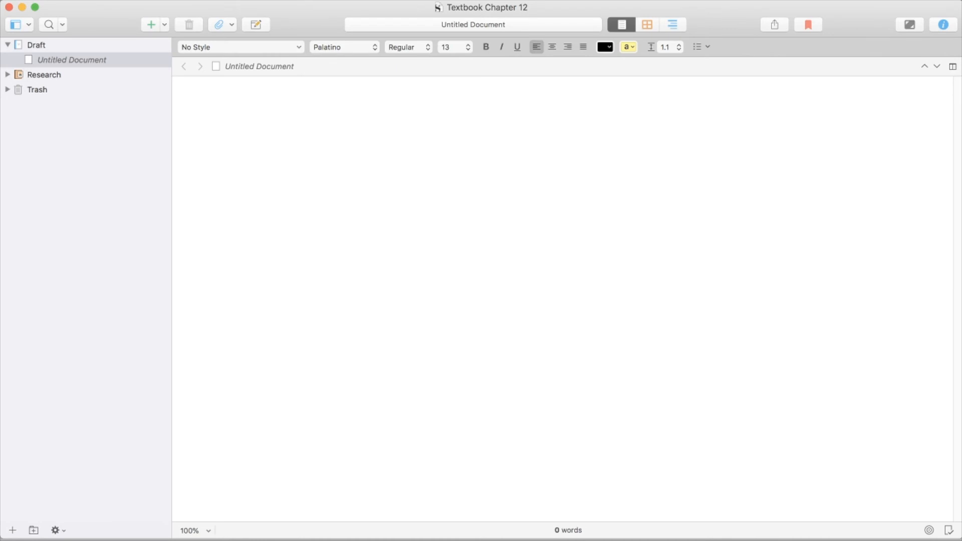
{"action": "left_click", "coordinate": [390, 96]}
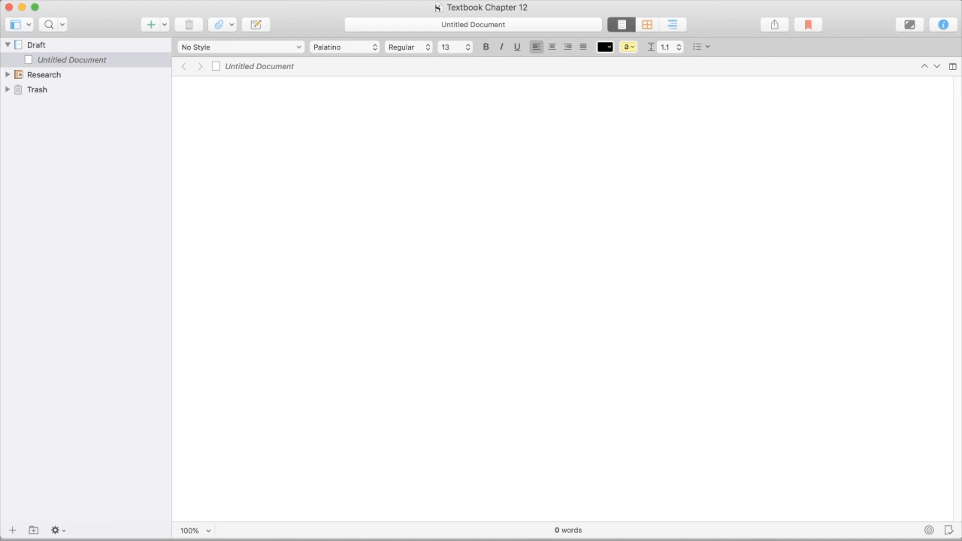
{"action": "left_click", "coordinate": [390, 96]}
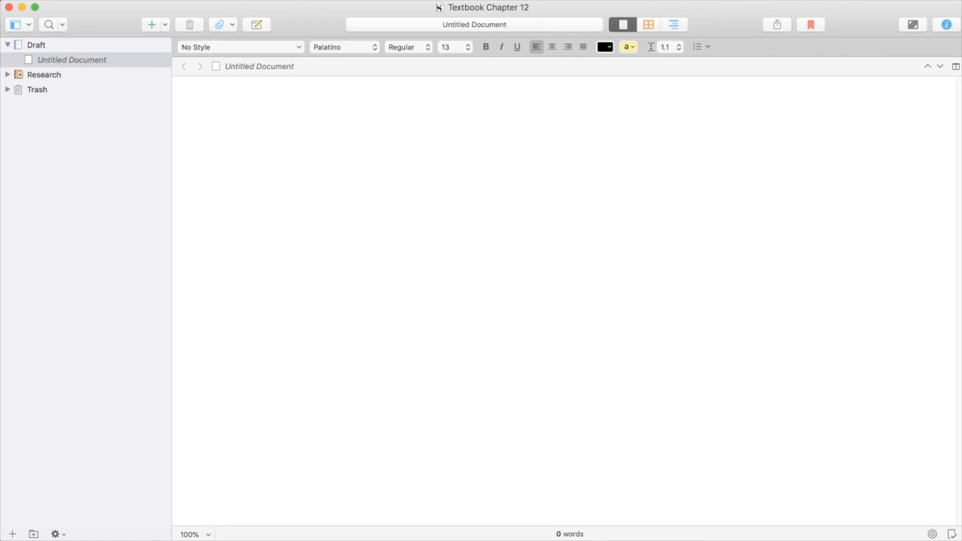
{"action": "left_click", "coordinate": [392, 97]}
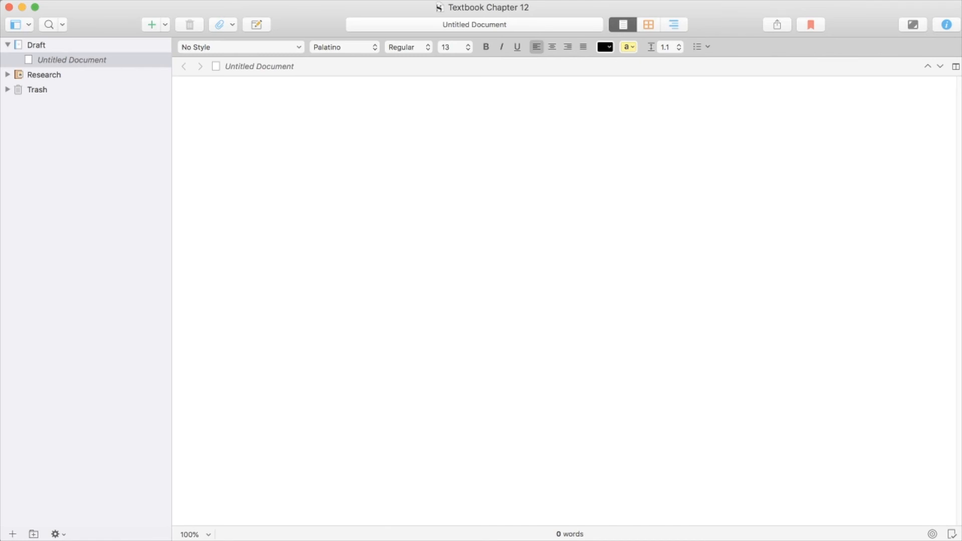
{"action": "left_click", "coordinate": [392, 96]}
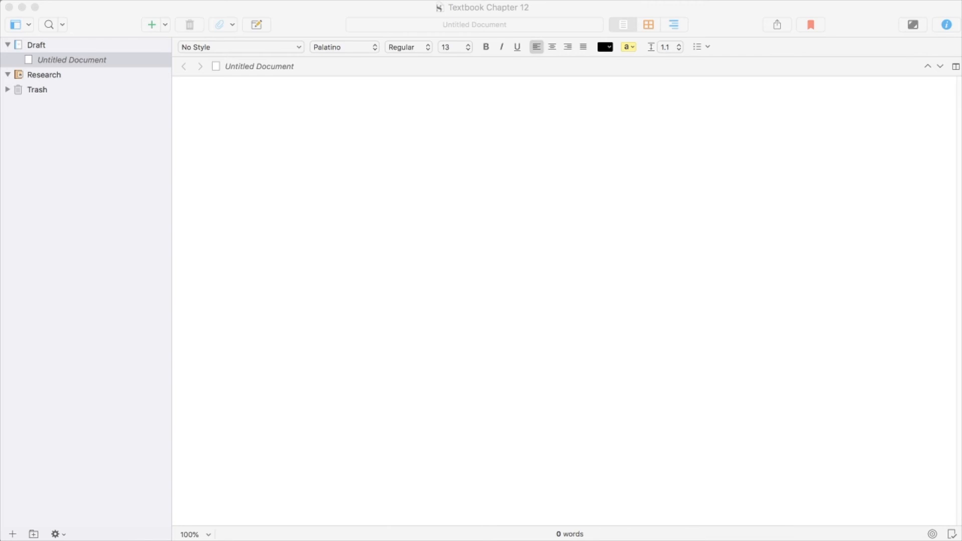
Select the PDF in Research and read through its seven pages in the editor
{"action": "left_click", "coordinate": [43, 74]}
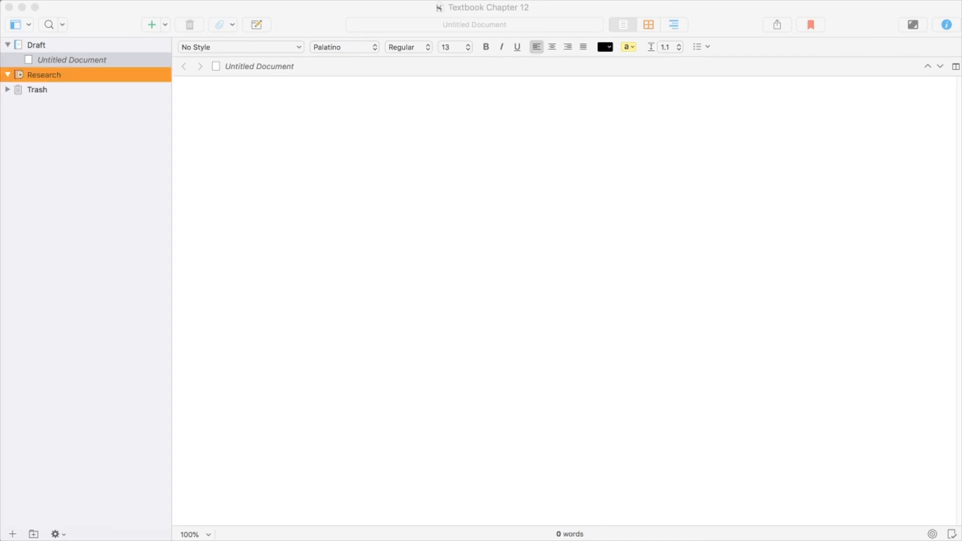
{"action": "left_click", "coordinate": [91, 90]}
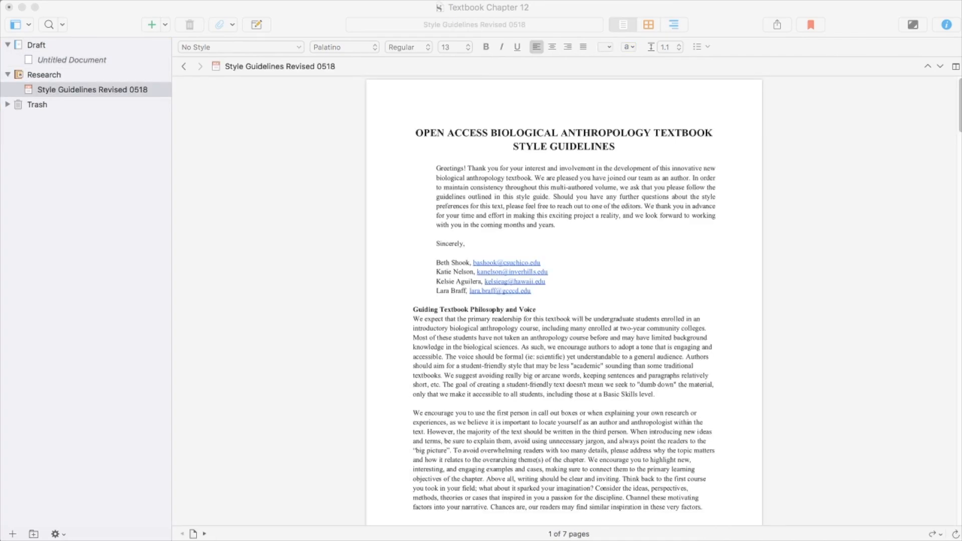
{"action": "scroll", "scroll_direction": "down", "scroll_amount": 3}
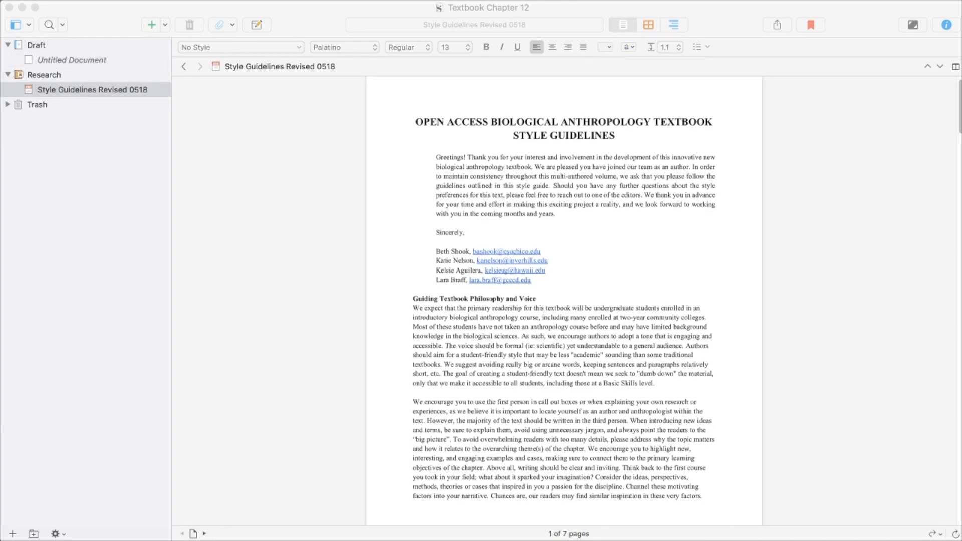
{"action": "scroll", "scroll_direction": "down", "scroll_amount": 3}
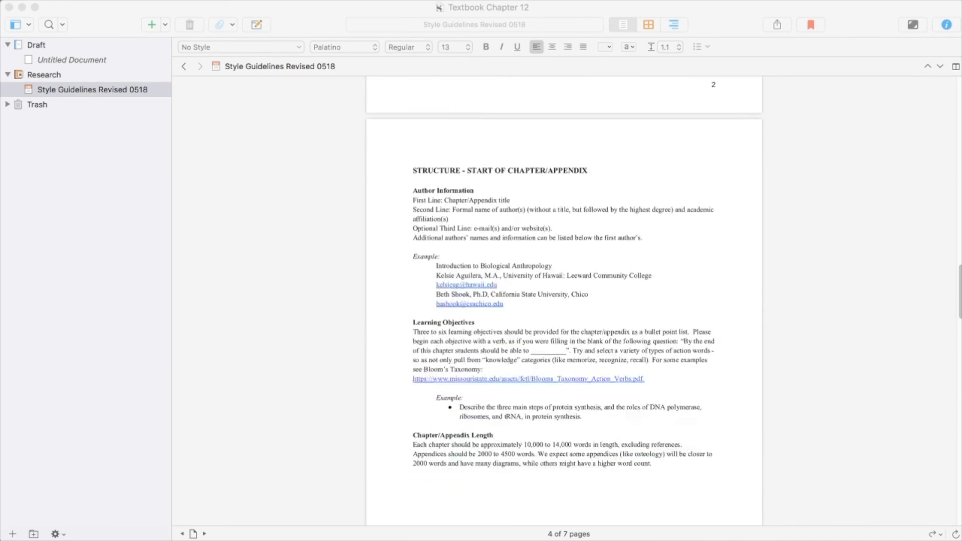
{"action": "scroll", "scroll_direction": "down", "scroll_amount": 3}
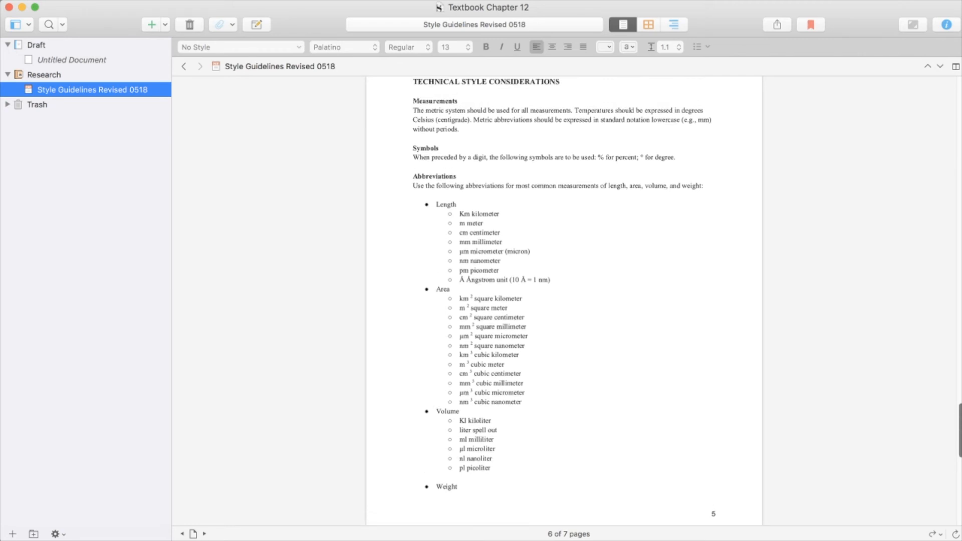
{"action": "scroll", "scroll_direction": "down", "scroll_amount": 3}
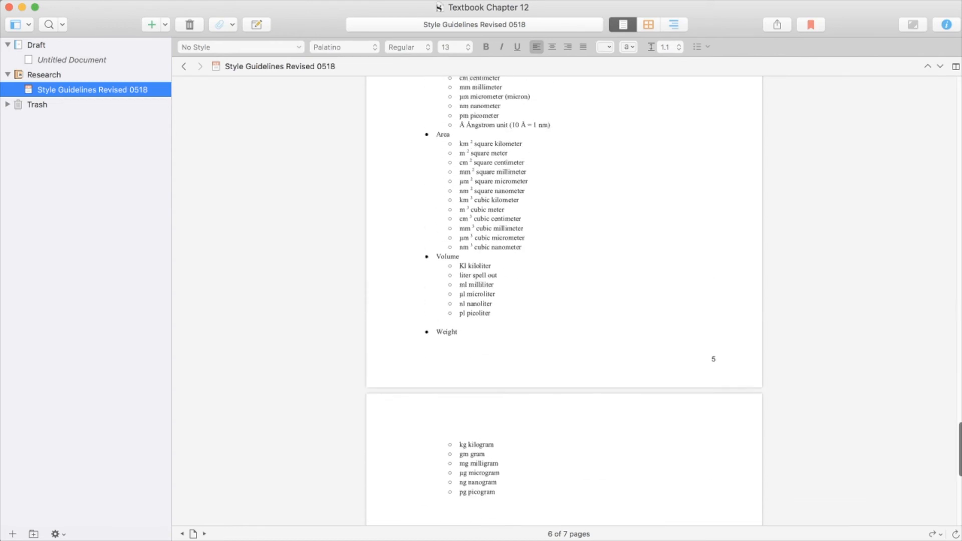
{"action": "scroll", "scroll_direction": "down", "scroll_amount": 3}
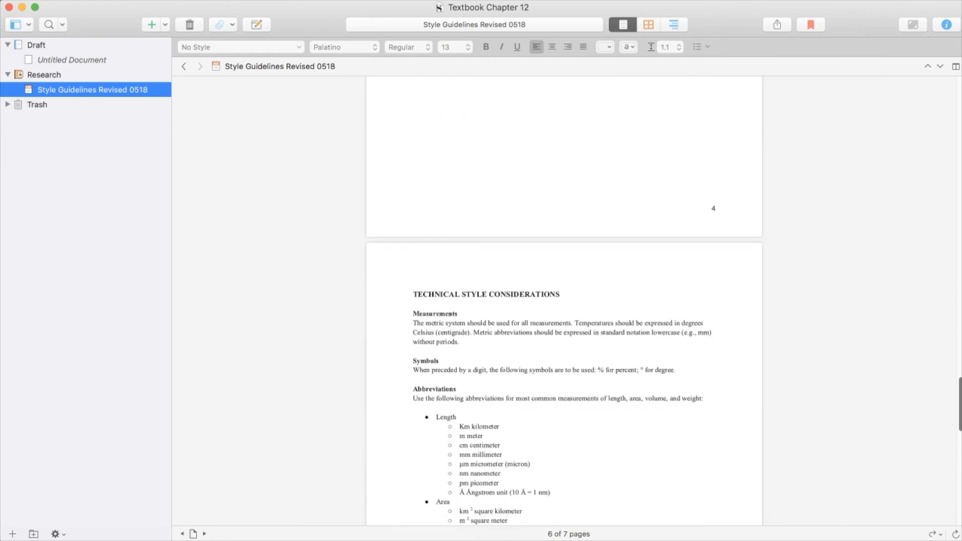
{"action": "scroll", "scroll_direction": "down", "scroll_amount": 3}
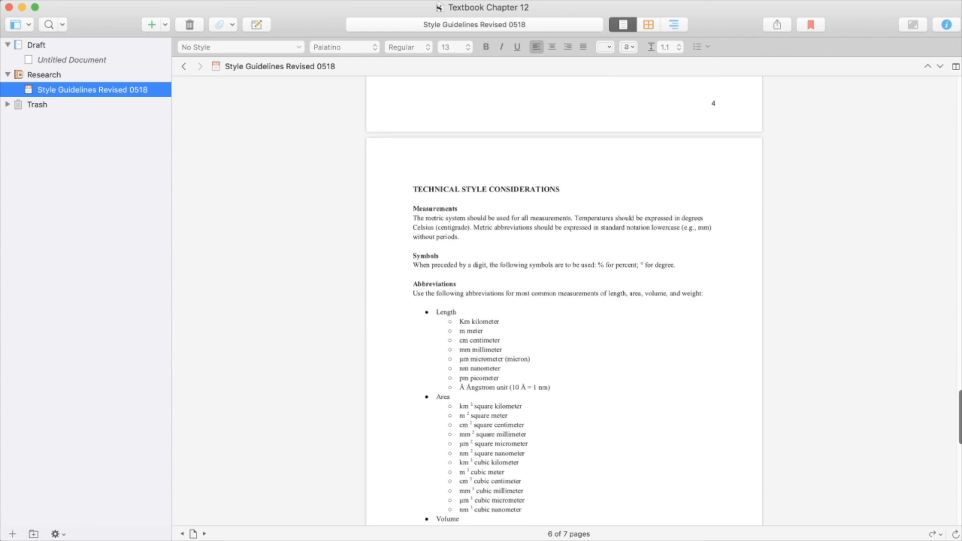
{"action": "scroll", "scroll_direction": "down", "scroll_amount": 3}
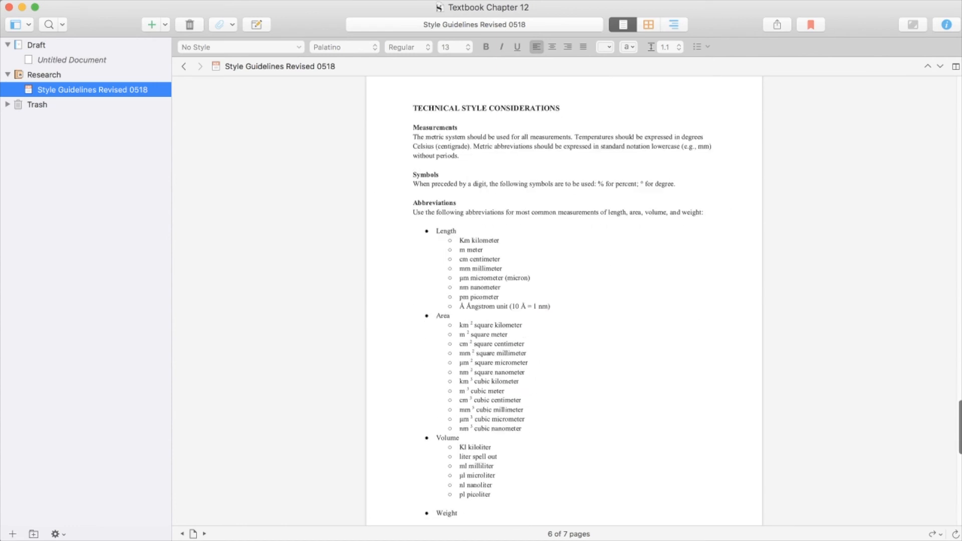
{"action": "scroll", "scroll_direction": "down", "scroll_amount": 3}
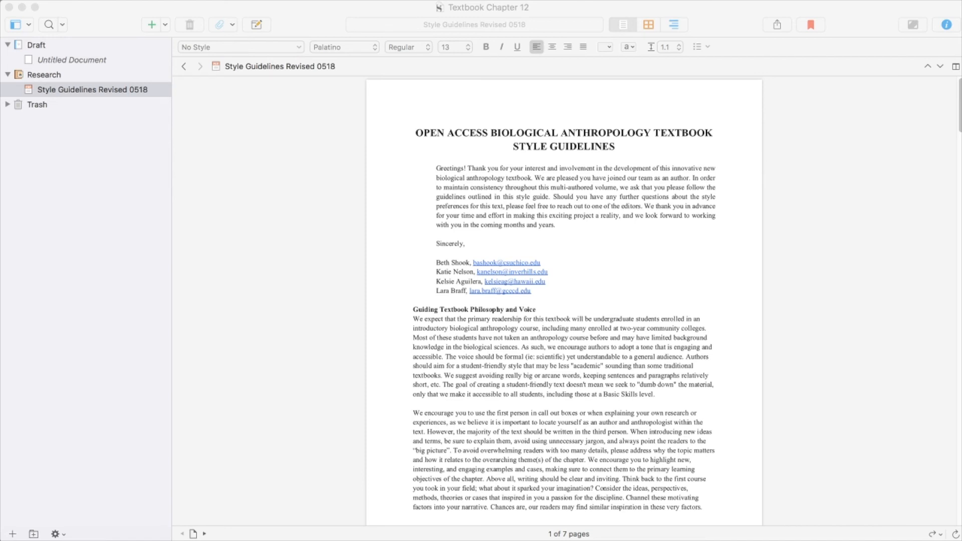
Import the Chapter 12: Modern Homo sapiens document into Research and view it
{"action": "left_click", "coordinate": [43, 74]}
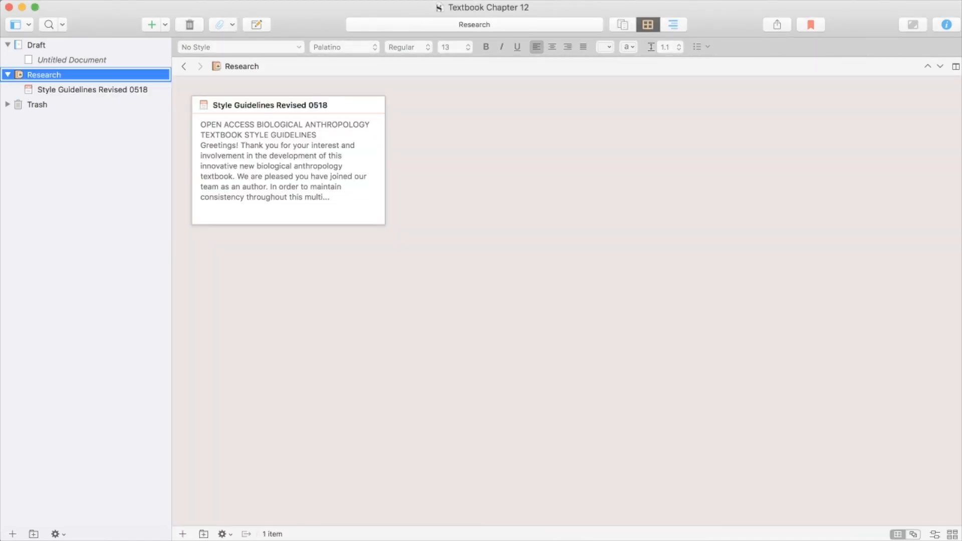
{"action": "left_click", "coordinate": [151, 25]}
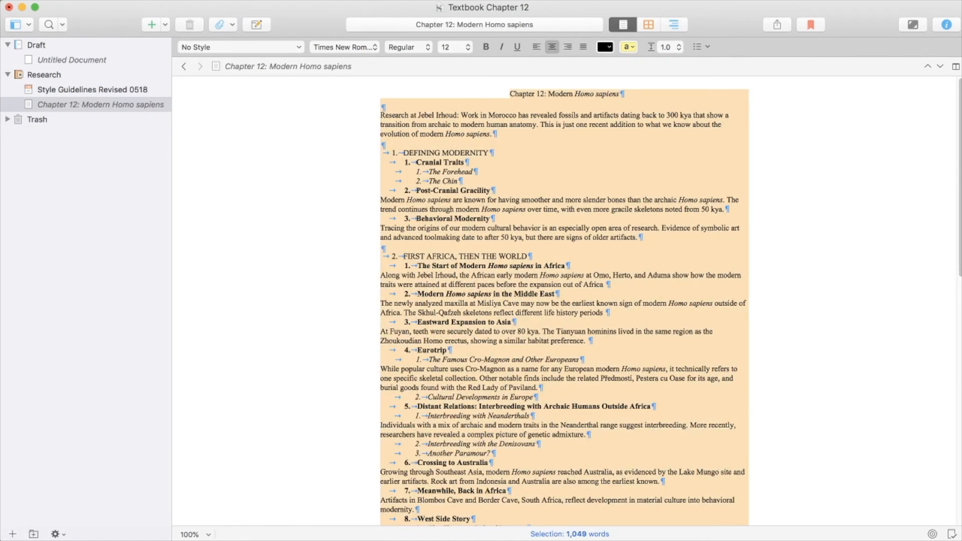
{"action": "left_click", "coordinate": [668, 47]}
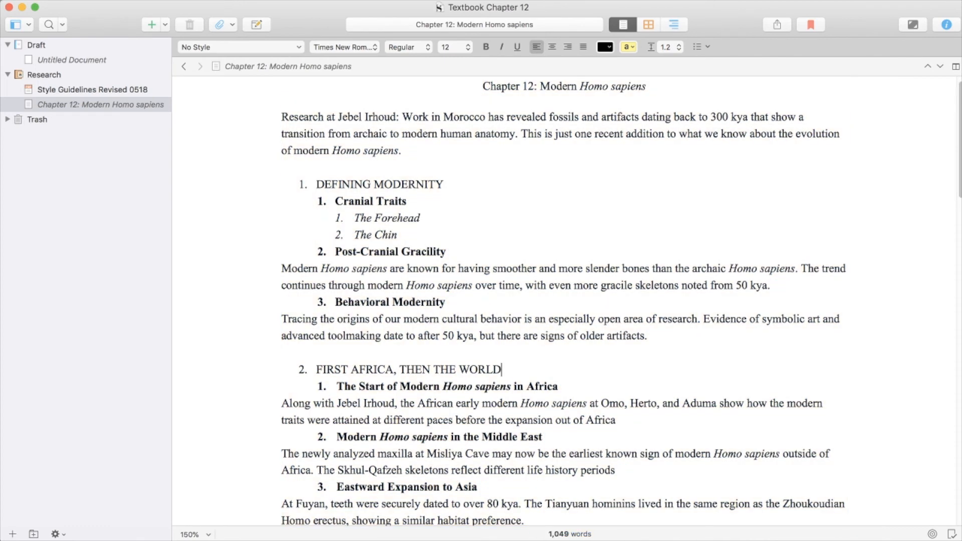
{"action": "scroll", "scroll_direction": "down", "scroll_amount": 3}
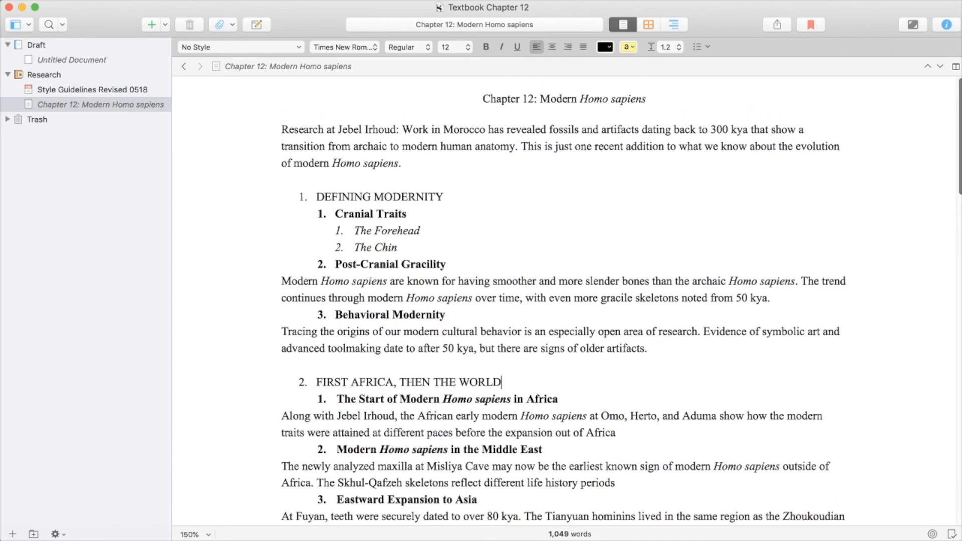
{"action": "scroll", "scroll_direction": "down", "scroll_amount": 3}
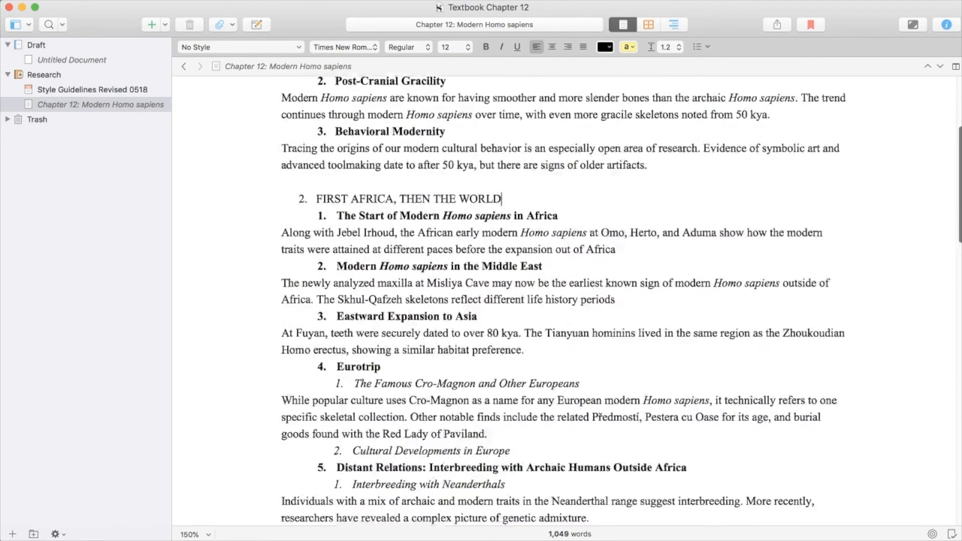
{"action": "scroll", "scroll_direction": "down", "scroll_amount": 3}
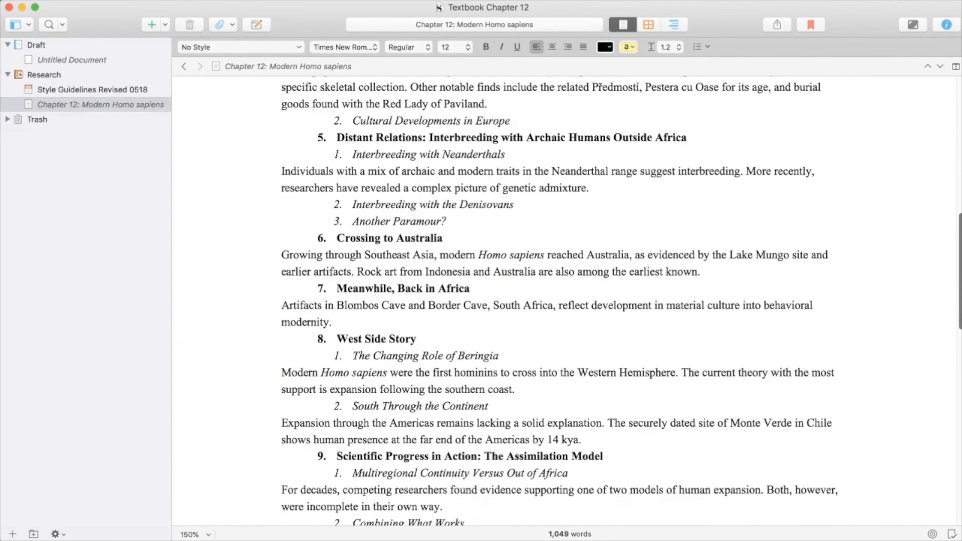
{"action": "scroll", "scroll_direction": "down", "scroll_amount": 3}
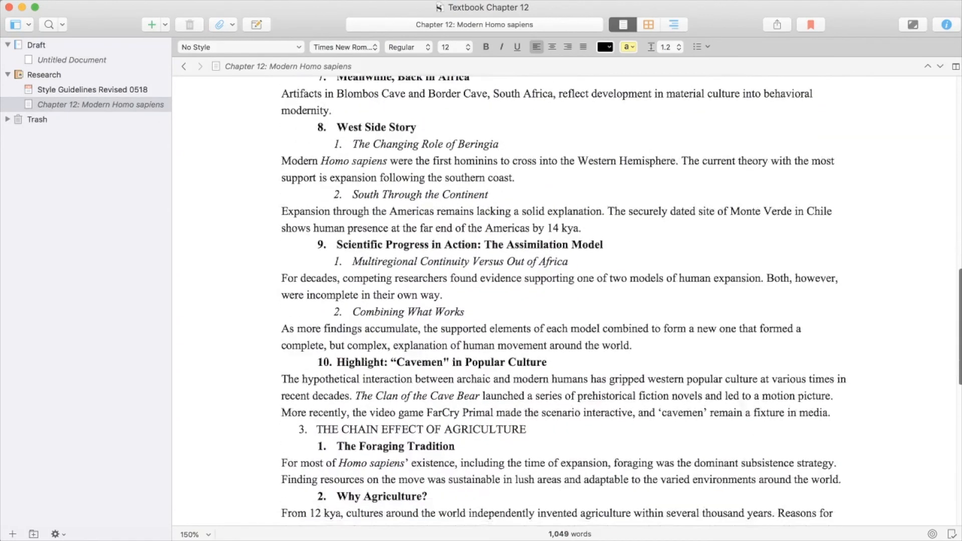
{"action": "scroll", "scroll_direction": "down", "scroll_amount": 3}
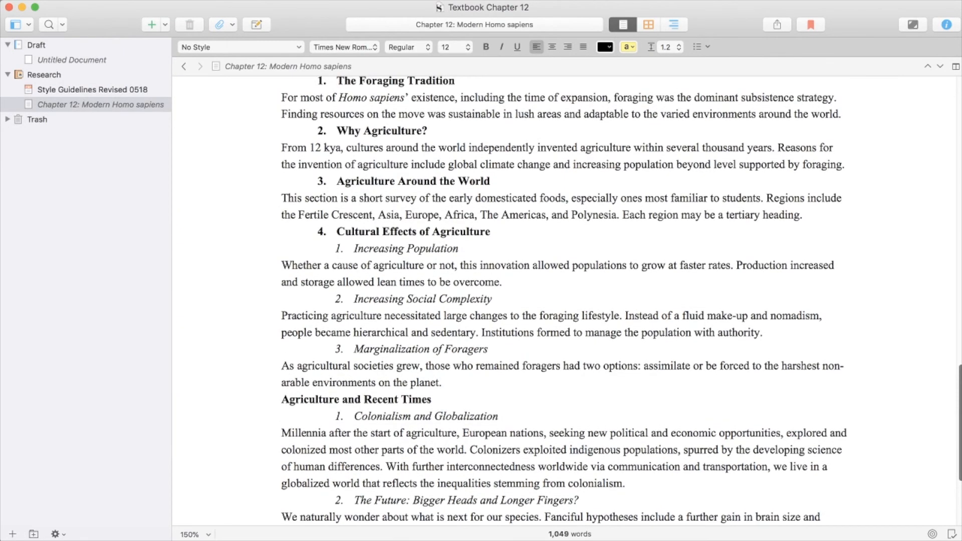
{"action": "scroll", "scroll_direction": "down", "scroll_amount": 3}
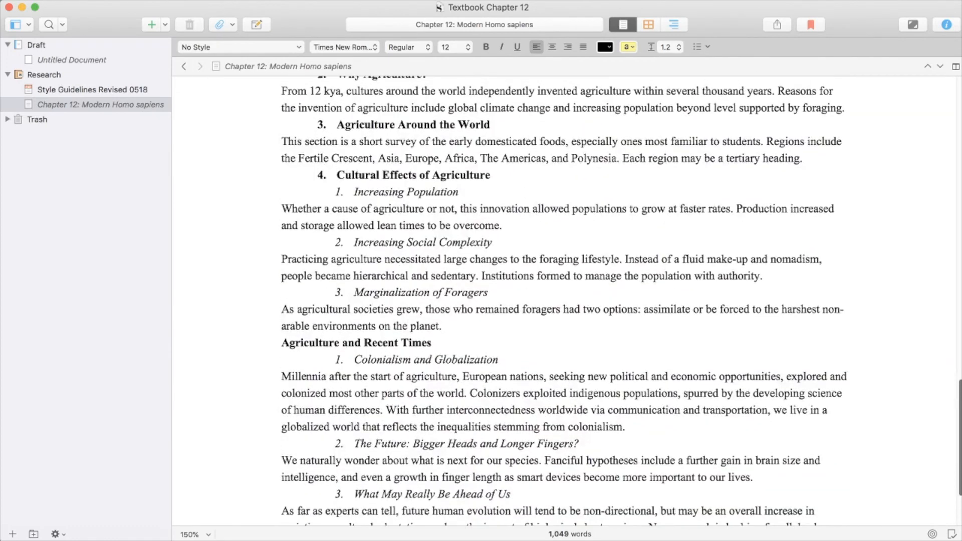
{"action": "scroll", "scroll_direction": "down", "scroll_amount": 3}
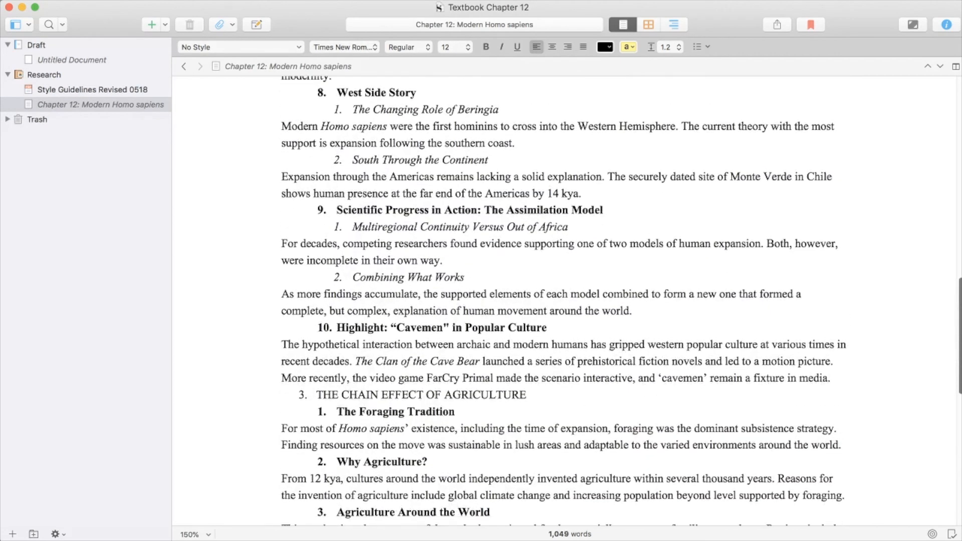
{"action": "scroll", "scroll_direction": "down", "scroll_amount": 3}
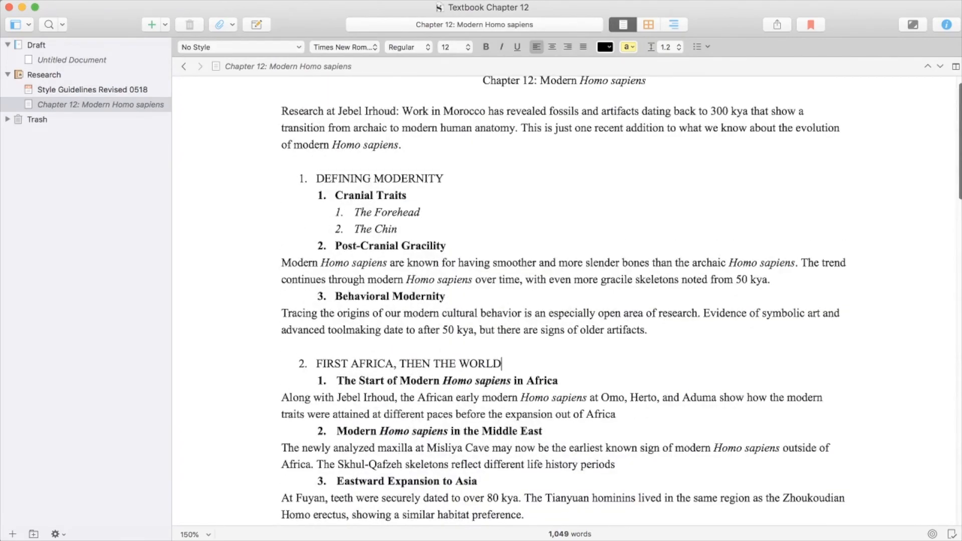
{"action": "scroll", "scroll_direction": "down", "scroll_amount": 3}
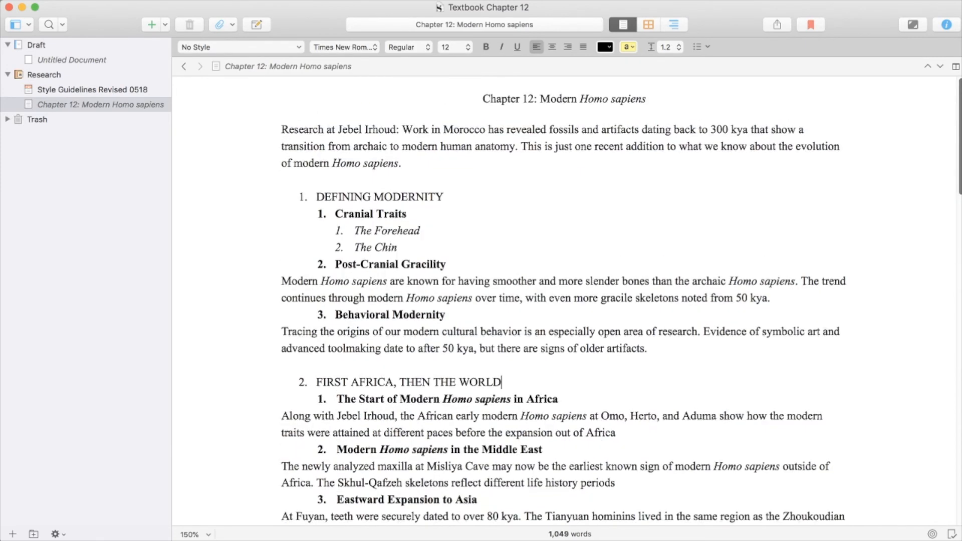
Select all chapter text and convert it to the default larger style with 1.5 line spacing
{"action": "key", "text": "cmd+a"}
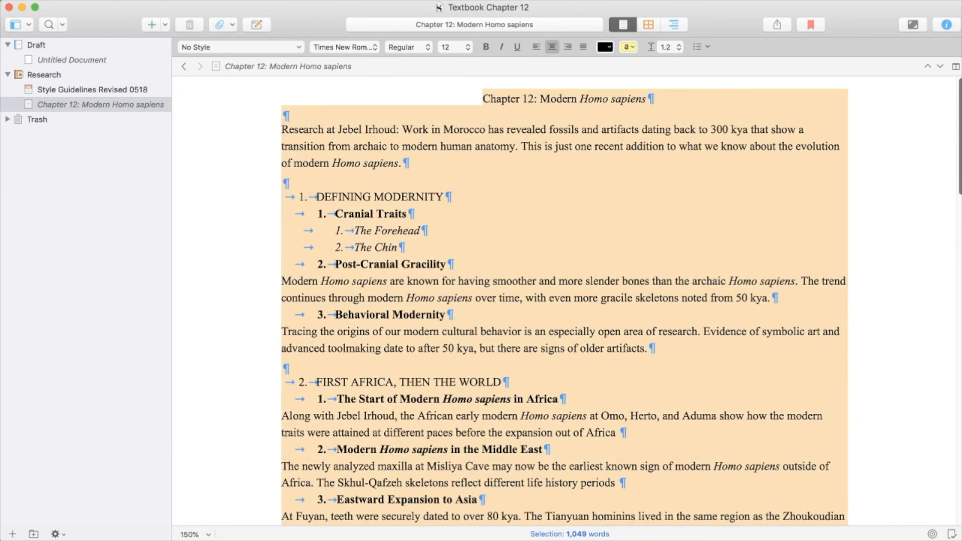
{"action": "left_click", "coordinate": [466, 48]}
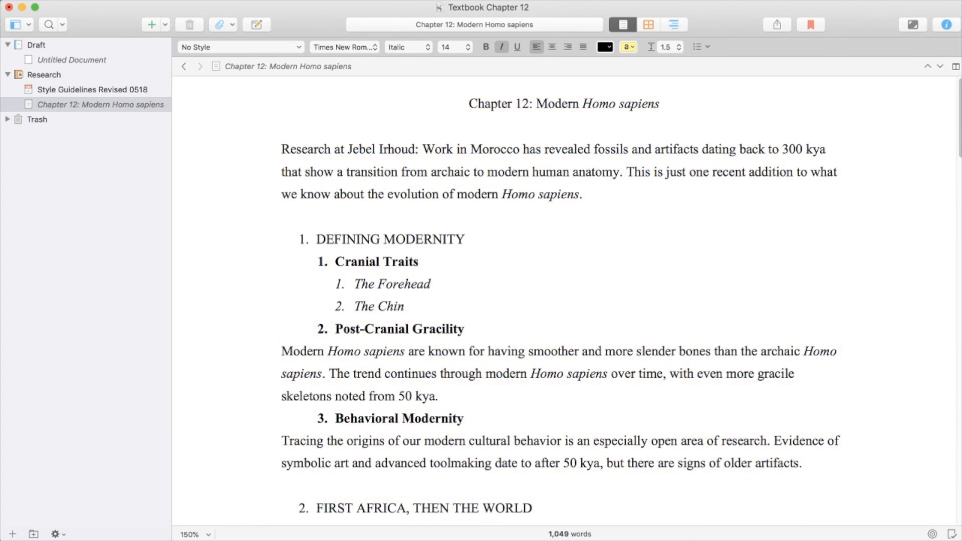
{"action": "left_click", "coordinate": [431, 283]}
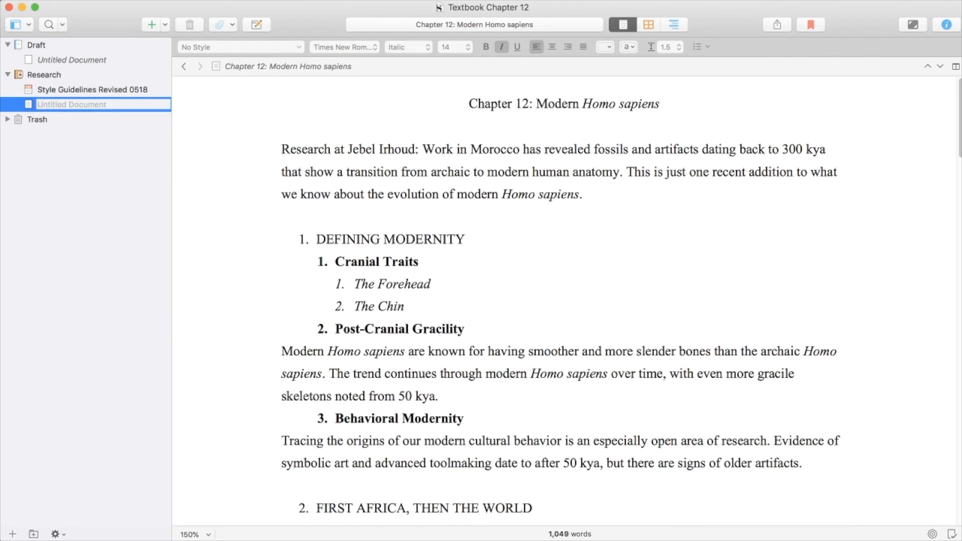
Rename the Chapter 12 document in Research to 'Outline' and select it
{"action": "type", "text": "o"}
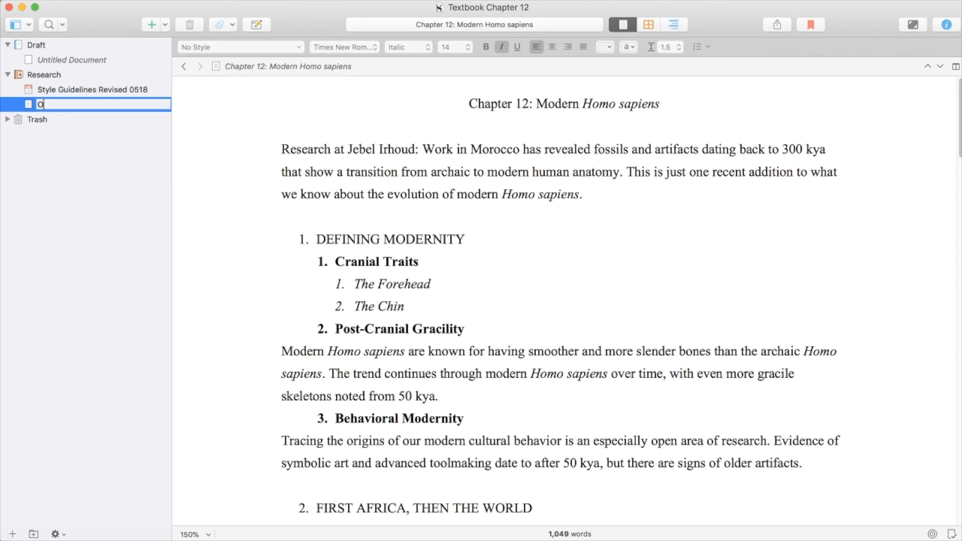
{"action": "type", "text": "utline"}
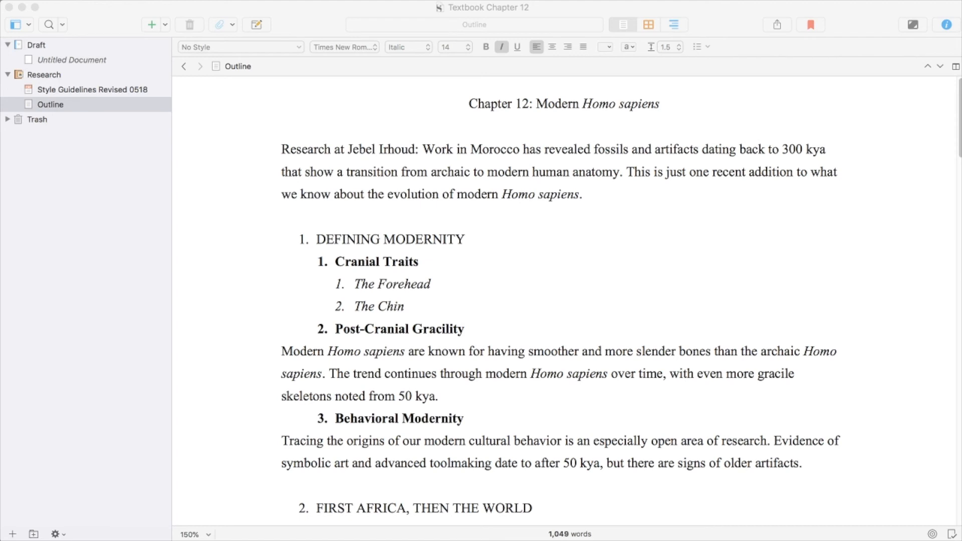
{"action": "left_click", "coordinate": [50, 104]}
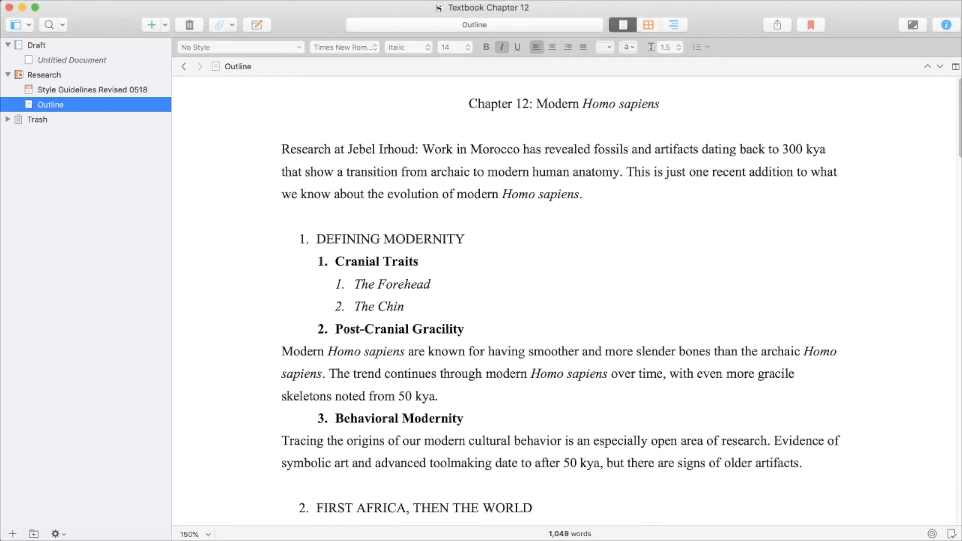
Add a Research document named 'Illustrations' holding the 348-word suggested-images table
{"action": "left_click", "coordinate": [44, 74]}
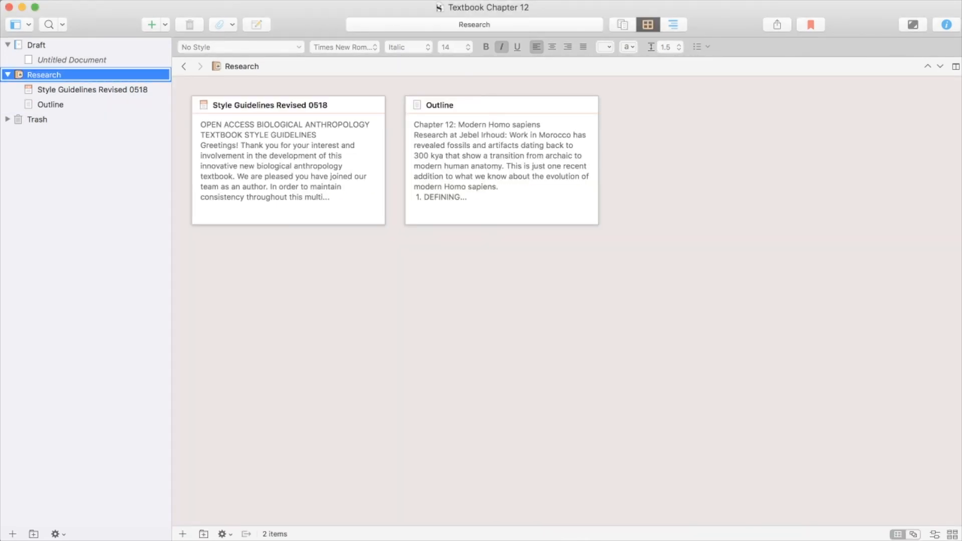
{"action": "left_click", "coordinate": [151, 24]}
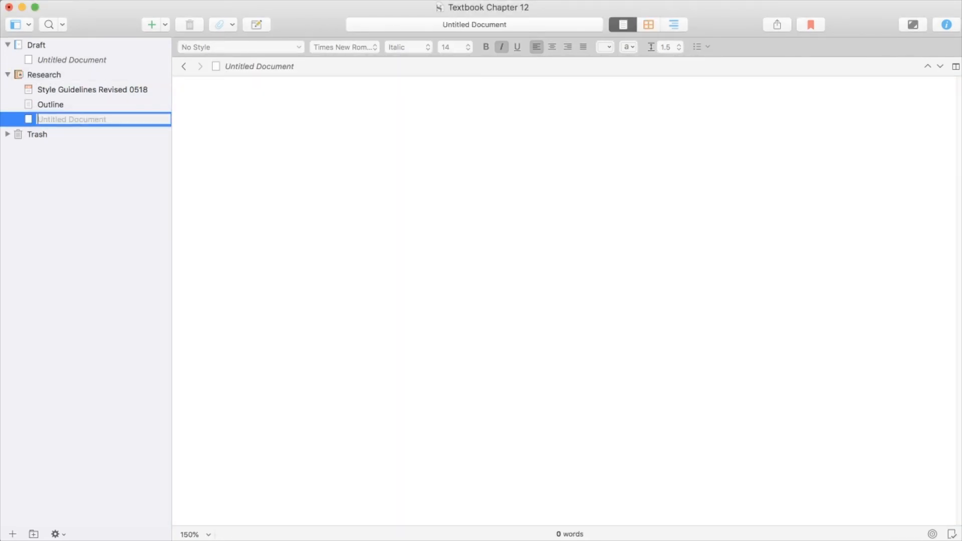
{"action": "type", "text": "Illustrations"}
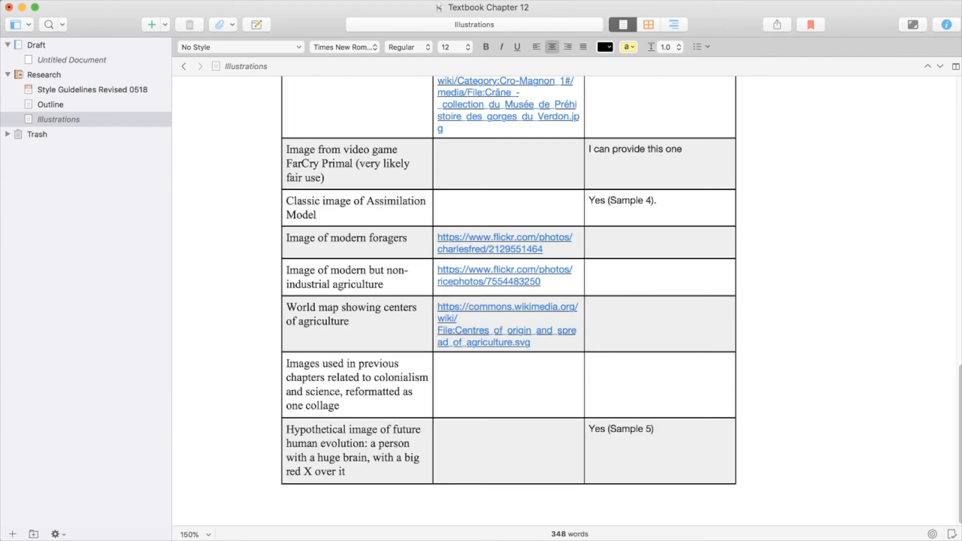
{"action": "scroll", "scroll_direction": "up", "scroll_amount": 3}
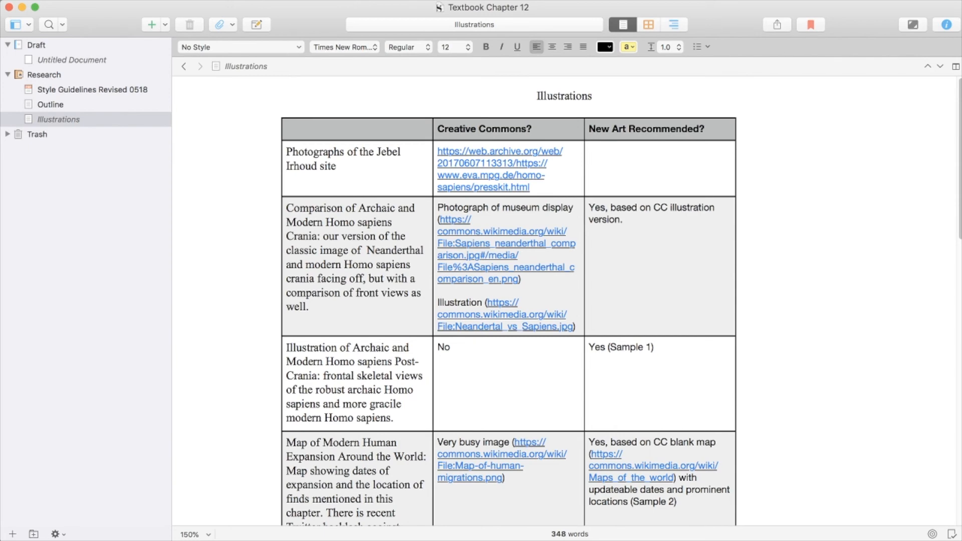
{"action": "scroll", "scroll_direction": "down", "scroll_amount": 3}
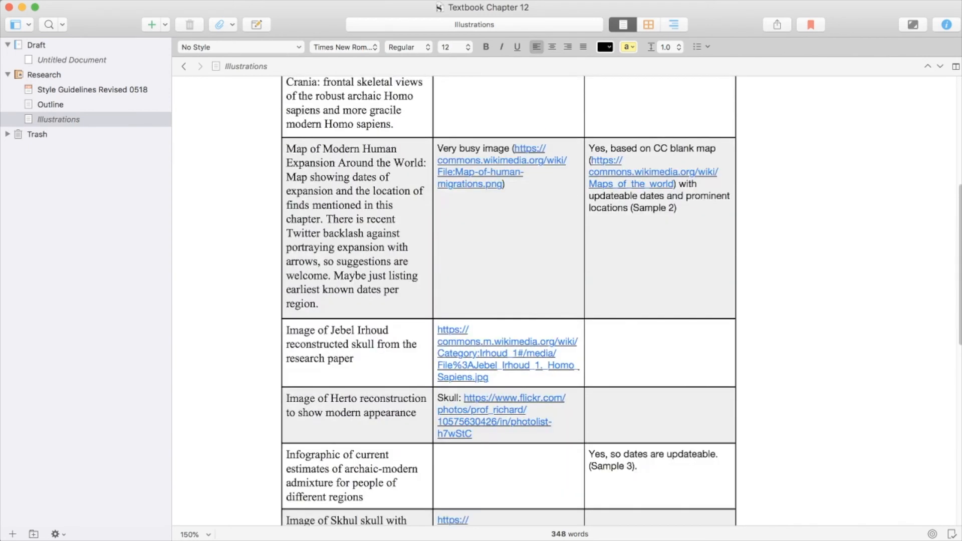
{"action": "scroll", "scroll_direction": "down", "scroll_amount": 3}
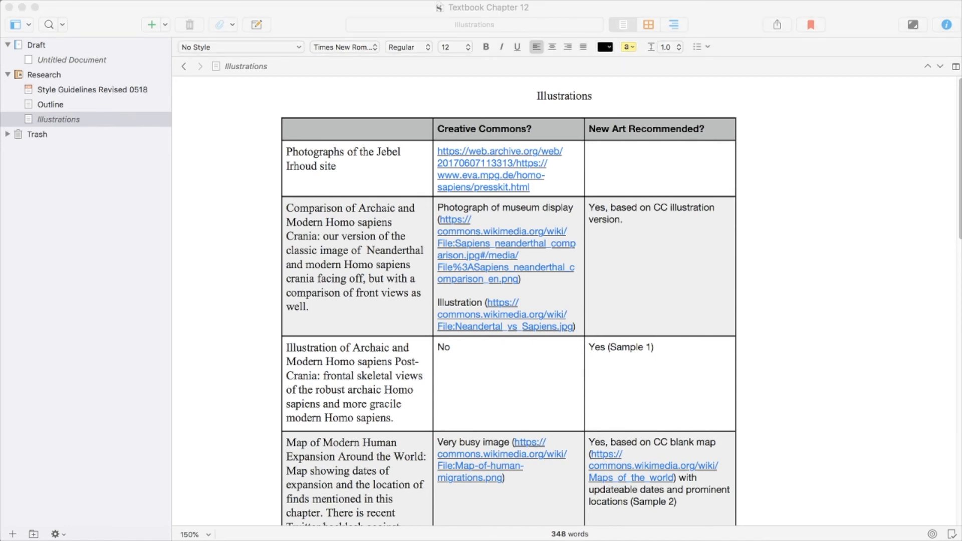
{"action": "left_click", "coordinate": [623, 24]}
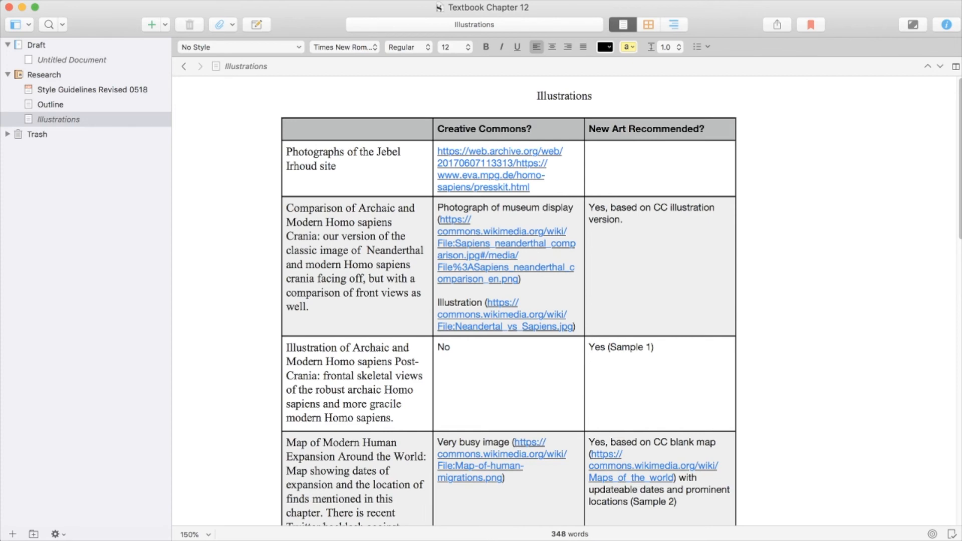
{"action": "scroll", "scroll_direction": "down", "scroll_amount": 3}
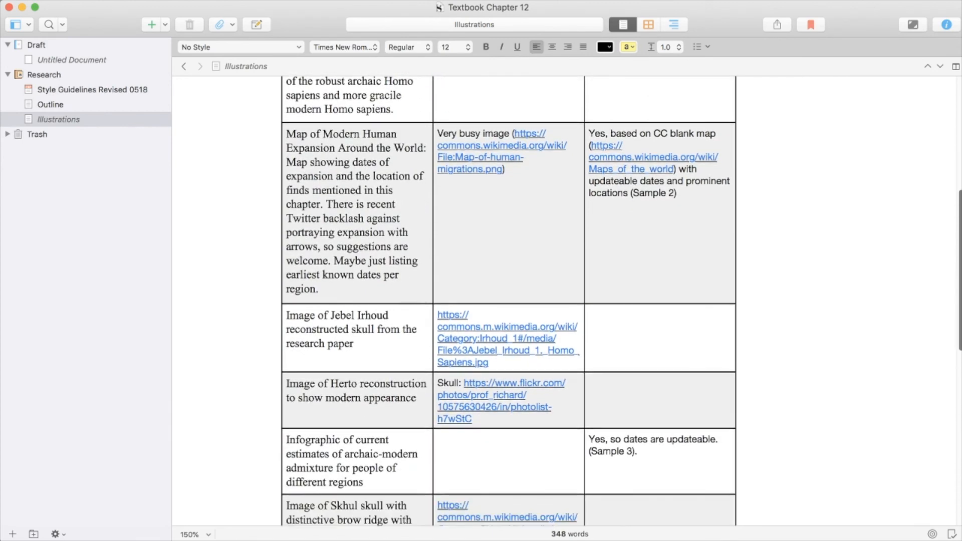
{"action": "scroll", "scroll_direction": "down", "scroll_amount": 3}
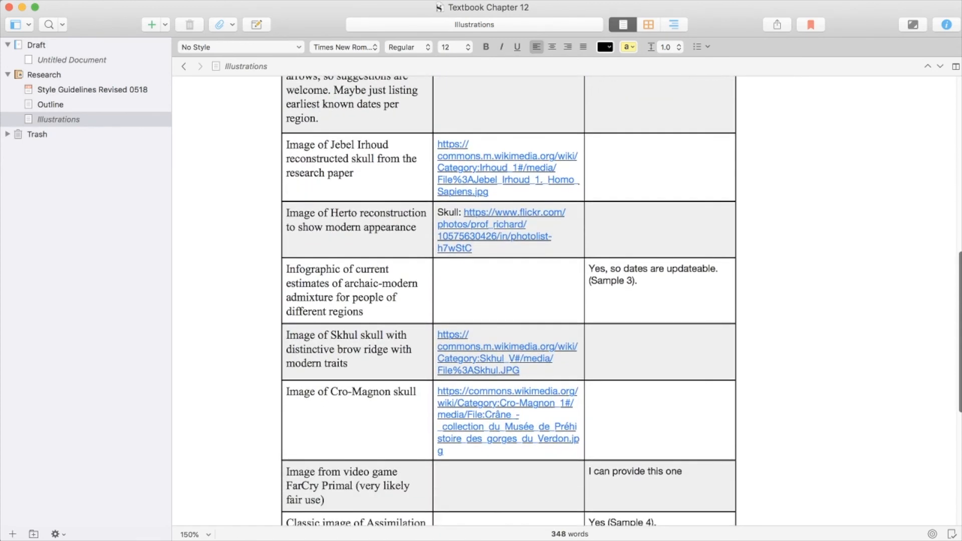
{"action": "scroll", "scroll_direction": "down", "scroll_amount": 3}
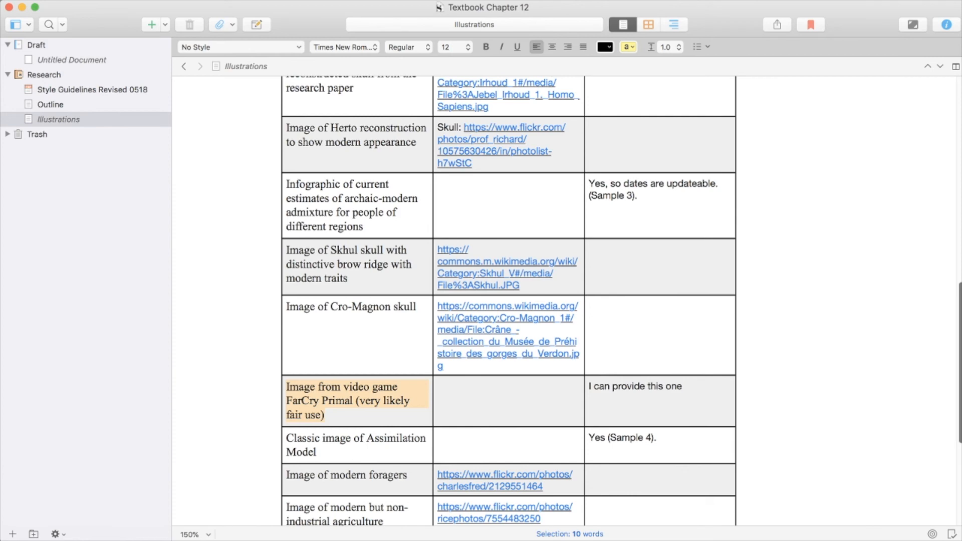
{"action": "scroll", "scroll_direction": "down", "scroll_amount": 3}
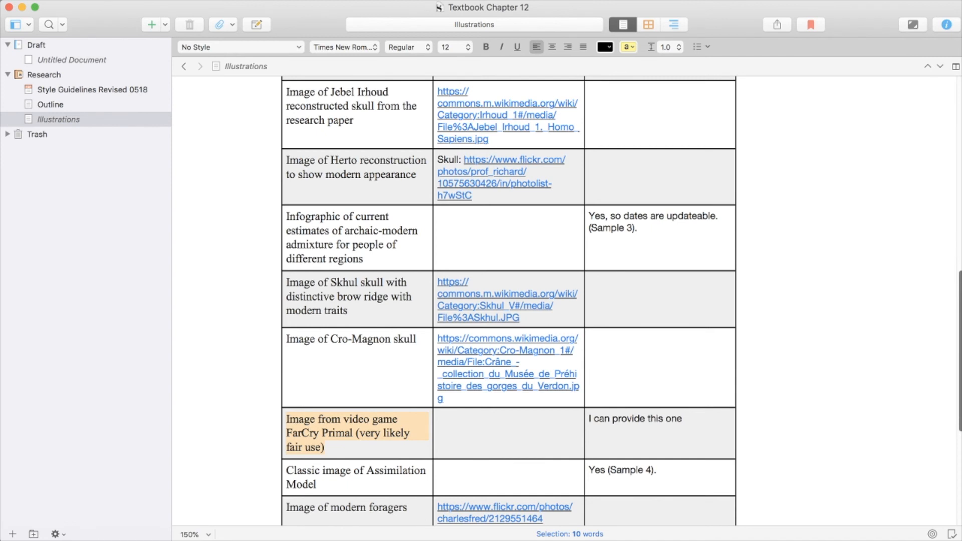
{"action": "scroll", "scroll_direction": "down", "scroll_amount": 3}
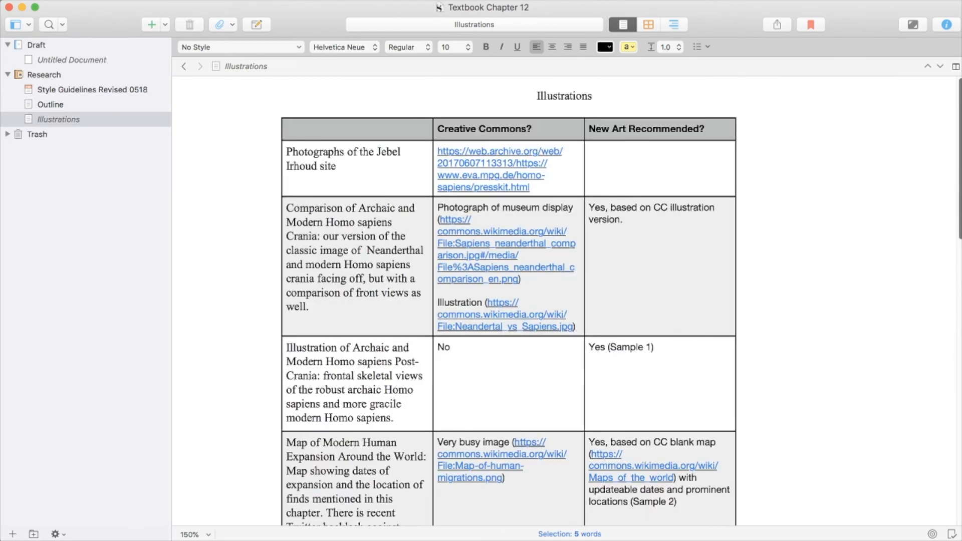
{"action": "scroll", "scroll_direction": "down", "scroll_amount": 3}
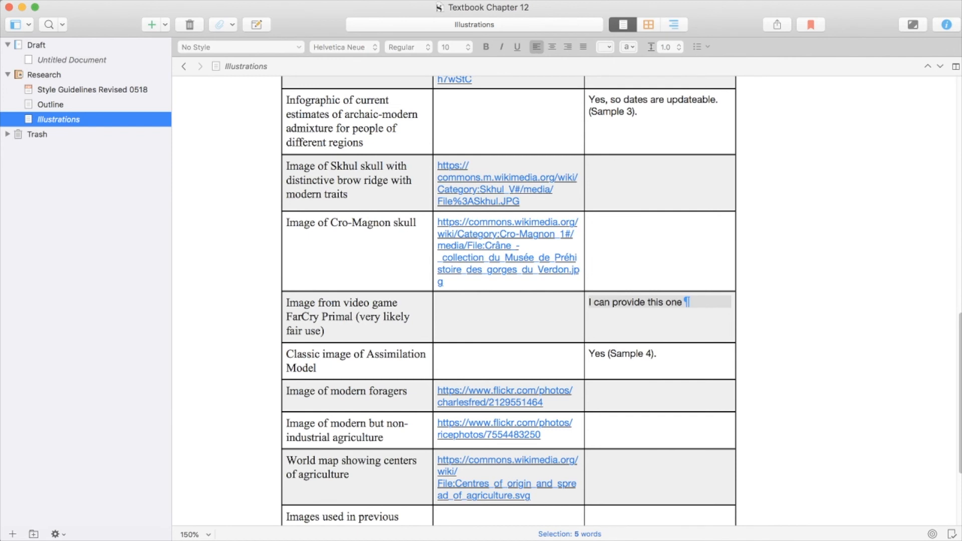
Show the Outline document with the Chapter 12 text in the editor
{"action": "left_click", "coordinate": [50, 105]}
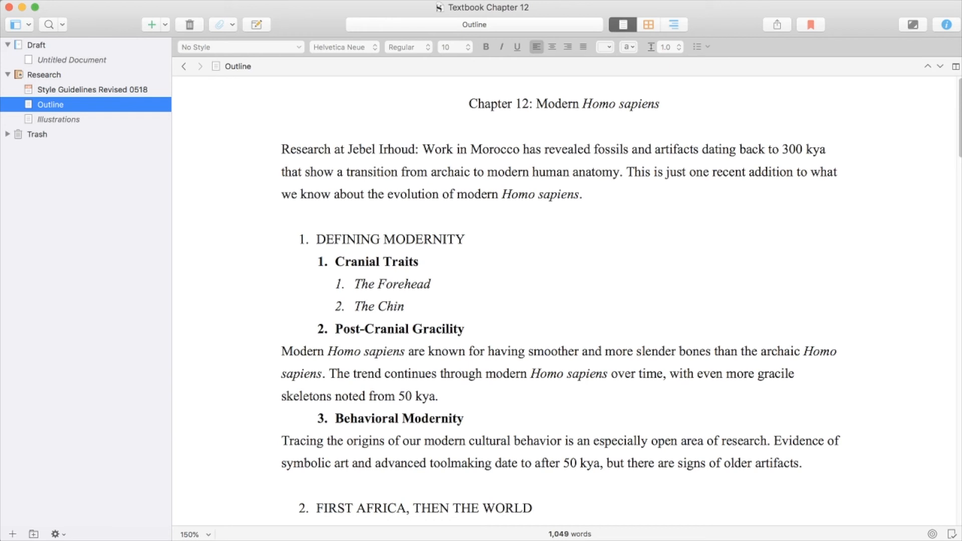
{"action": "mouse_move", "coordinate": [955, 68]}
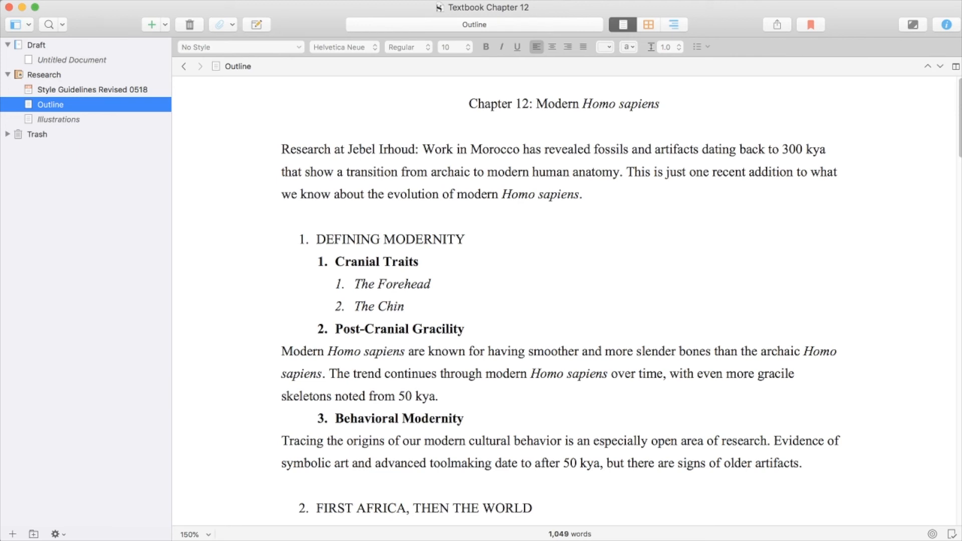
{"action": "mouse_move", "coordinate": [955, 67]}
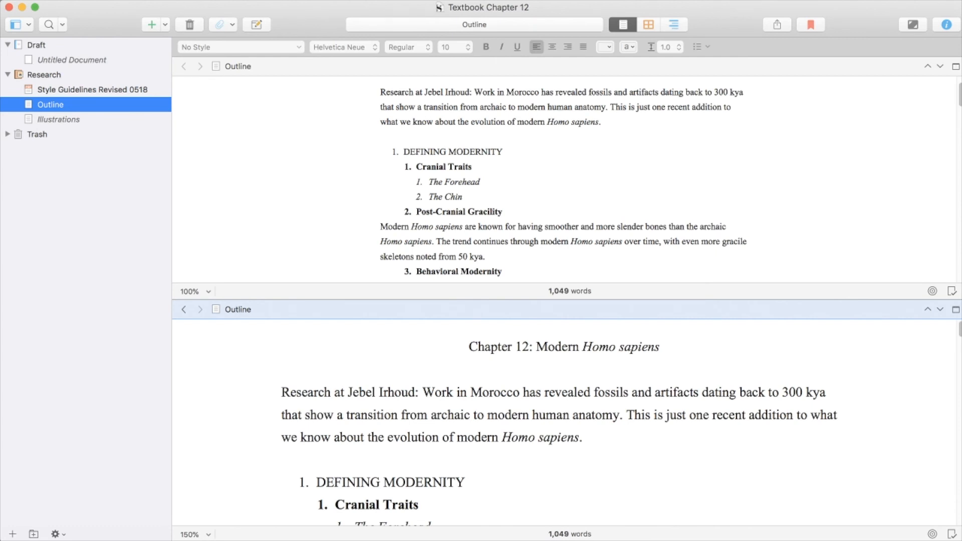
Load the empty Untitled Document in the top pane with Outline in the bottom pane
{"action": "scroll", "scroll_direction": "down", "scroll_amount": 3}
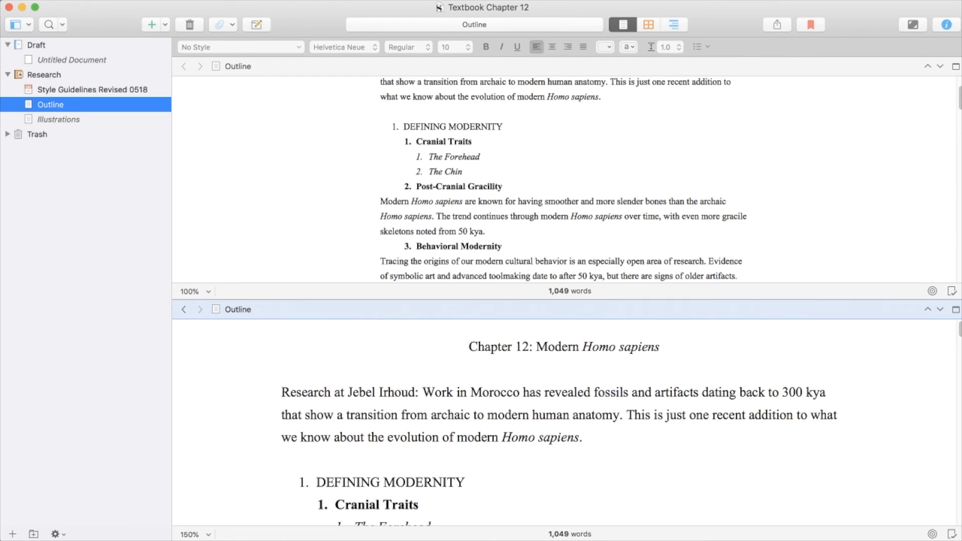
{"action": "scroll", "scroll_direction": "down", "scroll_amount": 3}
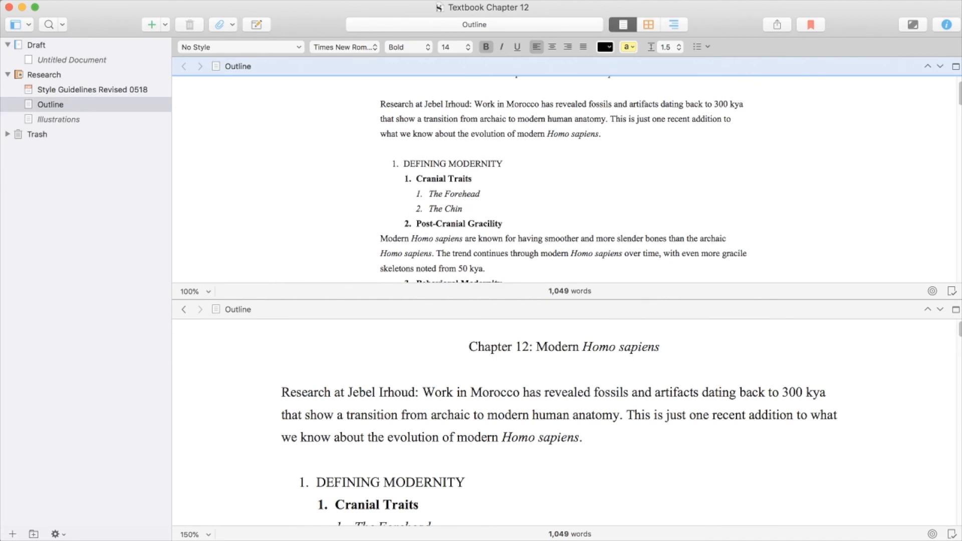
{"action": "left_click", "coordinate": [381, 179]}
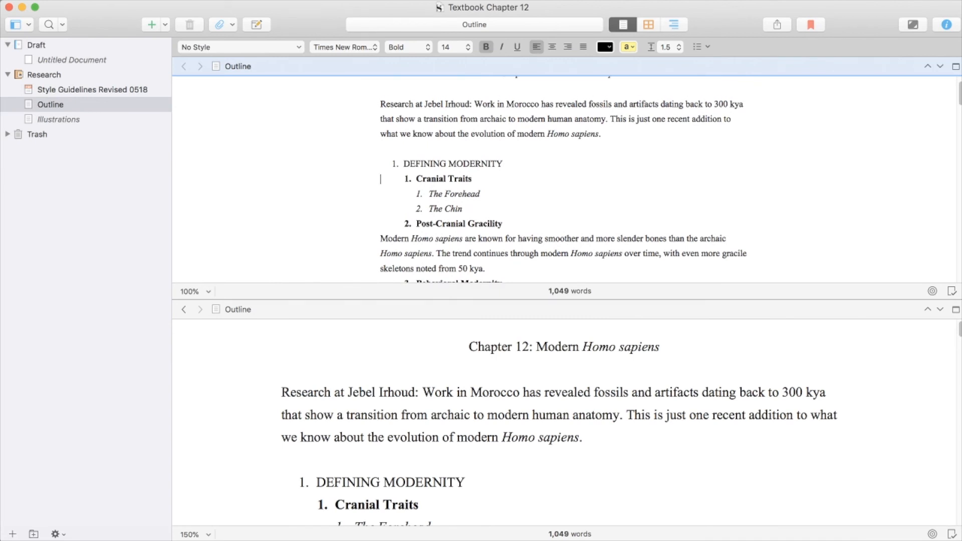
{"action": "left_click", "coordinate": [72, 59]}
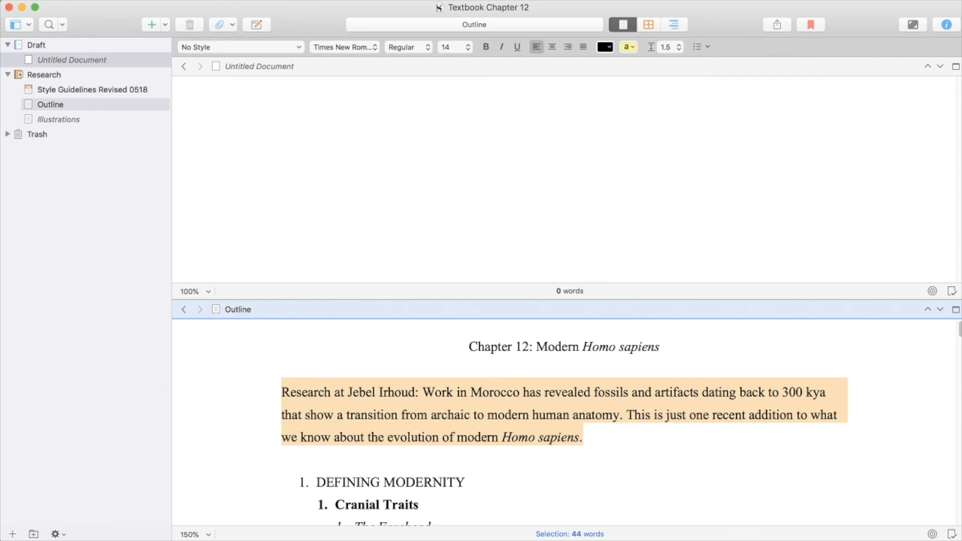
Rename the Draft's Untitled Document to 'Introduction'
{"action": "left_click", "coordinate": [391, 96]}
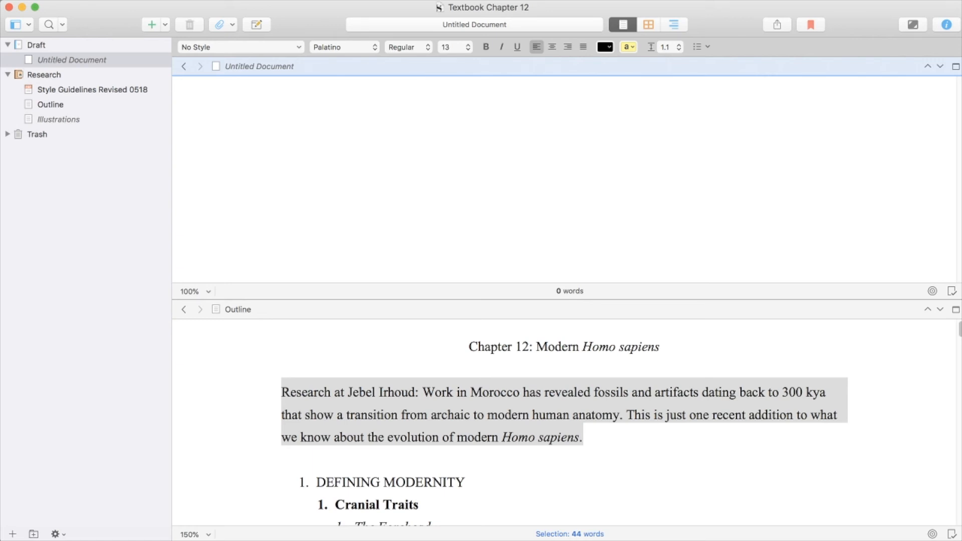
{"action": "type", "text": "Intro"}
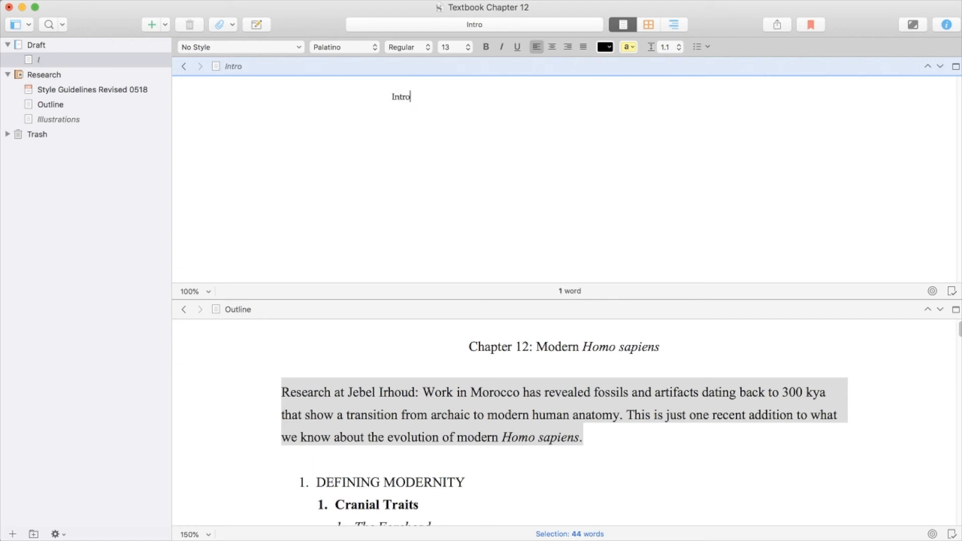
{"action": "type", "text": "duc"}
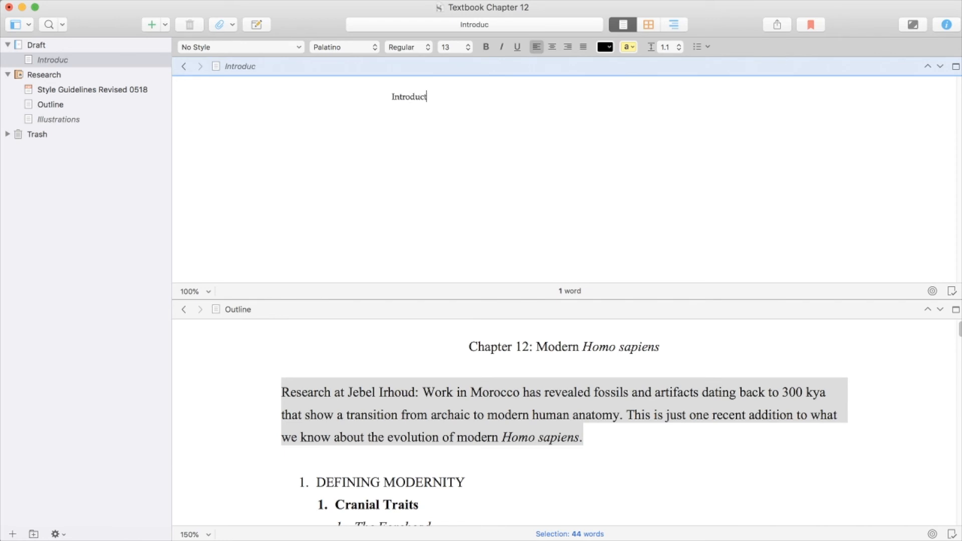
{"action": "type", "text": "t"}
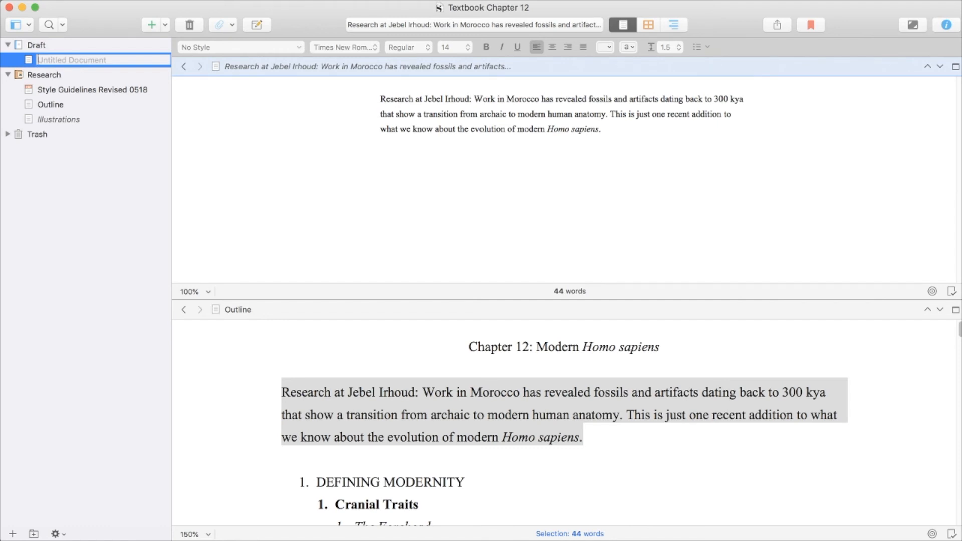
{"action": "type", "text": "Introduction"}
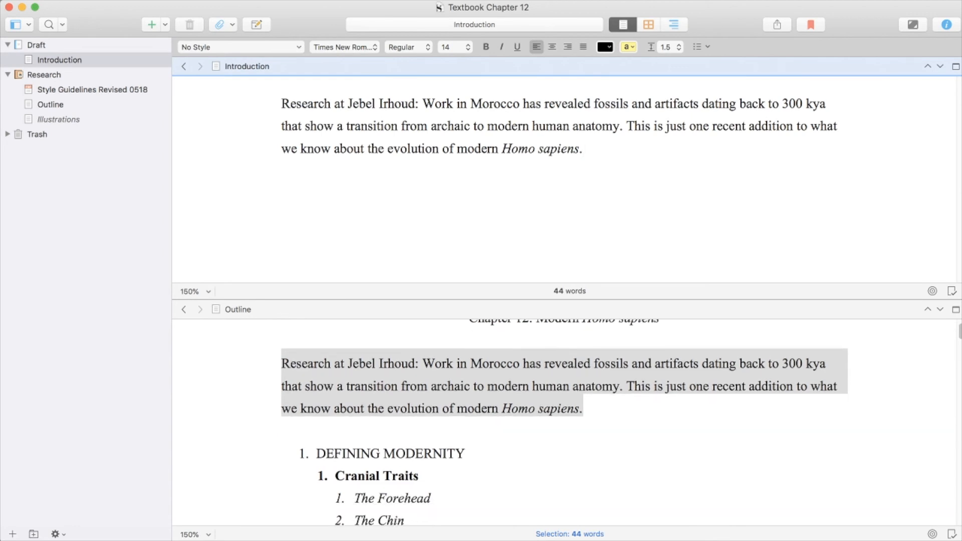
Fill Introduction with the 44-word Jebel Irhoud opening paragraph from the Outline
{"action": "scroll", "scroll_direction": "down", "scroll_amount": 3}
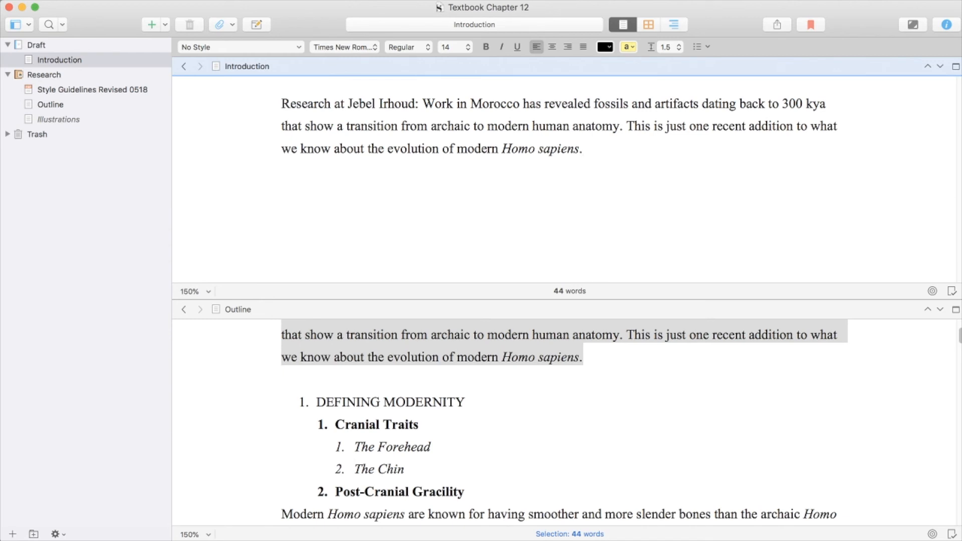
{"action": "scroll", "scroll_direction": "down", "scroll_amount": 3}
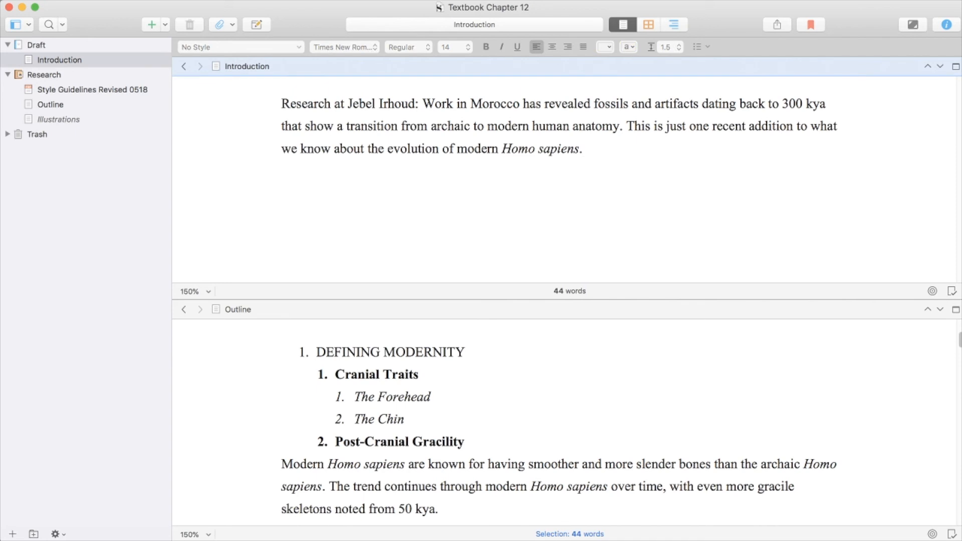
Create an empty 'Defining Modernity' folder in Draft below Introduction and expand it
{"action": "left_click", "coordinate": [36, 44]}
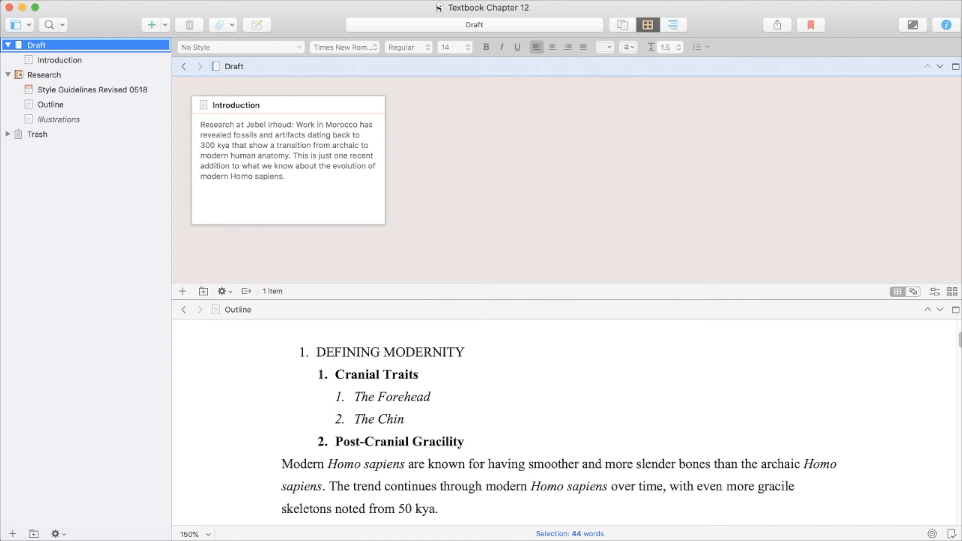
{"action": "left_click", "coordinate": [151, 24]}
{"action": "type", "text": "Defining Moderni"}
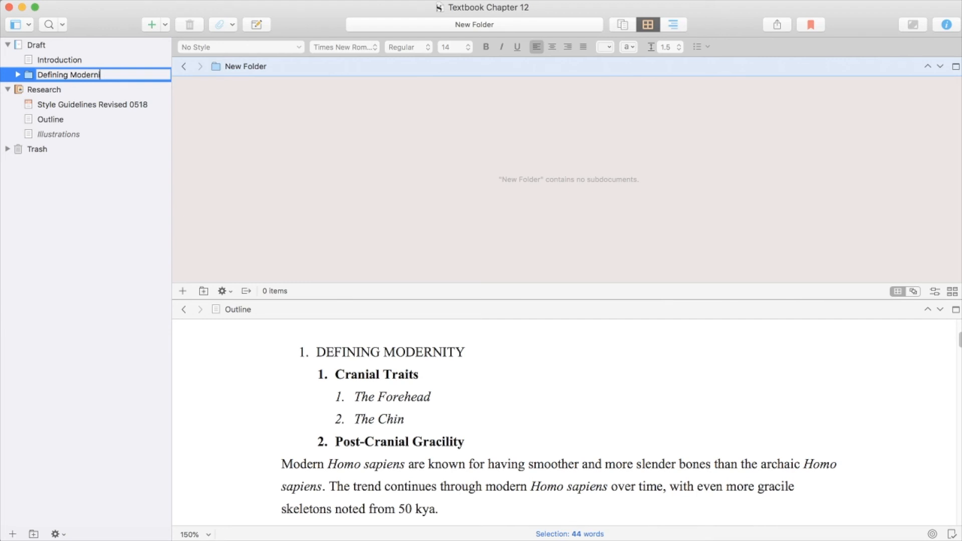
{"action": "type", "text": "ty"}
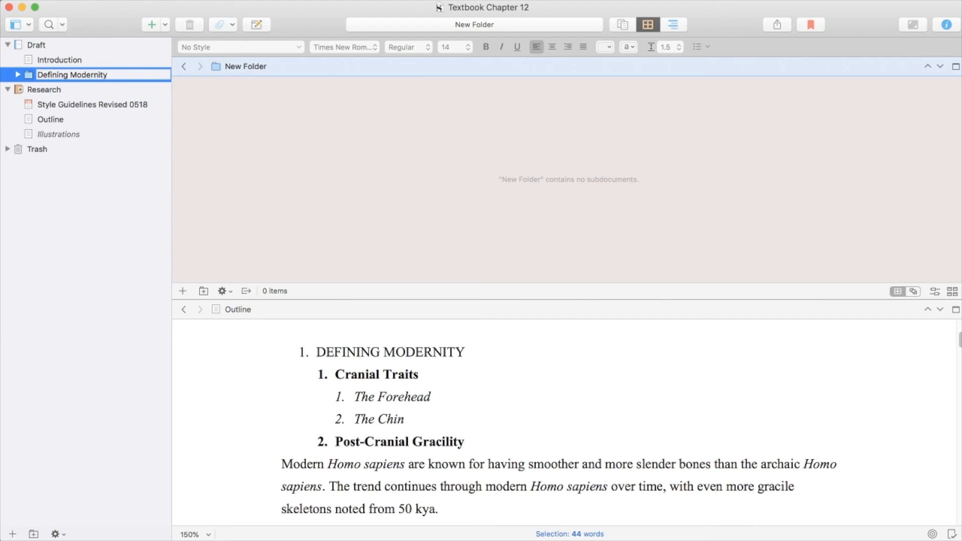
{"action": "double_click", "coordinate": [71, 74]}
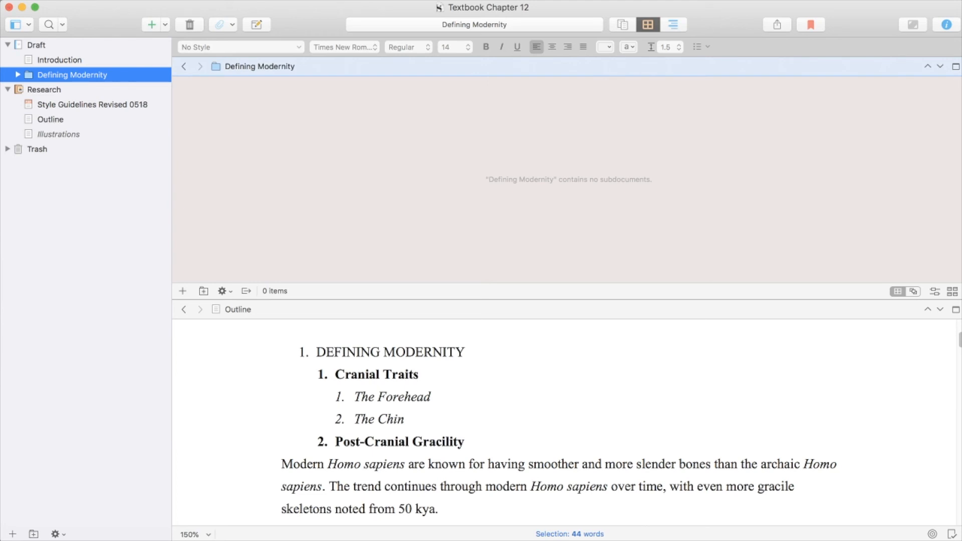
{"action": "left_click", "coordinate": [18, 75]}
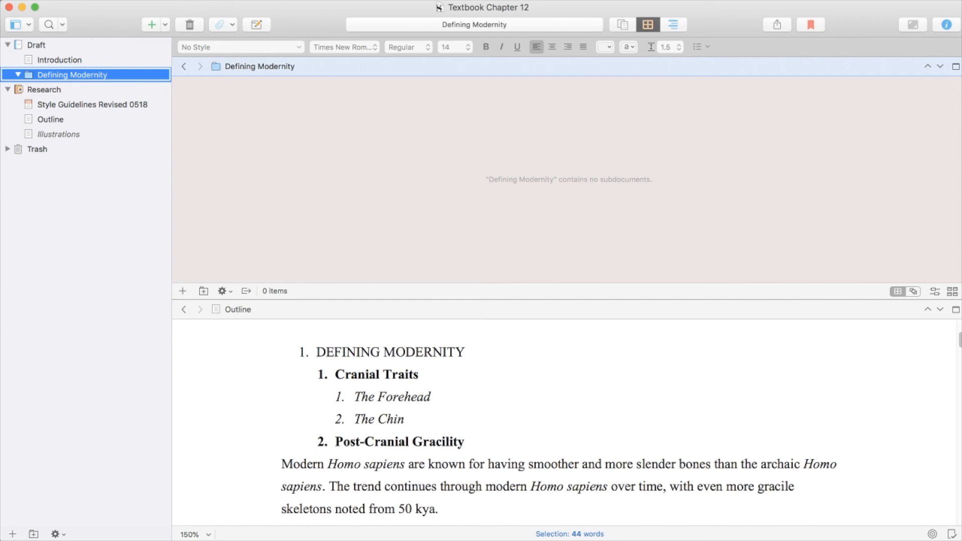
Add a 'Cranial Traits' document in Defining Modernity holding The Forehead and The Chin
{"action": "left_click", "coordinate": [151, 24]}
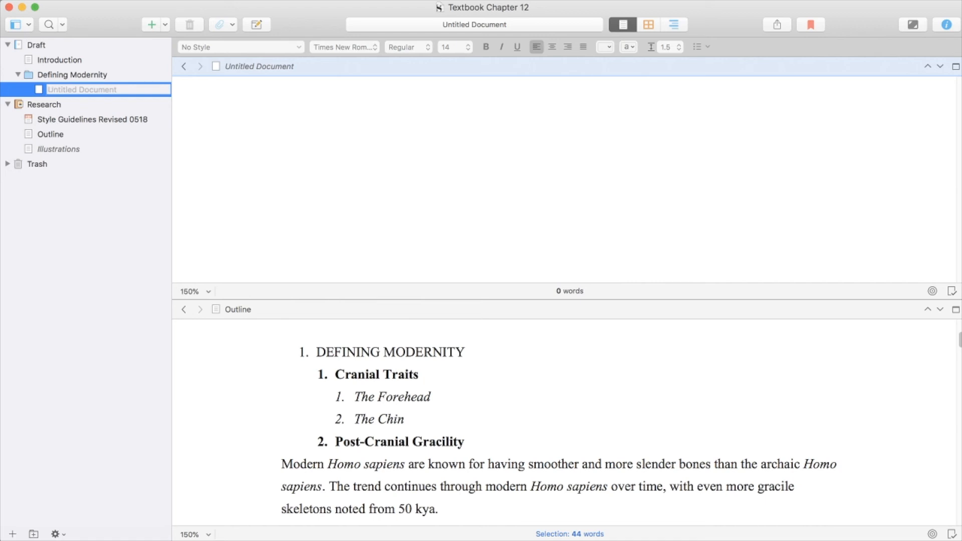
{"action": "type", "text": "Cranial"}
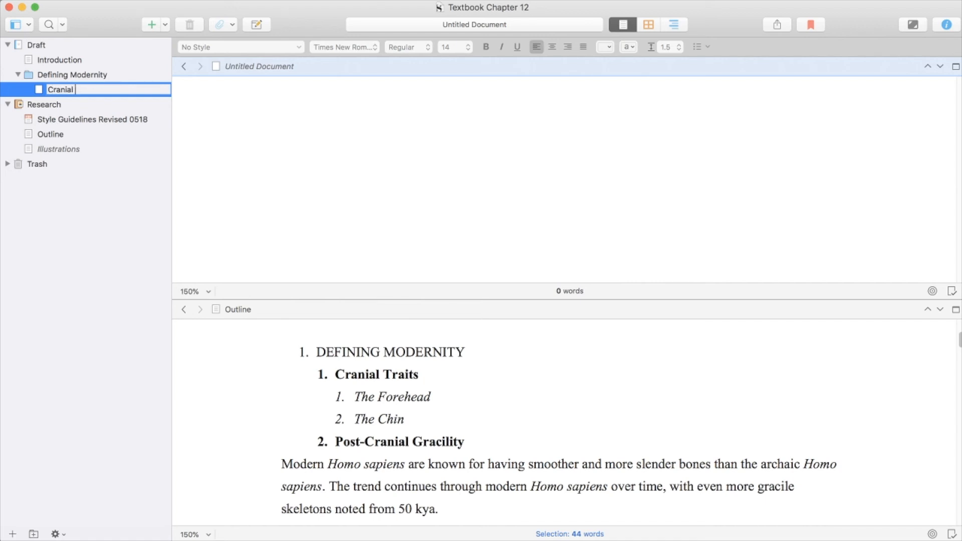
{"action": "type", "text": "Traits"}
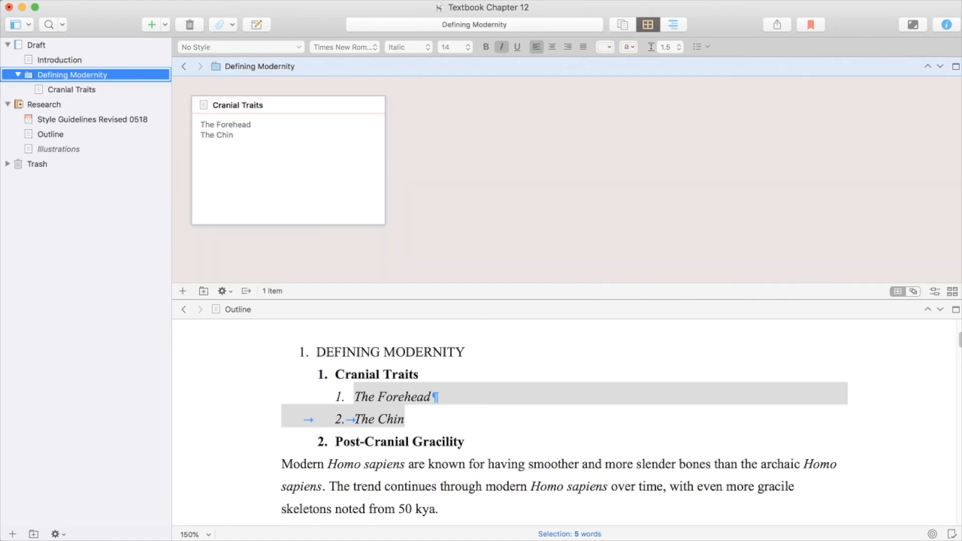
Add a 'Post-Cranial Gracility' document to Defining Modernity and keep the Outline in the lower pane
{"action": "left_click", "coordinate": [152, 24]}
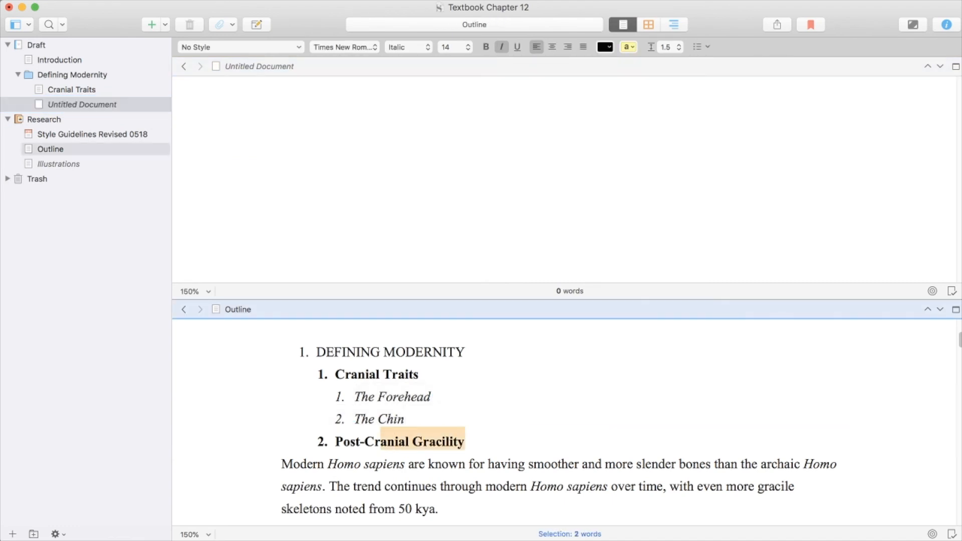
{"action": "left_click", "coordinate": [486, 47]}
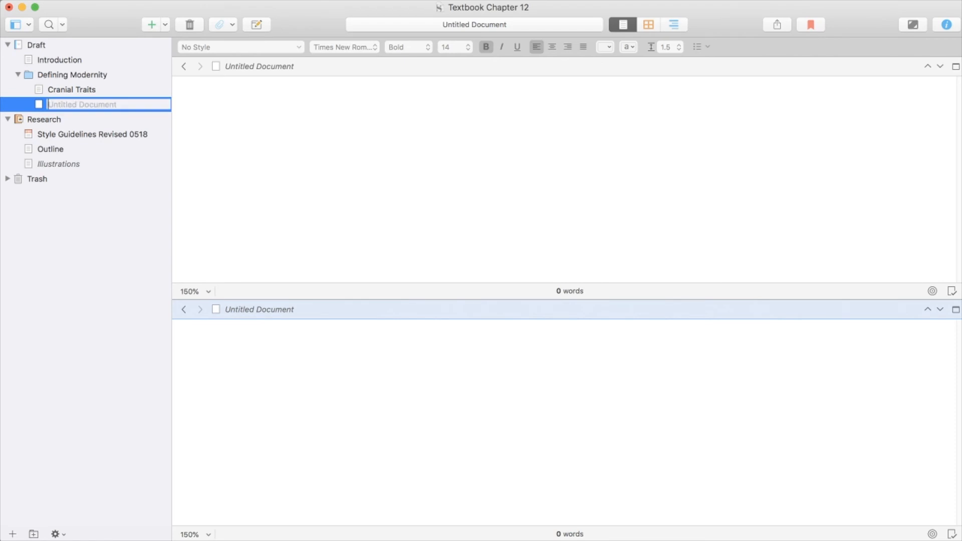
{"action": "type", "text": "Post-Cranial Gracility"}
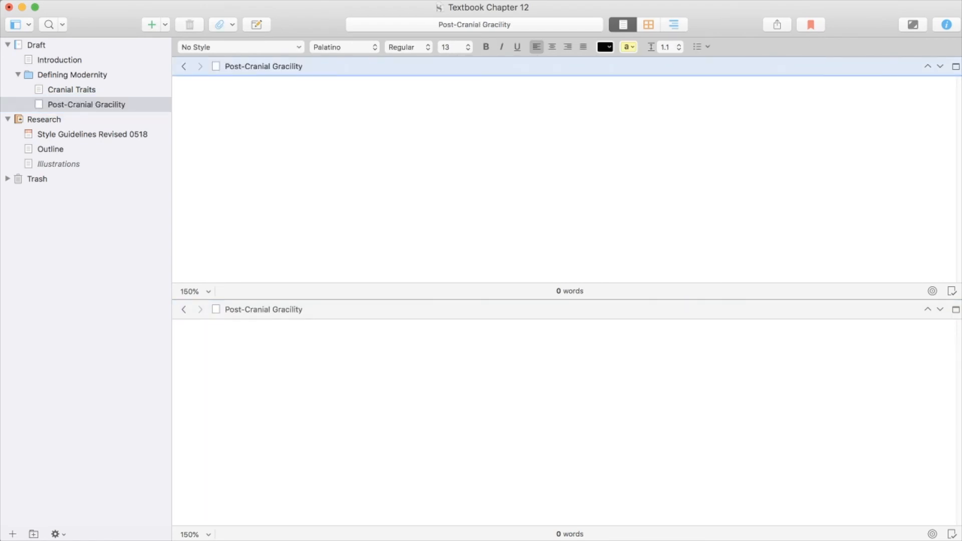
{"action": "left_click", "coordinate": [298, 99]}
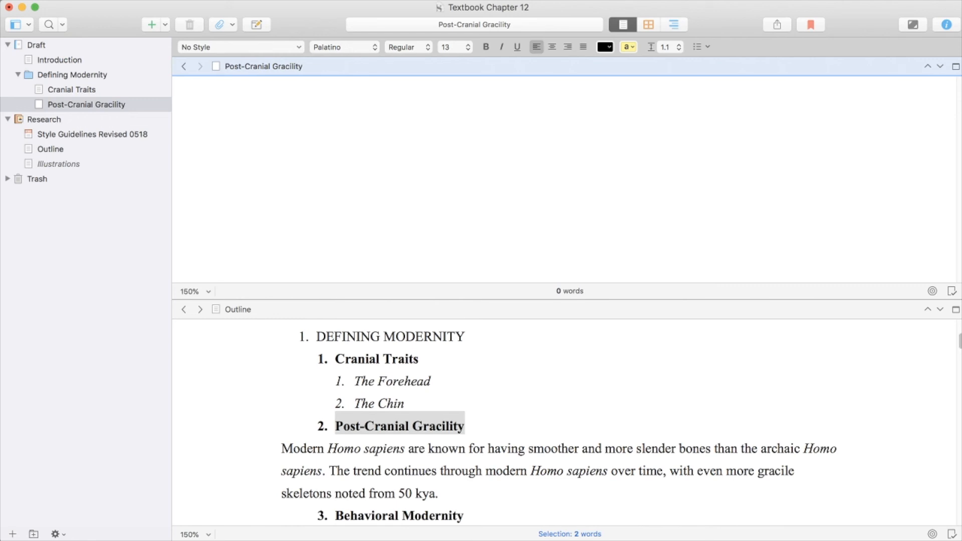
{"action": "left_click", "coordinate": [299, 100]}
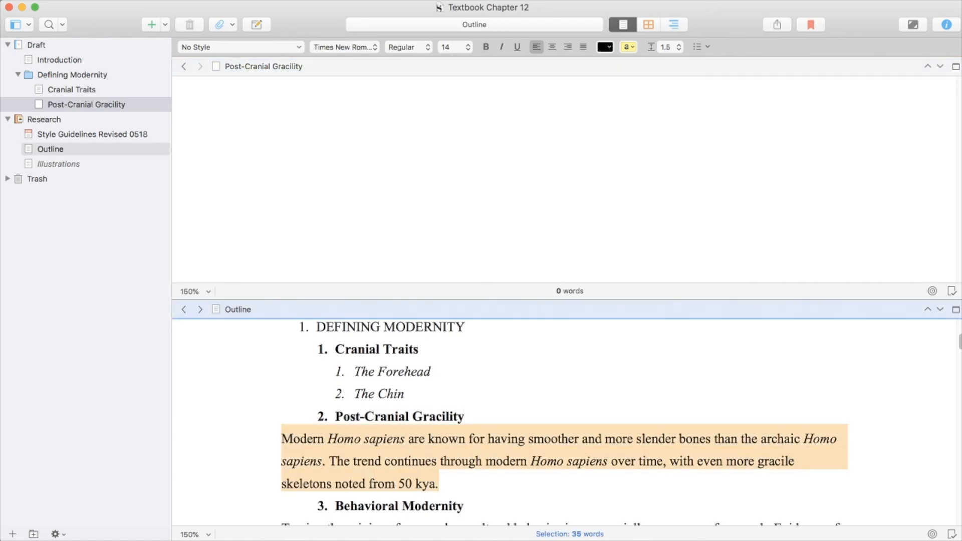
Show Defining Modernity's Cranial Traits and Post-Cranial Gracility as index cards on the corkboard
{"action": "left_click", "coordinate": [86, 104]}
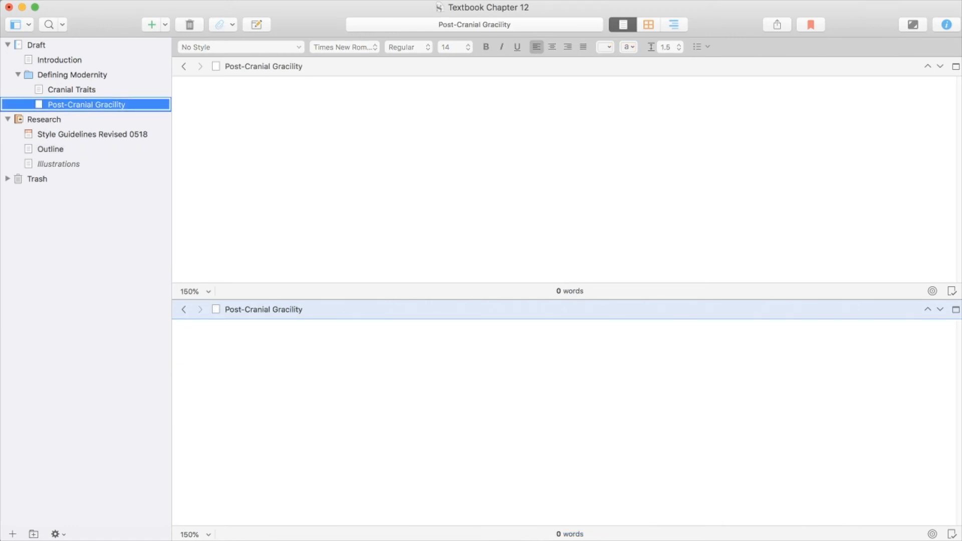
{"action": "left_click", "coordinate": [648, 24]}
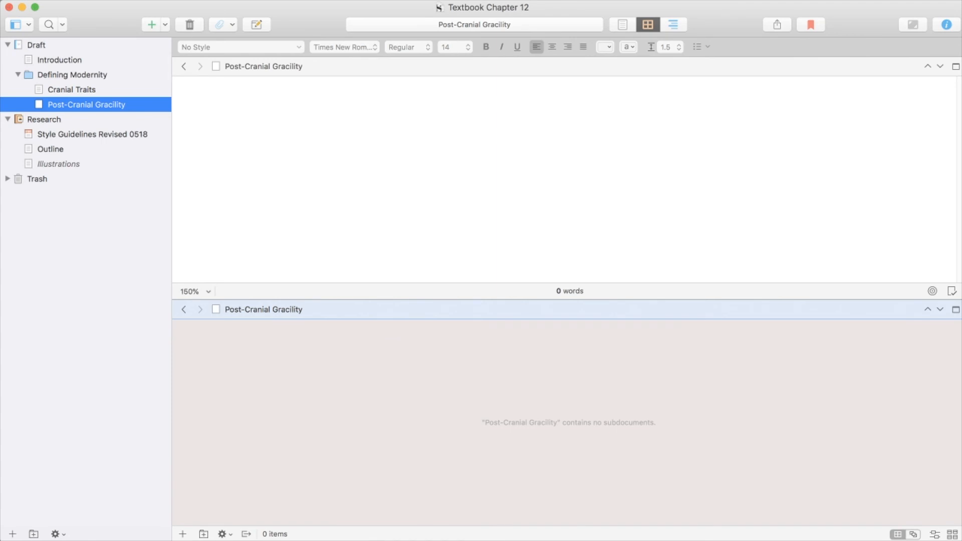
{"action": "left_click", "coordinate": [622, 24]}
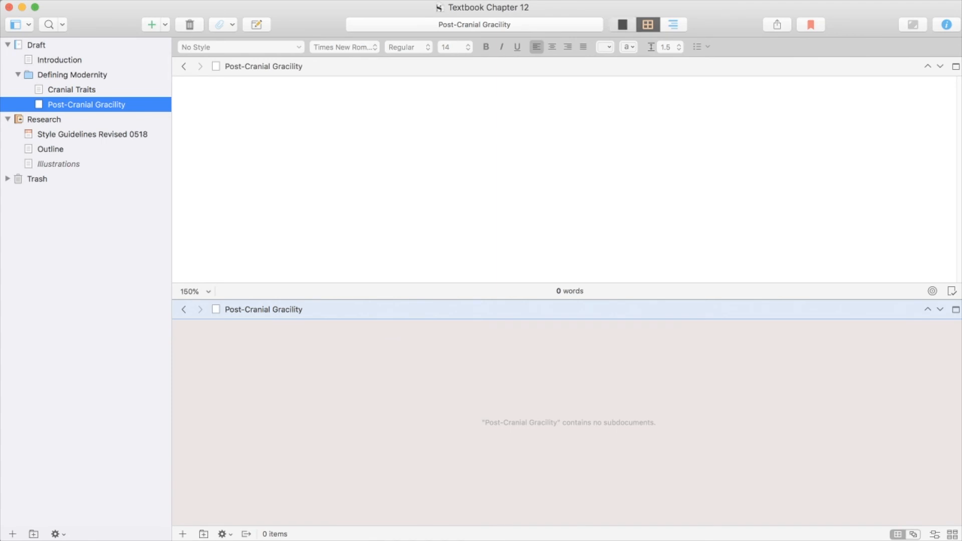
{"action": "left_click", "coordinate": [621, 24]}
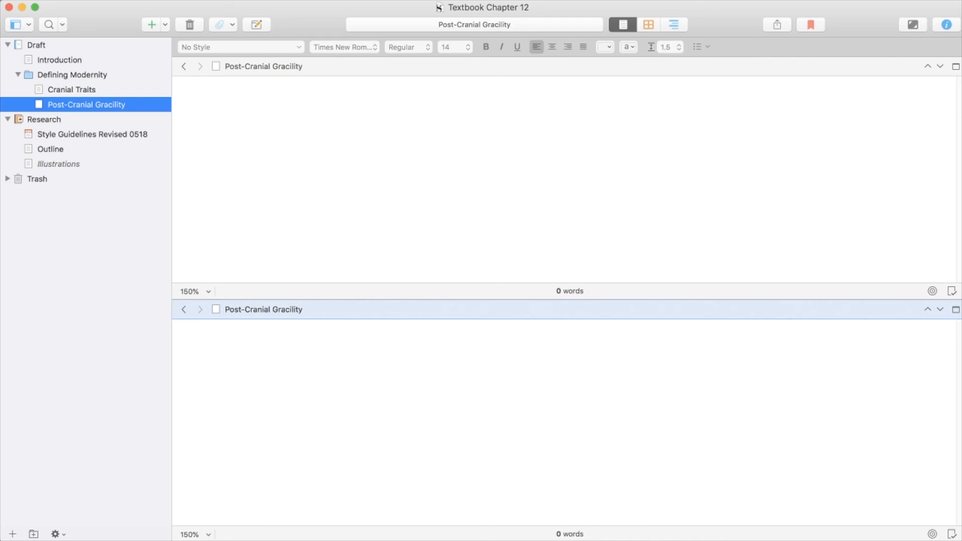
{"action": "left_click", "coordinate": [51, 148]}
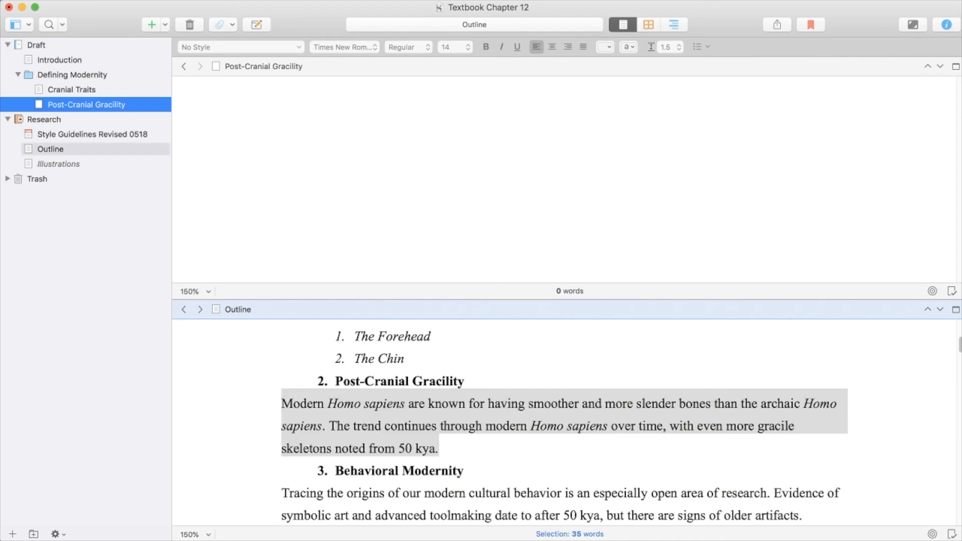
{"action": "left_click", "coordinate": [86, 104]}
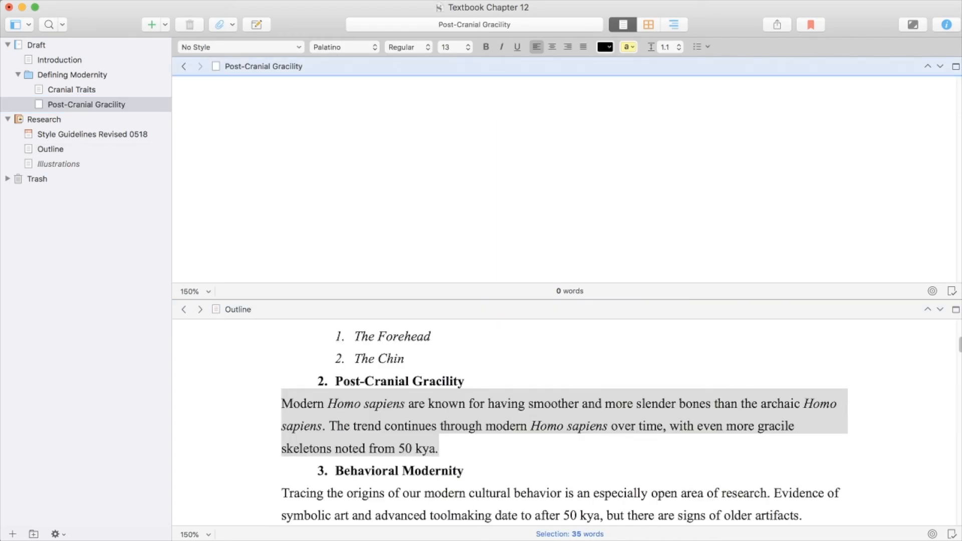
{"action": "left_click", "coordinate": [73, 74]}
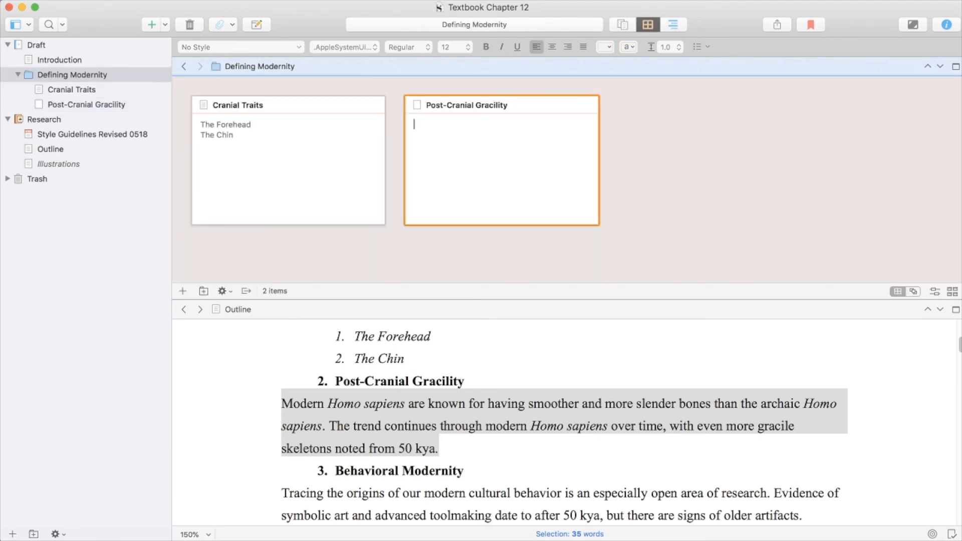
Write the 'Modern Homo sapiens ... slender bones' synopsis on Post-Cranial Gracility, then view Defining Modernity as Scrivenings
{"action": "type", "text": "Modern Homo sapiens are known for having smoother and more slender bones than the archaic Homo sapiens. The trend continues through modern Homo sapiens over time, with even more gracile skeletons noted from 50 kya."}
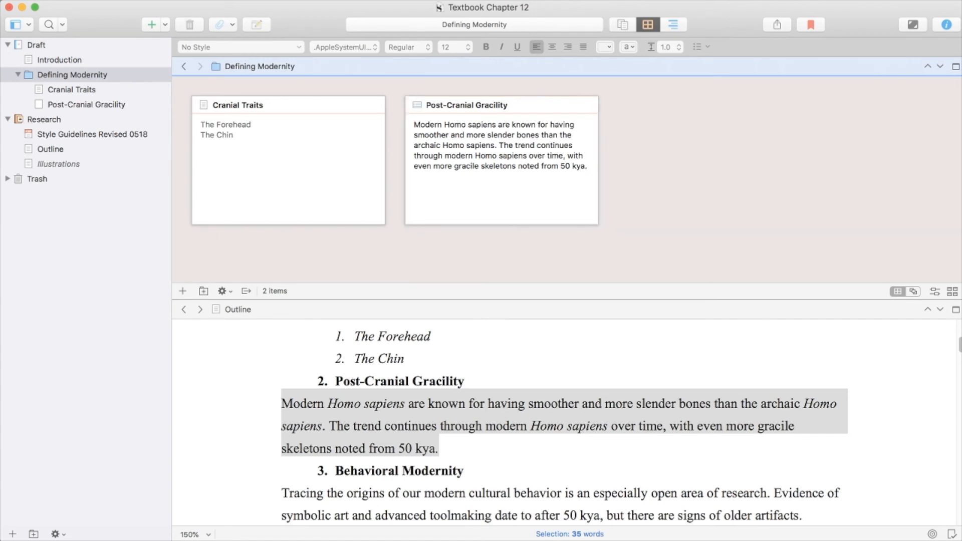
{"action": "left_click", "coordinate": [86, 104]}
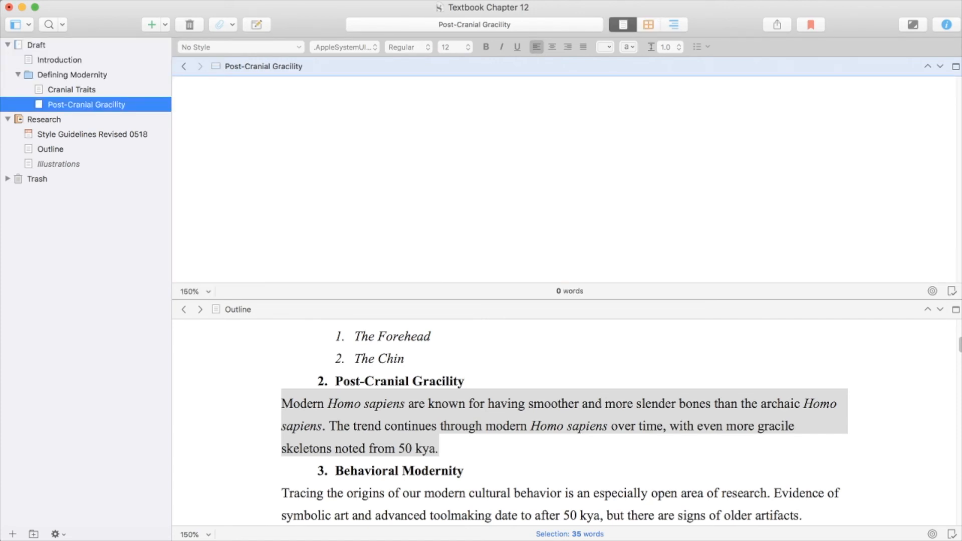
{"action": "left_click", "coordinate": [71, 89]}
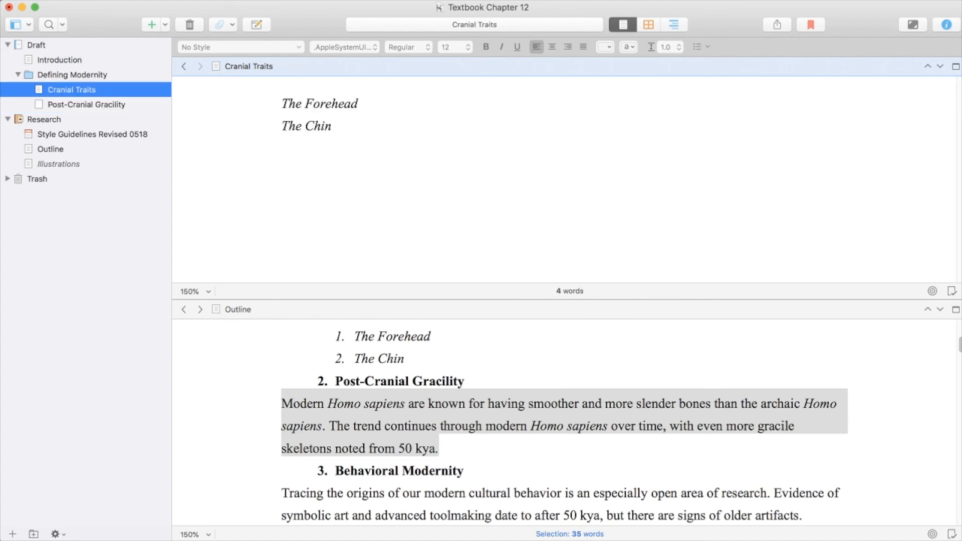
{"action": "left_click", "coordinate": [87, 104]}
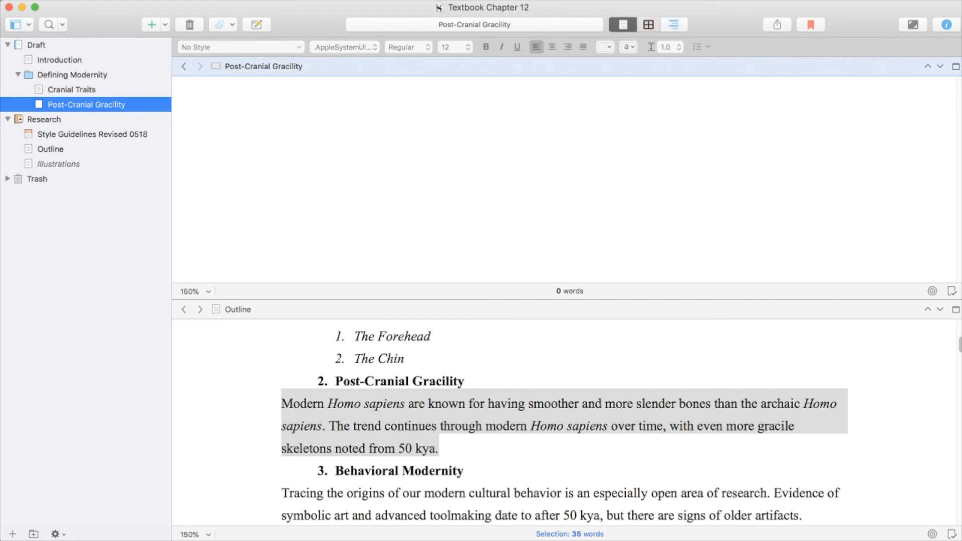
{"action": "left_click", "coordinate": [72, 74]}
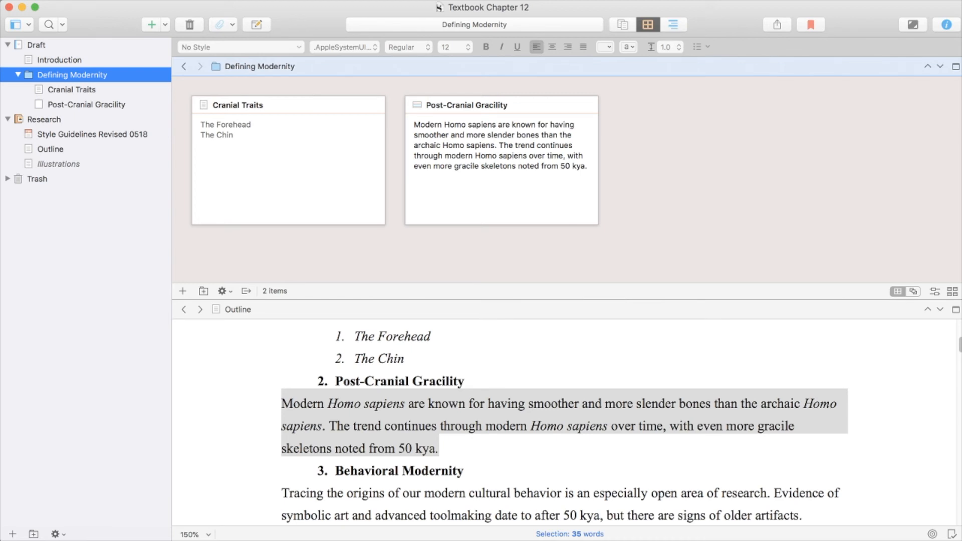
{"action": "left_click", "coordinate": [623, 25]}
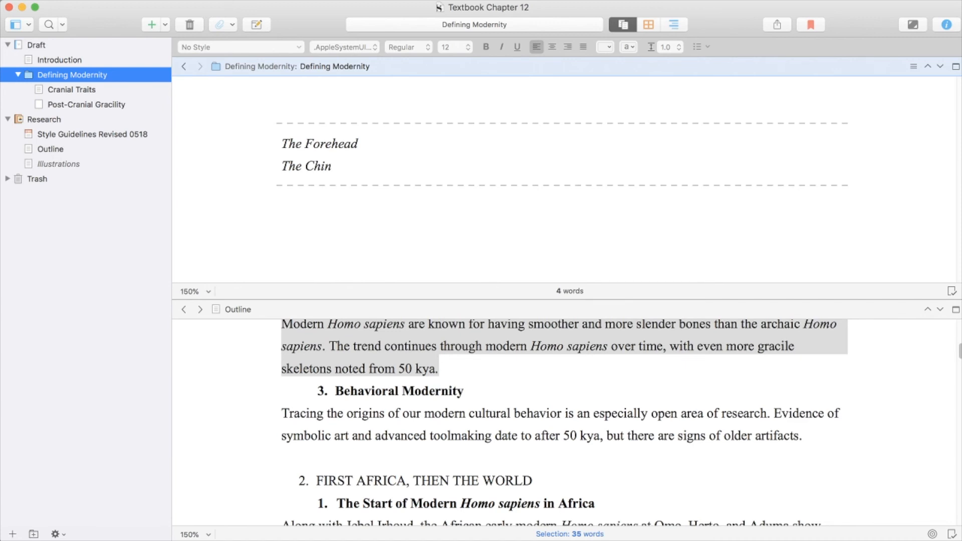
Create an empty 'Behavioral Modernity' document under Post-Cranial Gracility and open it
{"action": "left_click", "coordinate": [86, 104]}
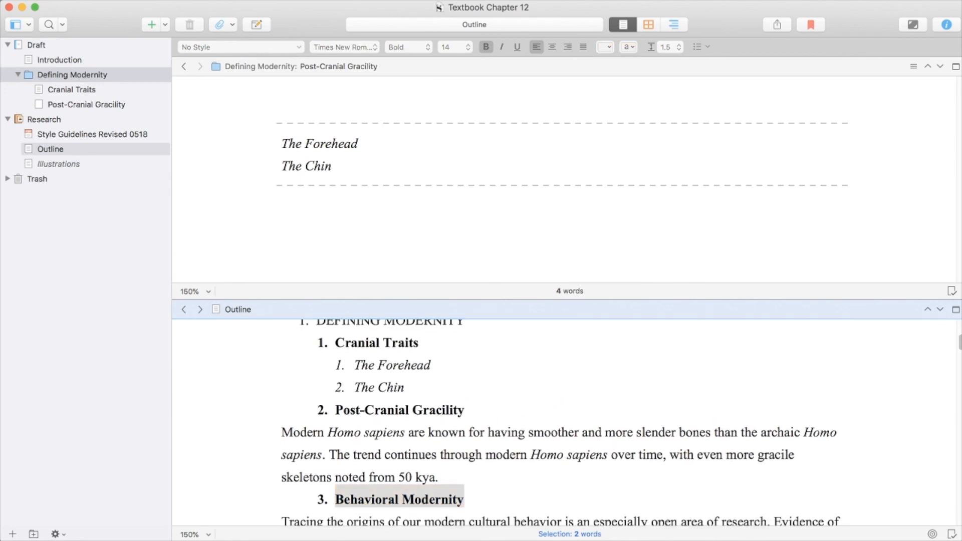
{"action": "left_click", "coordinate": [72, 74]}
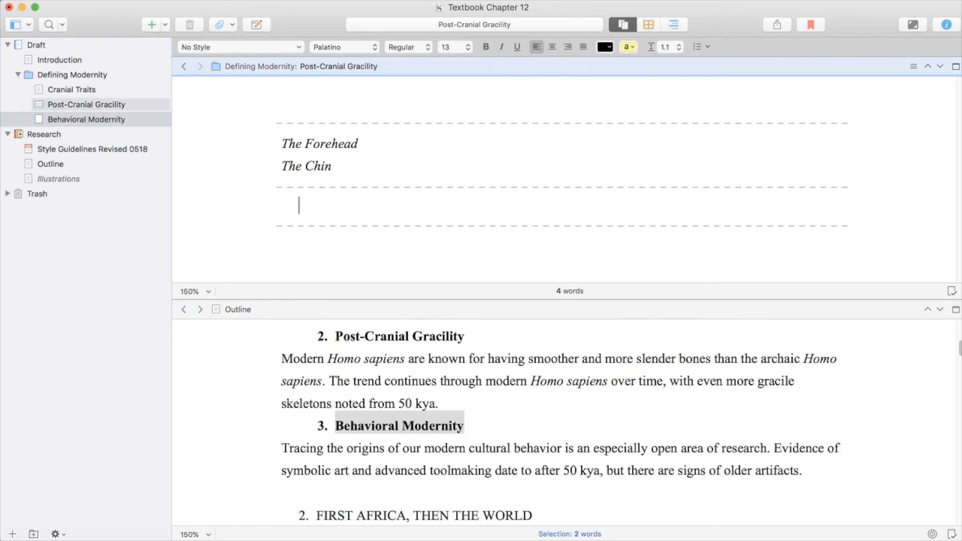
{"action": "left_click", "coordinate": [73, 89]}
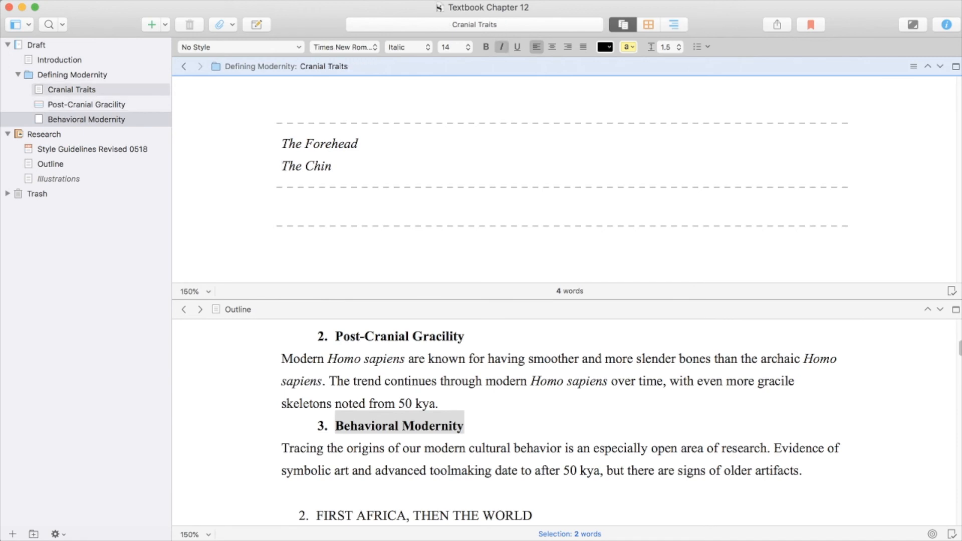
{"action": "left_click", "coordinate": [86, 119]}
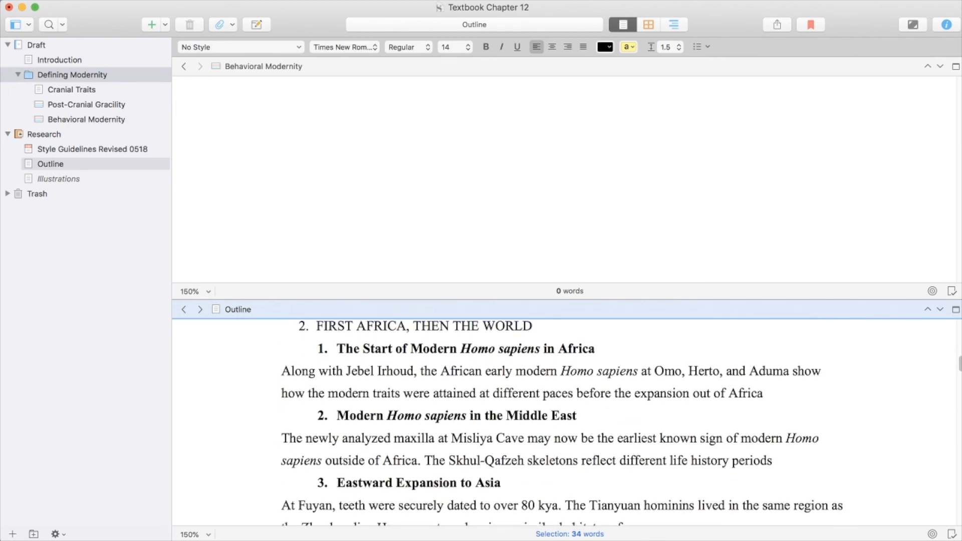
Add a Draft folder below Defining Modernity named 'FIRST AFRICA, THEN THE WORLD'
{"action": "left_click", "coordinate": [18, 75]}
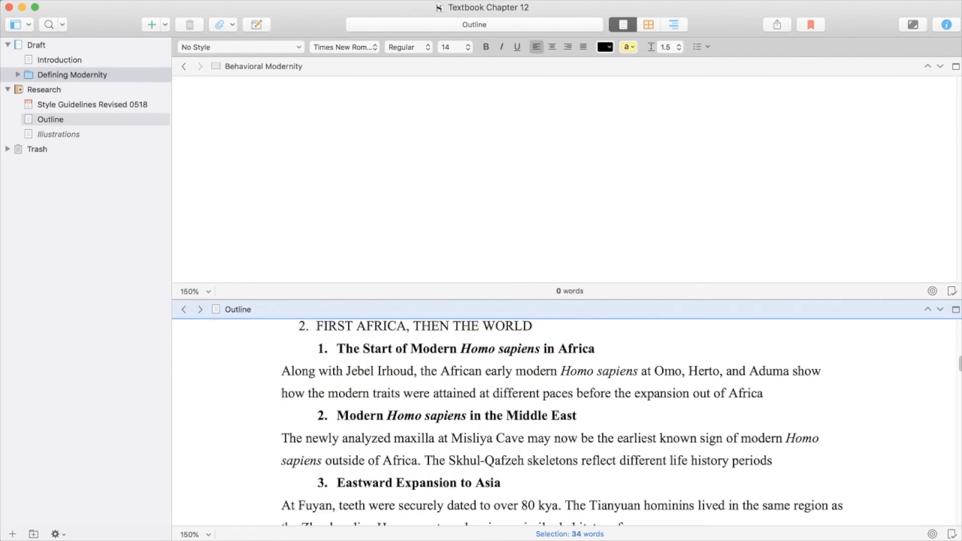
{"action": "left_click", "coordinate": [37, 44]}
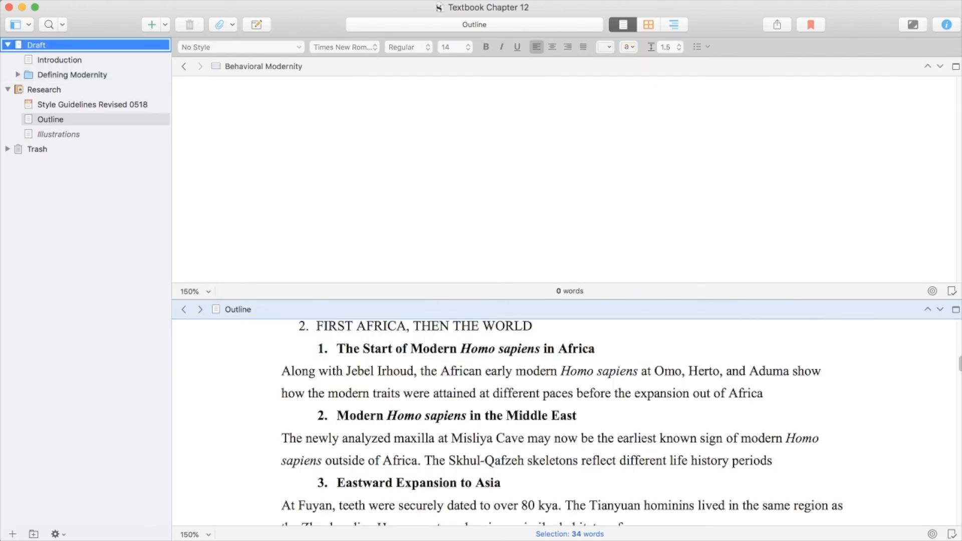
{"action": "left_click", "coordinate": [152, 24]}
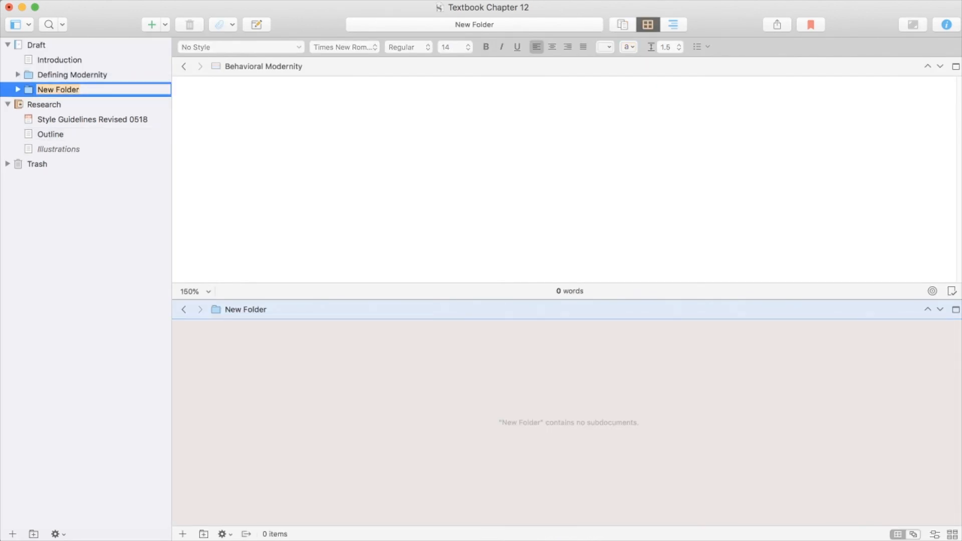
{"action": "left_click", "coordinate": [51, 133]}
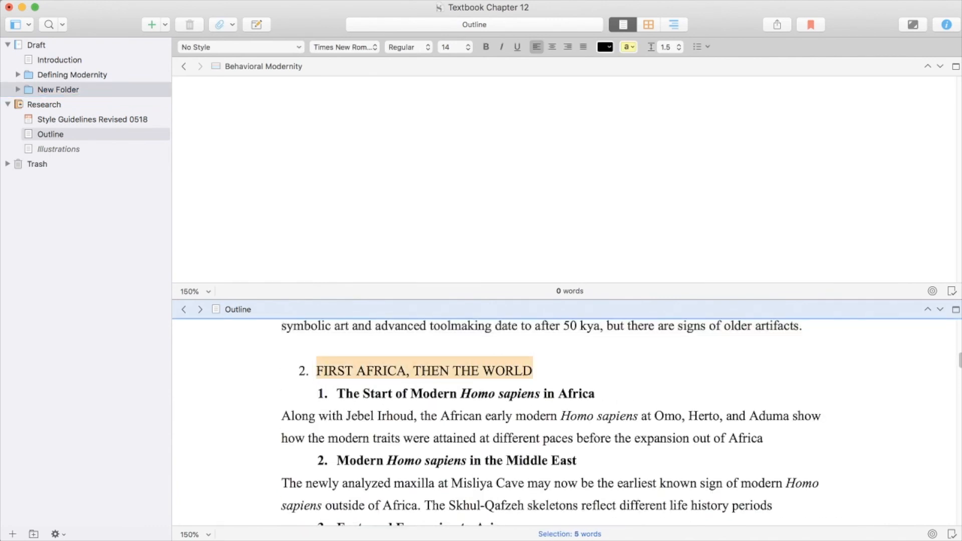
{"action": "left_click", "coordinate": [58, 89]}
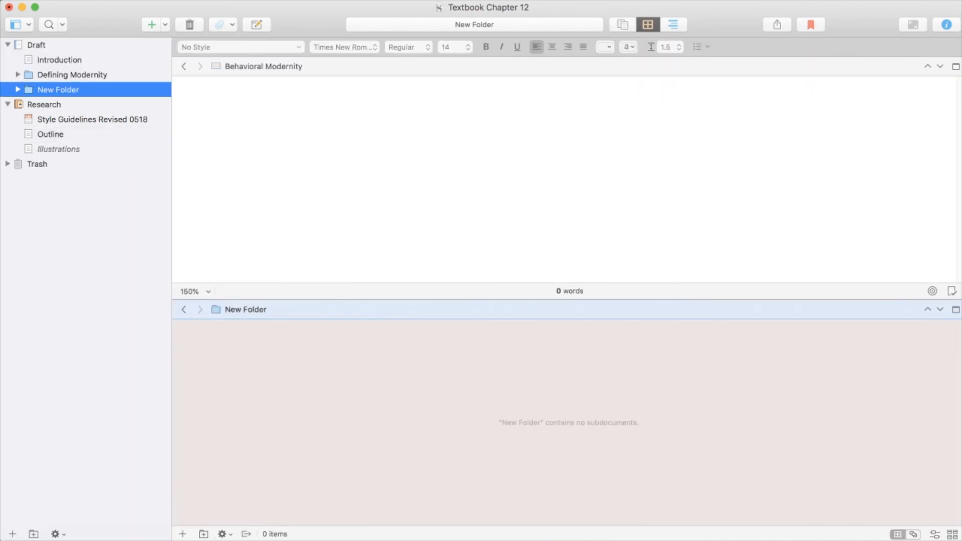
{"action": "type", "text": "FIRST AFRICA, THEN THE WORLD"}
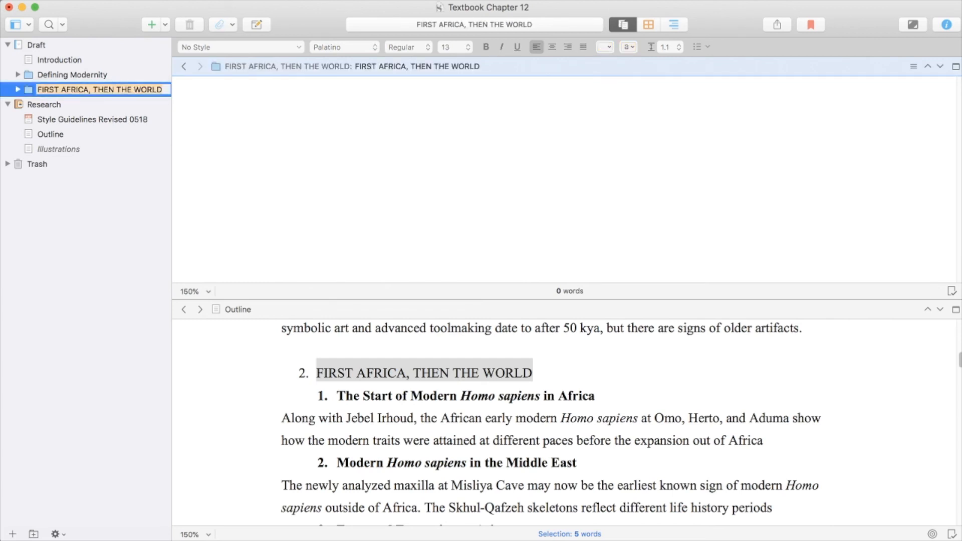
{"action": "mouse_move", "coordinate": [438, 8]}
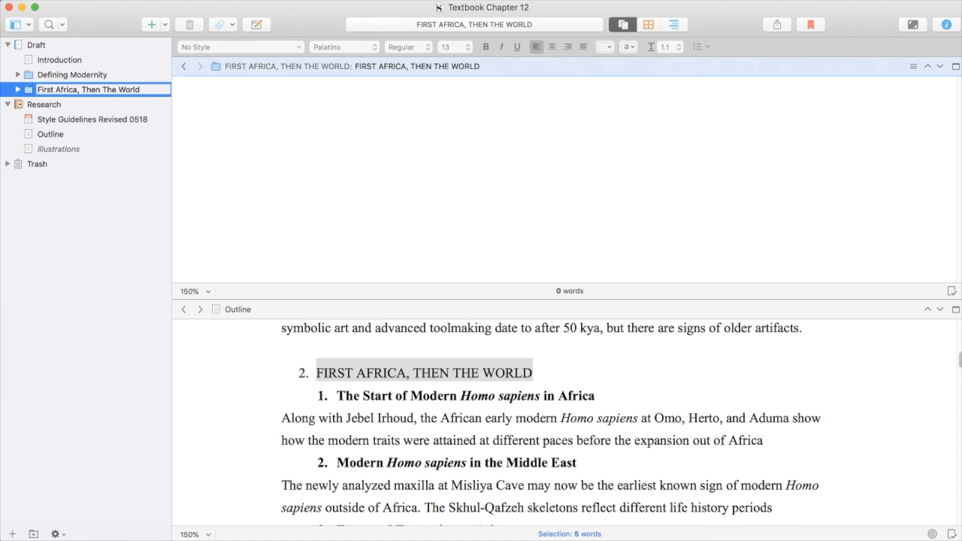
{"action": "double_click", "coordinate": [88, 89]}
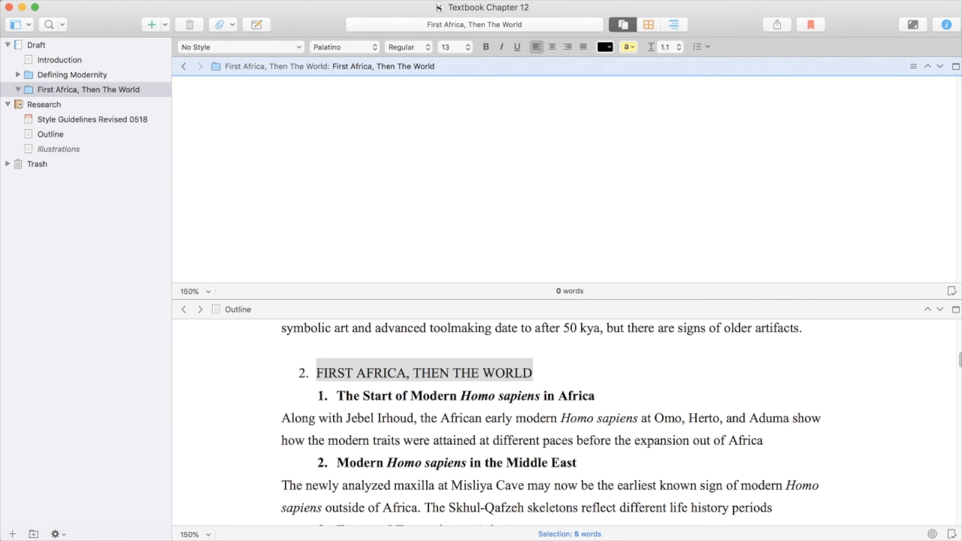
Add 'The Start of Modern Homo sapiens in Africa' with the Outline's Africa paragraph as synopsis, shown as index cards
{"action": "left_click", "coordinate": [88, 90]}
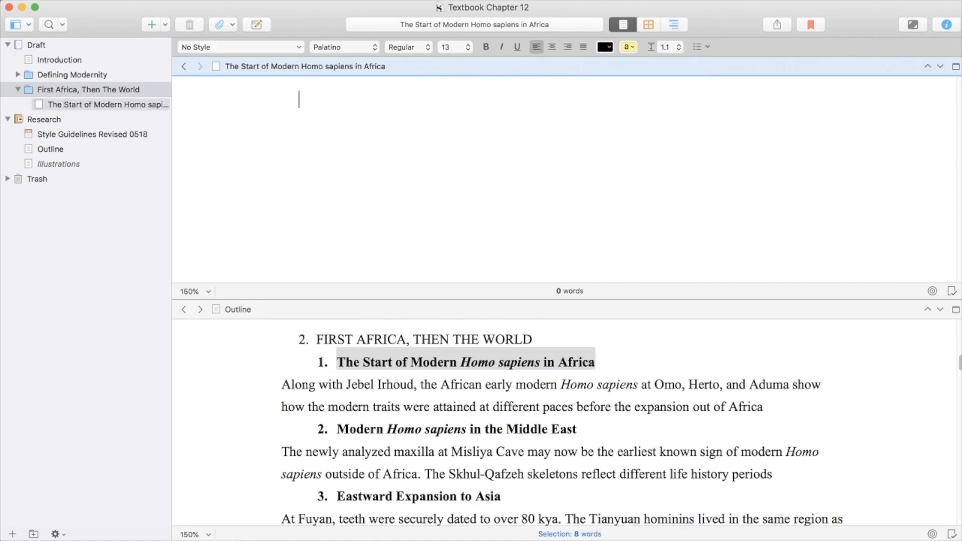
{"action": "left_click", "coordinate": [50, 148]}
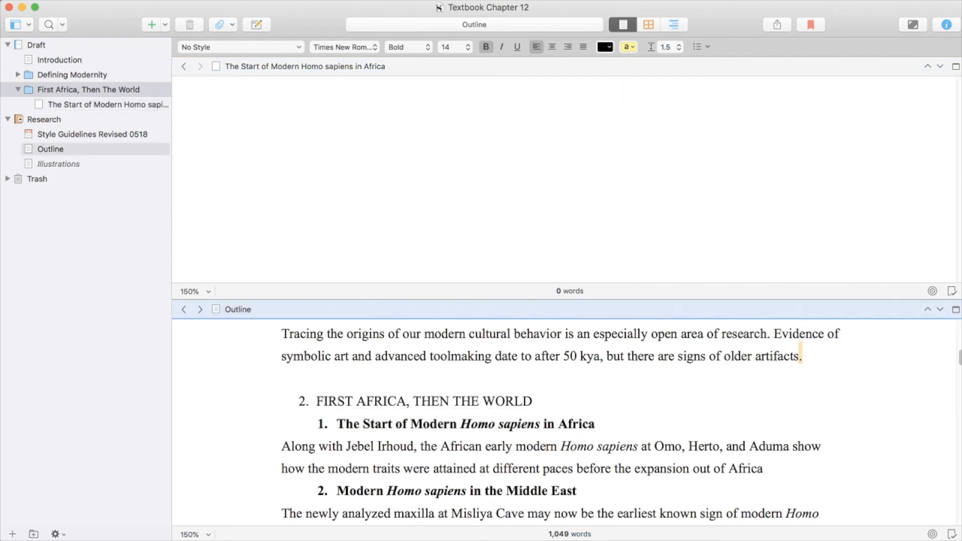
{"action": "scroll", "scroll_direction": "down", "scroll_amount": 3}
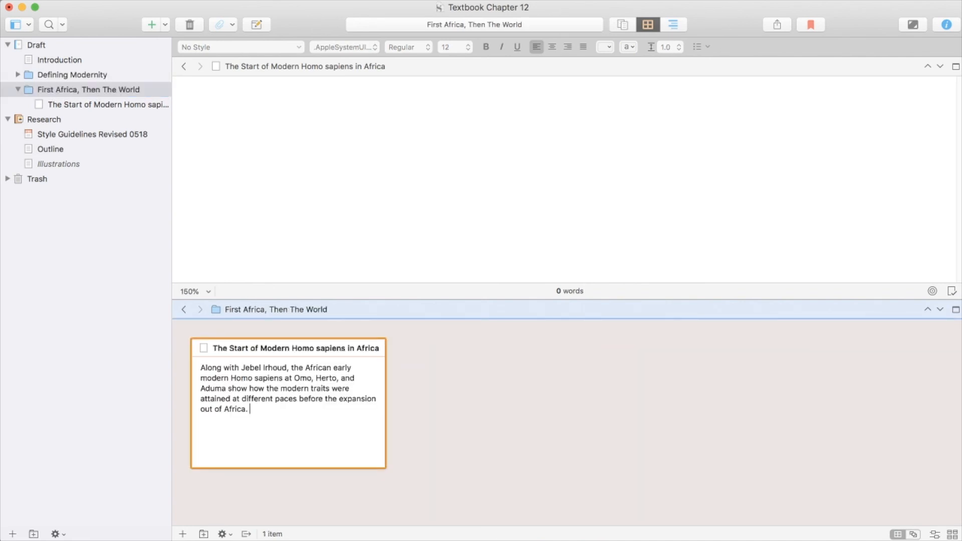
{"action": "left_click", "coordinate": [71, 75]}
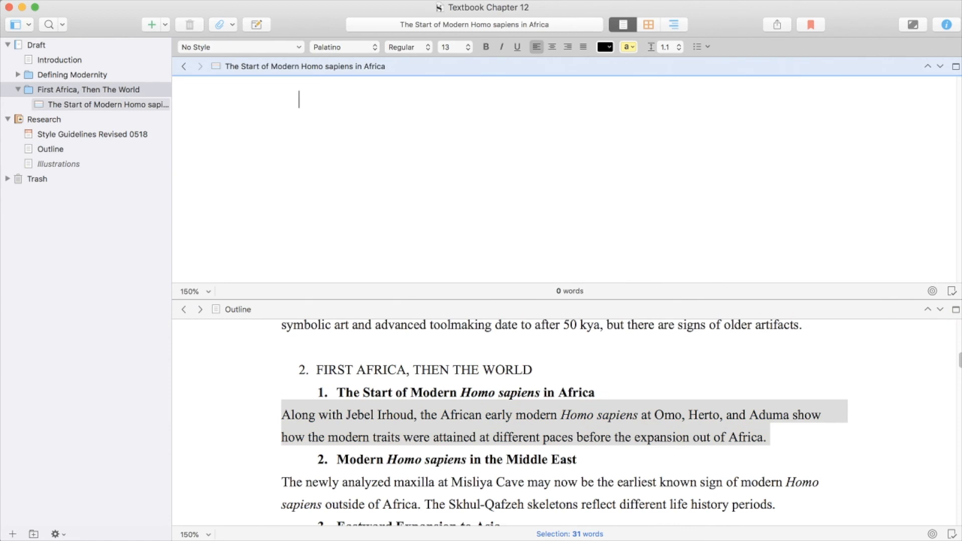
{"action": "left_click", "coordinate": [88, 90]}
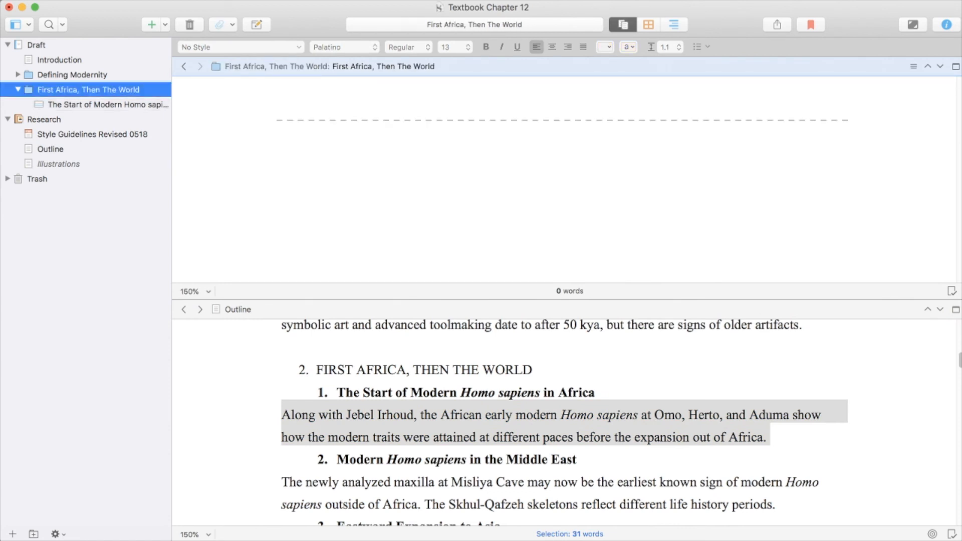
{"action": "left_click", "coordinate": [649, 24]}
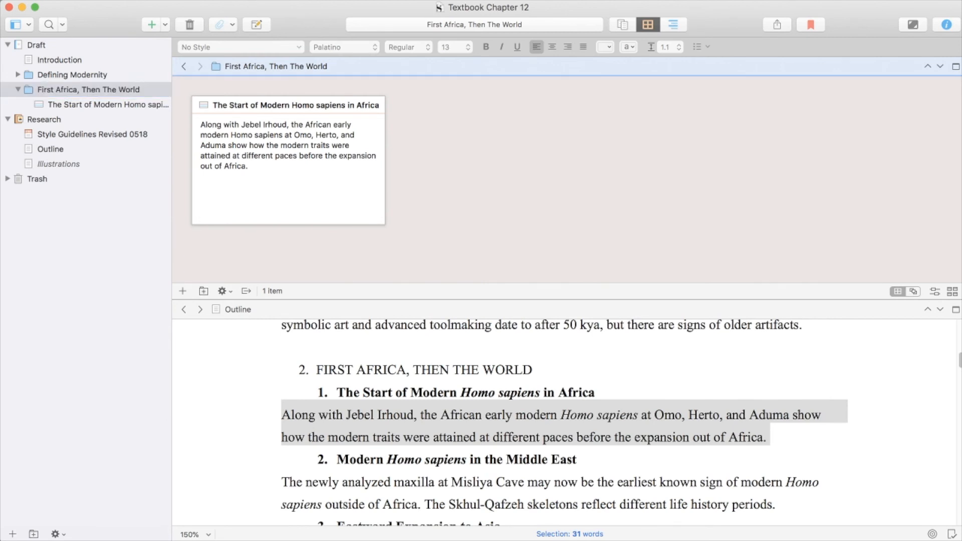
Add cards 'Modern Homo sapiens in the Middle East', 'Eastward Expansion to Asia' and a fourth Eurotrip card
{"action": "left_click", "coordinate": [182, 290]}
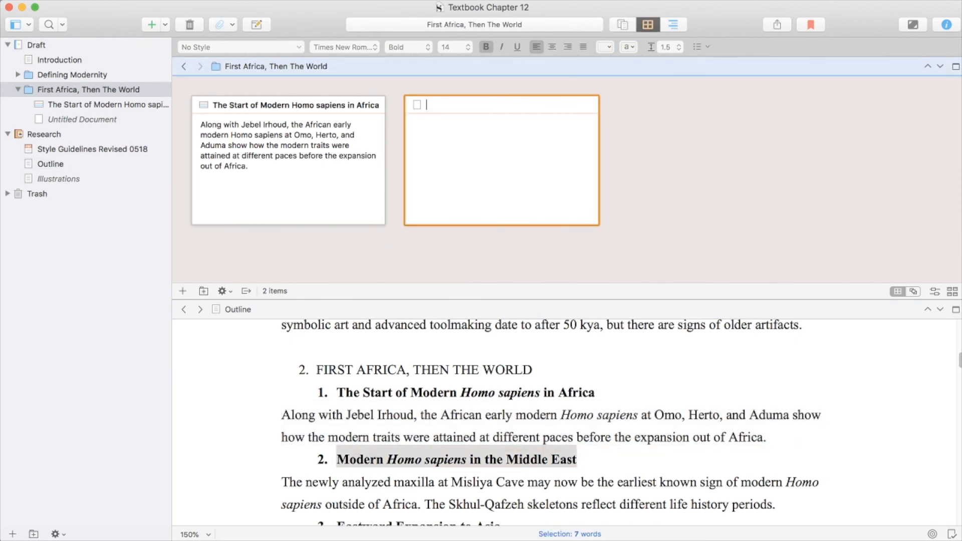
{"action": "type", "text": "Modern Homo sapiens in the Middle East"}
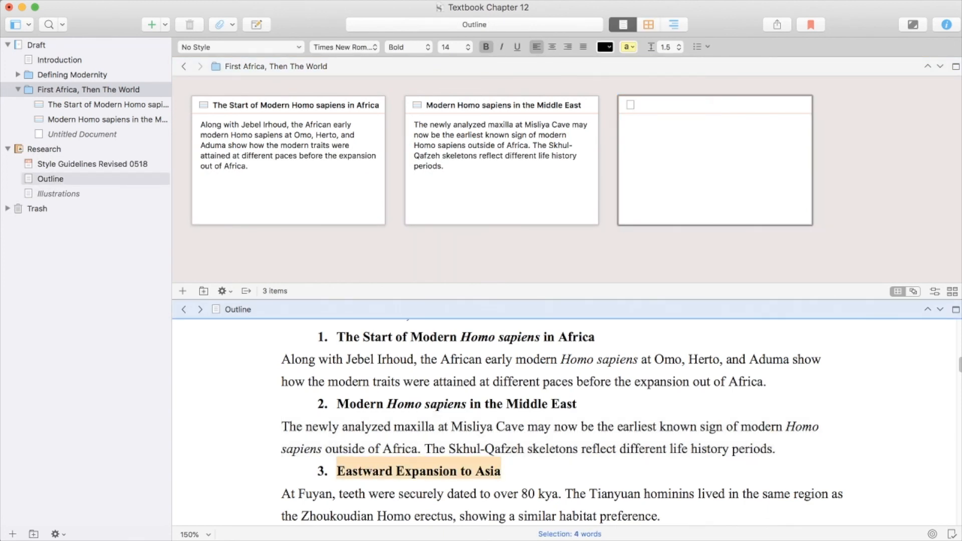
{"action": "type", "text": "Eastward Expansion to Asia"}
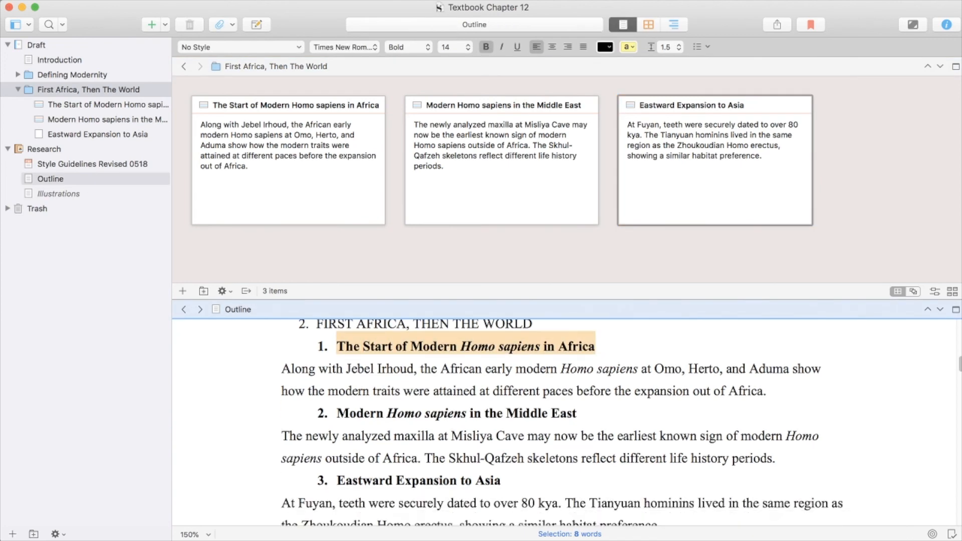
{"action": "left_click", "coordinate": [418, 480]}
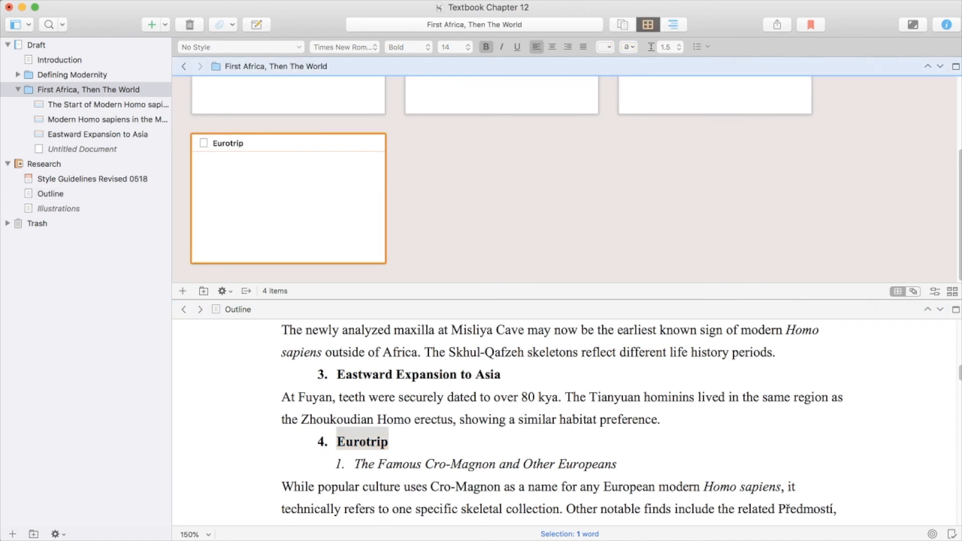
Fill Eurotrip's synopsis with The Famous Cro-Magnon and Other Europeans / Cultural Developments in Europe
{"action": "left_click", "coordinate": [245, 144]}
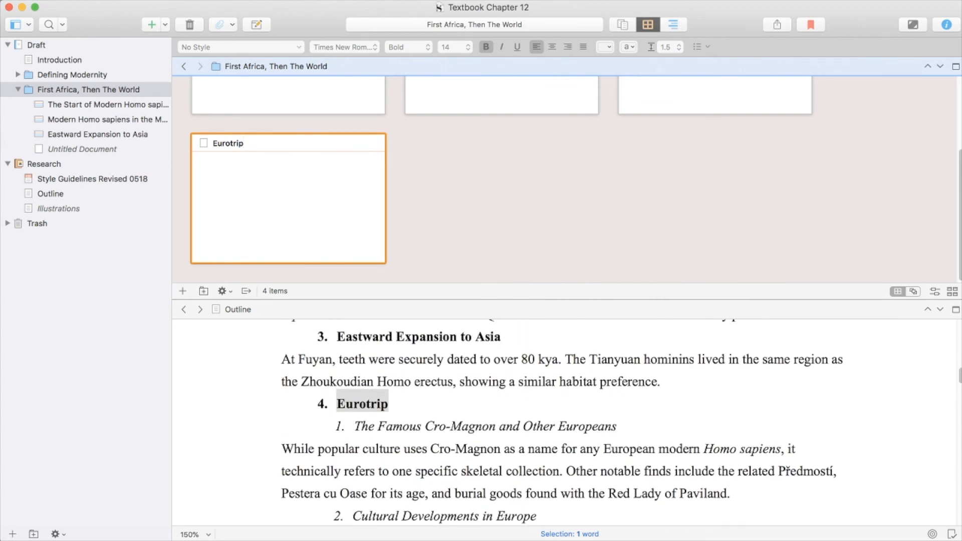
{"action": "left_click", "coordinate": [245, 142]}
{"action": "type", "text": "The Famous Cro-Magnon and Other Europeans"}
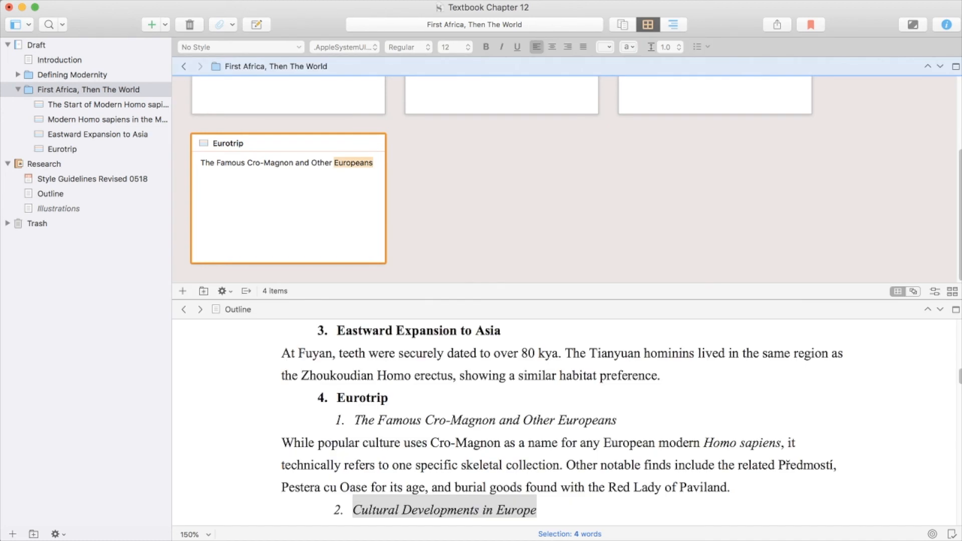
{"action": "left_click", "coordinate": [373, 162]}
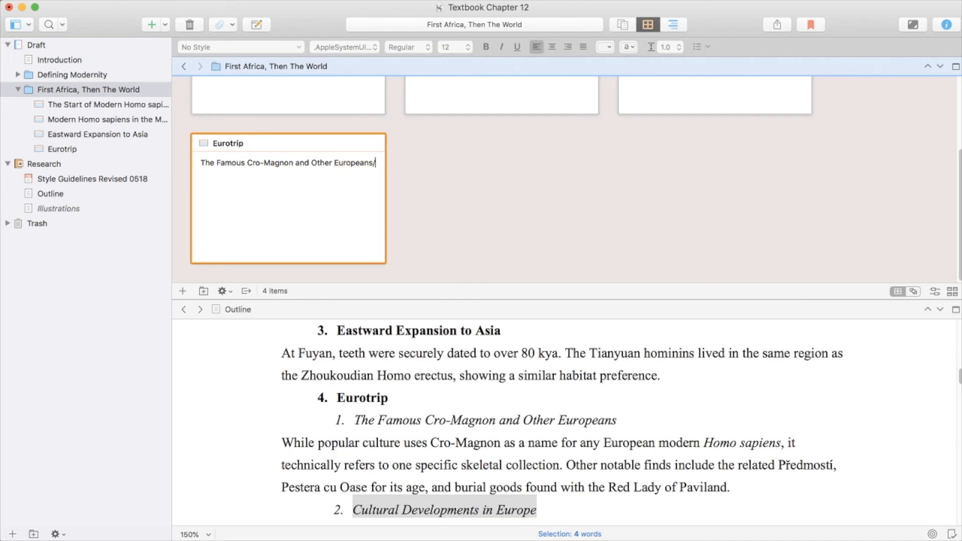
{"action": "type", "text": "Cultural Developments in Europe"}
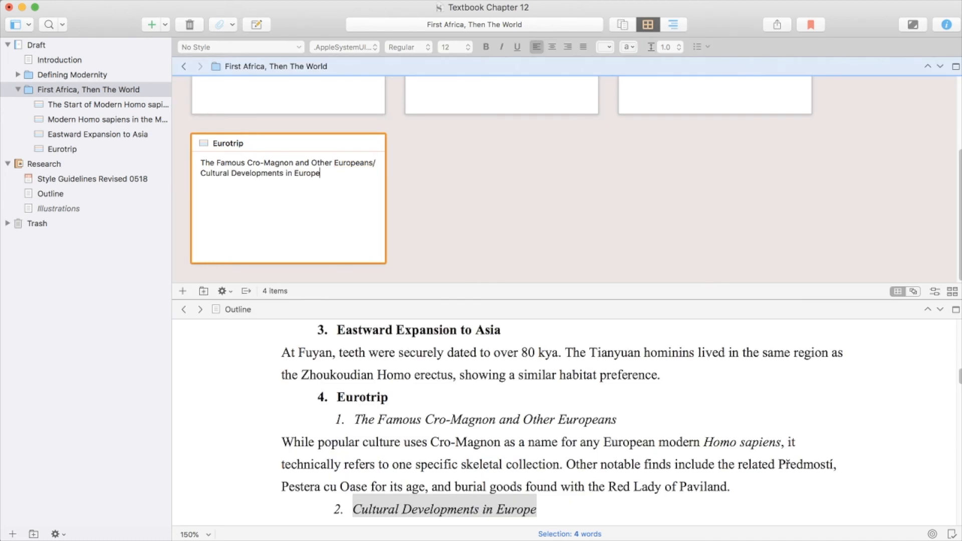
{"action": "scroll", "scroll_direction": "down", "scroll_amount": 3}
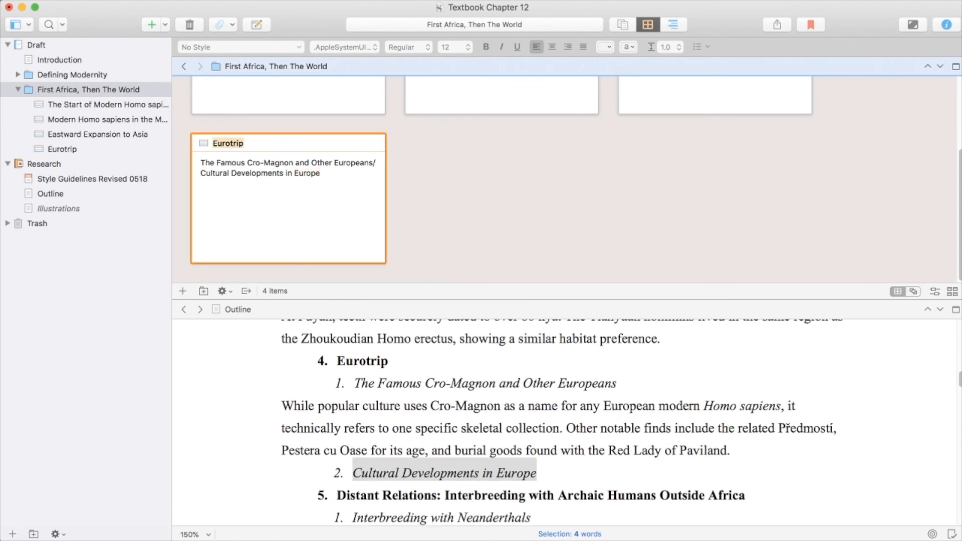
Return to Defining Modernity, showing Cranial Traits, Post-Cranial Gracility and Behavioral Modernity as combined text
{"action": "left_click", "coordinate": [621, 24]}
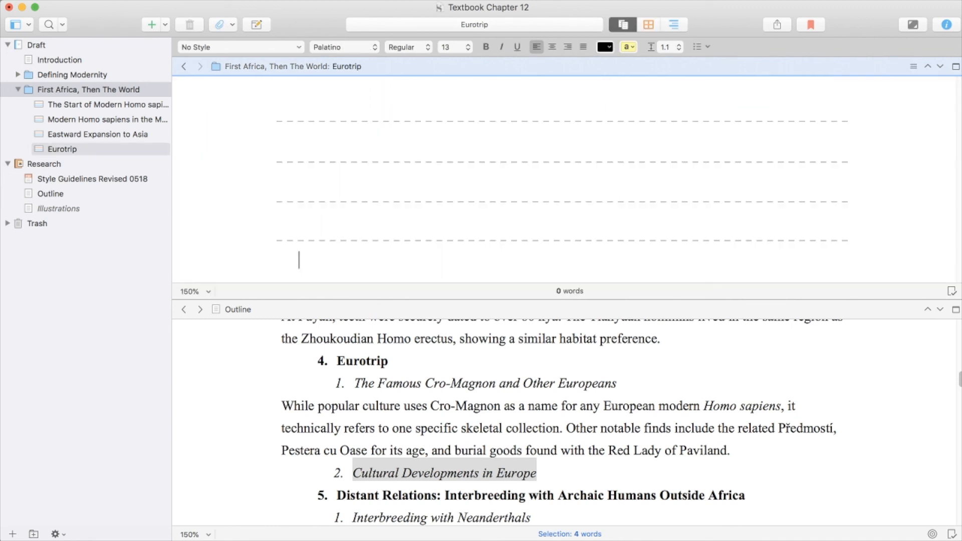
{"action": "left_click", "coordinate": [61, 150]}
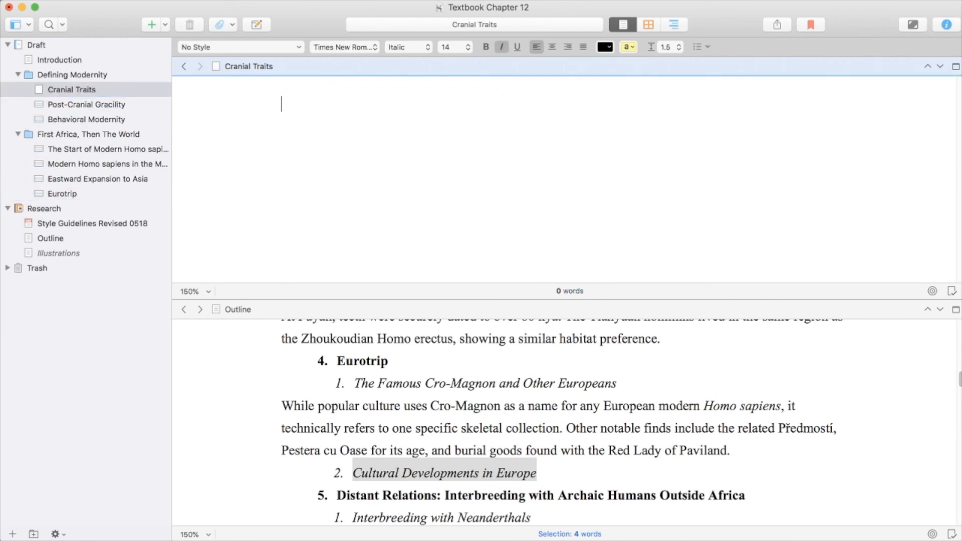
{"action": "left_click", "coordinate": [72, 90]}
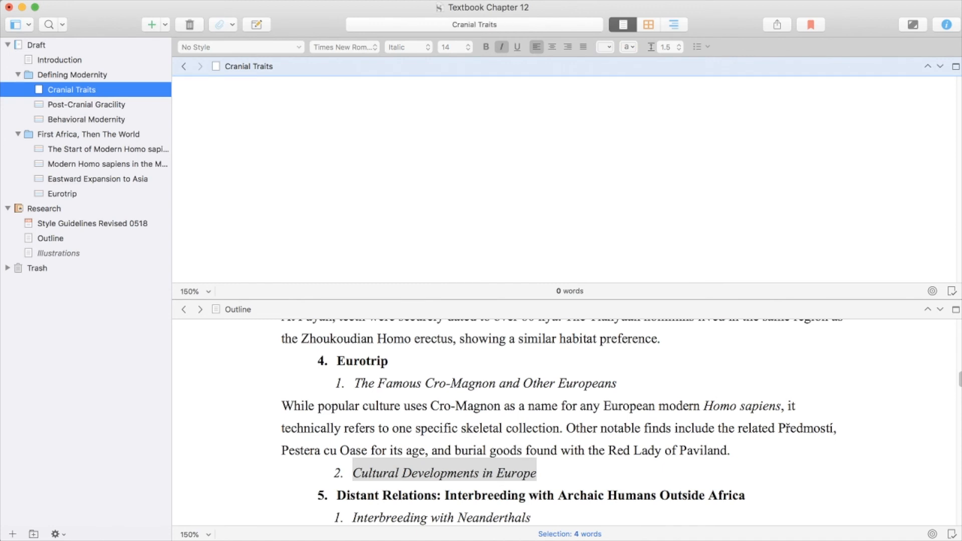
{"action": "left_click", "coordinate": [72, 74]}
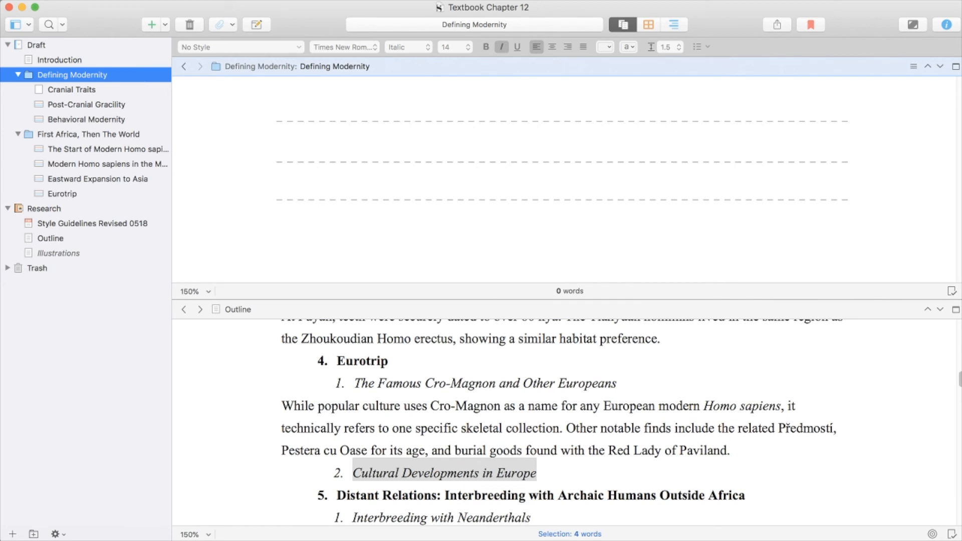
List The Forehead and The Chin on the Cranial Traits card and add a blank card to First Africa, Then The World
{"action": "left_click", "coordinate": [649, 24]}
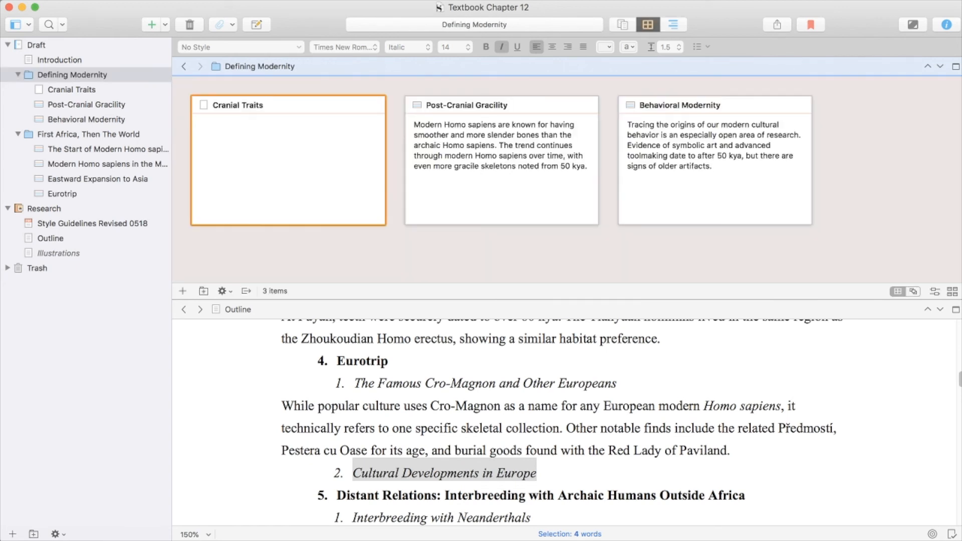
{"action": "type", "text": "The Forehead"}
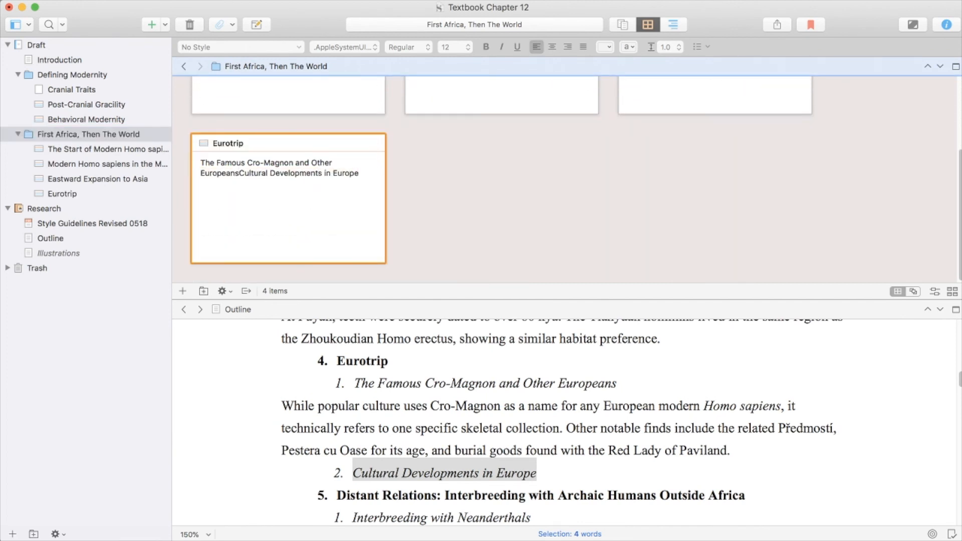
{"action": "left_click", "coordinate": [183, 290]}
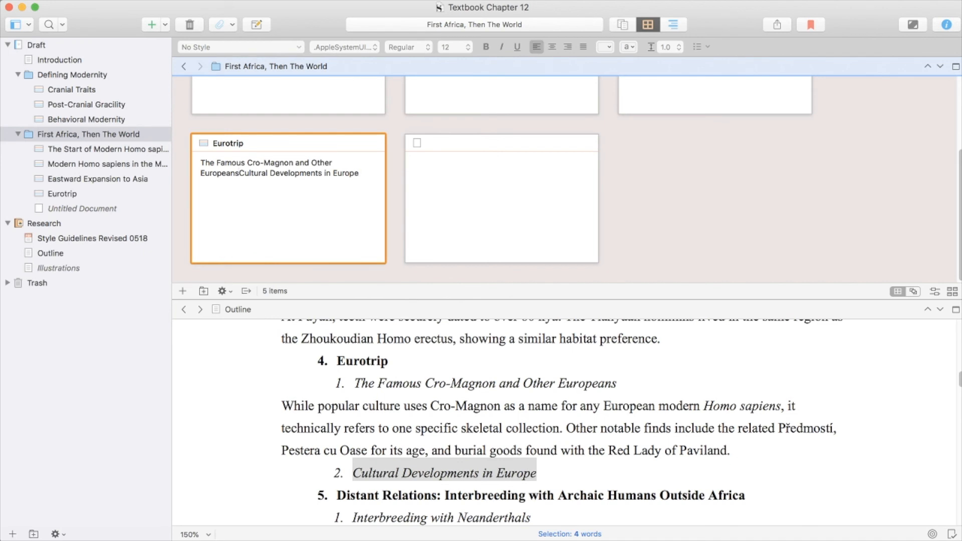
{"action": "double_click", "coordinate": [345, 173]}
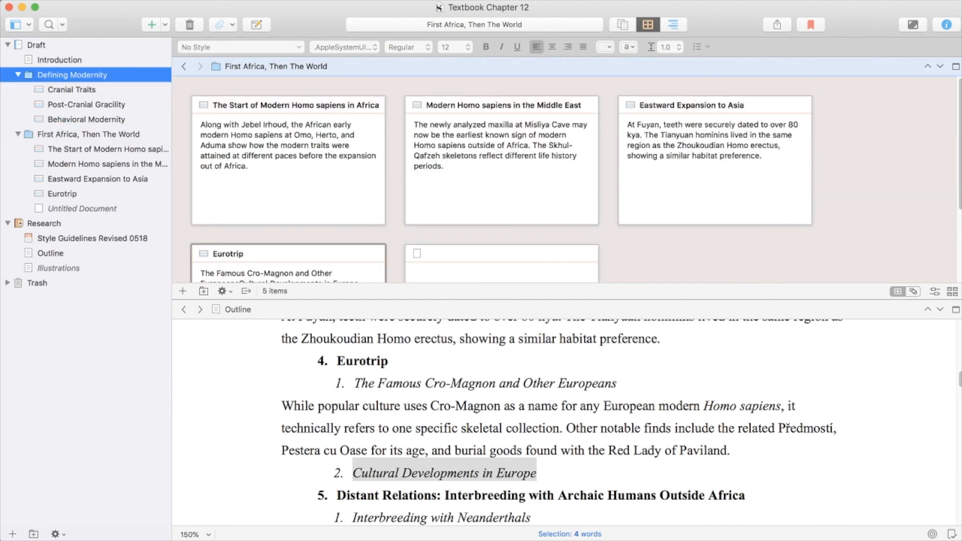
{"action": "left_click", "coordinate": [72, 74]}
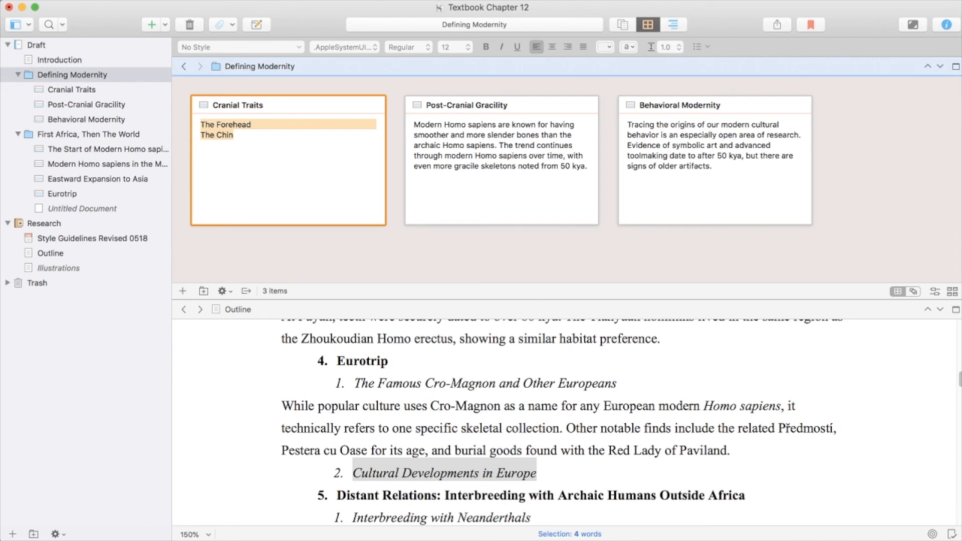
{"action": "left_click", "coordinate": [61, 193]}
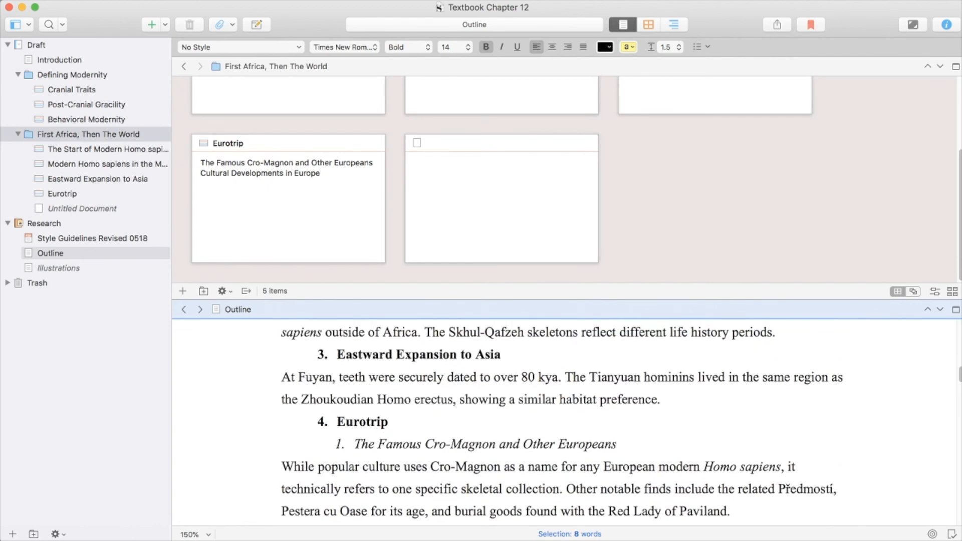
Title the card 'Distant Relations' and copy its three interbreeding subheadings into the synopsis
{"action": "scroll", "scroll_direction": "down", "scroll_amount": 3}
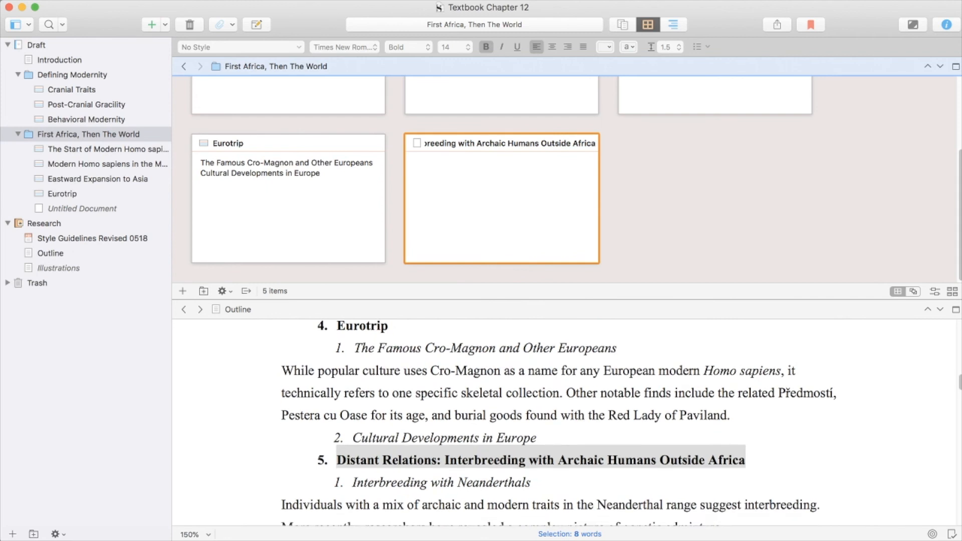
{"action": "scroll", "scroll_direction": "down", "scroll_amount": 3}
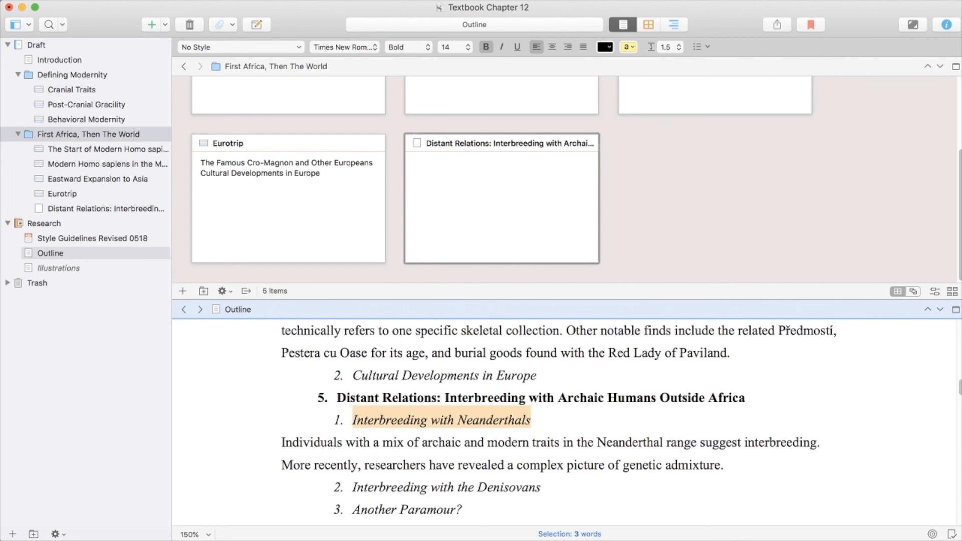
{"action": "left_click", "coordinate": [501, 47]}
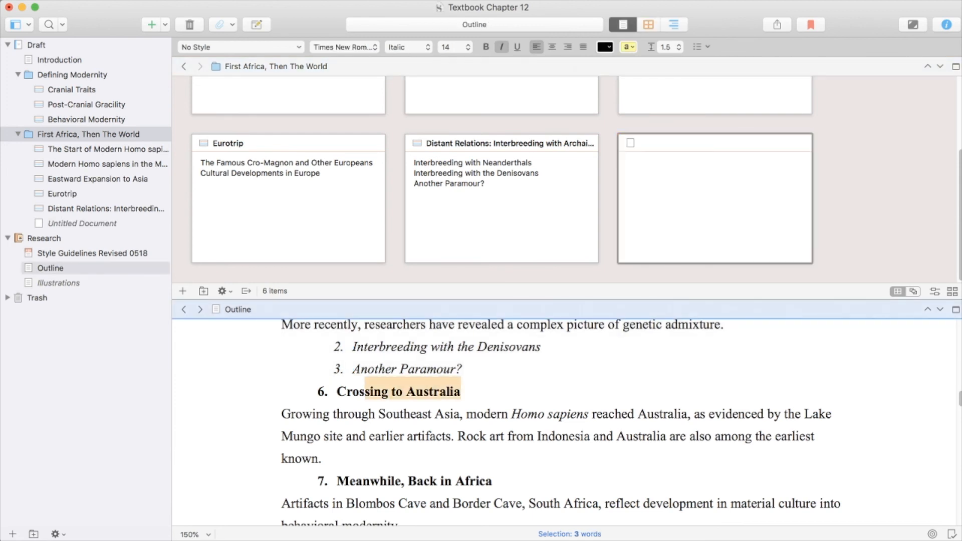
Fill Crossing to Australia and Meanwhile, Back in Africa synopses, then add a blank document after them
{"action": "left_click", "coordinate": [485, 47]}
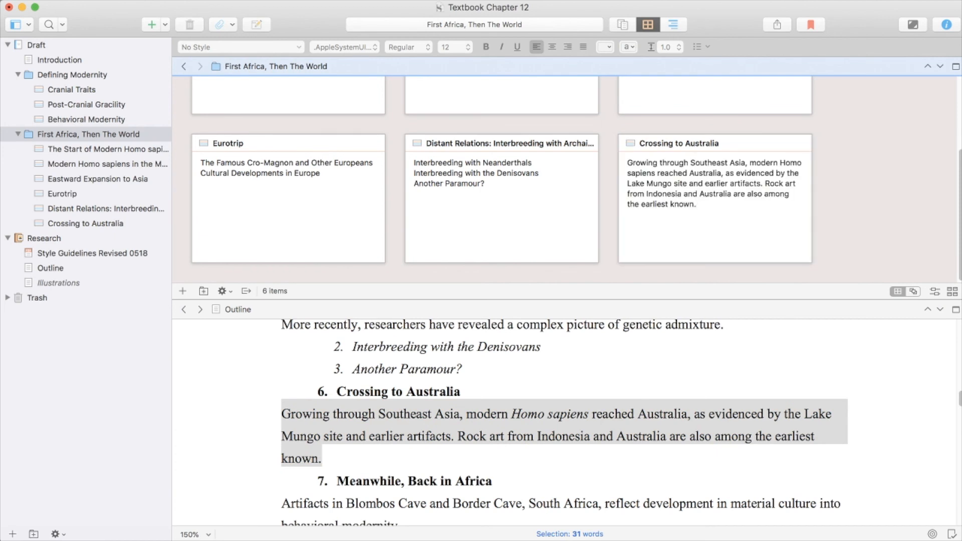
{"action": "scroll", "scroll_direction": "down", "scroll_amount": 3}
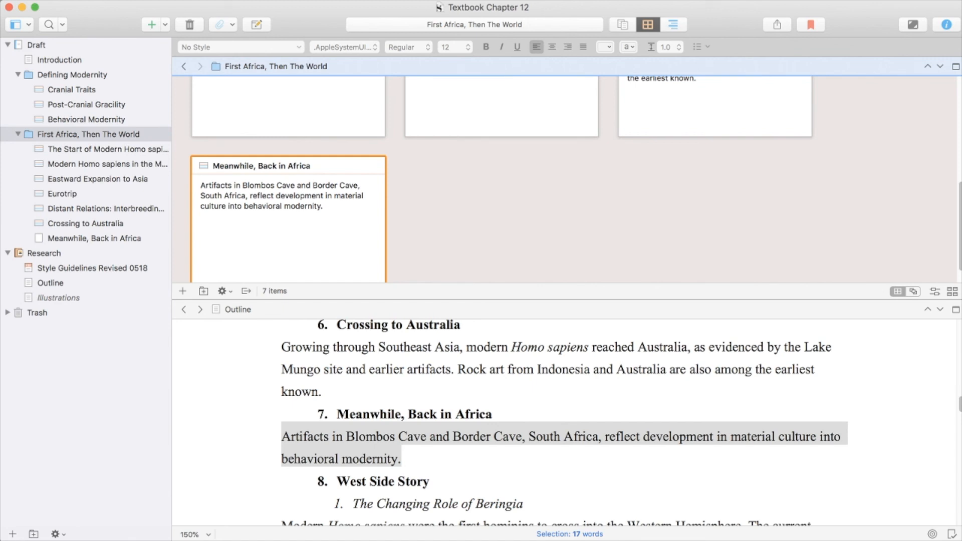
{"action": "left_click", "coordinate": [322, 206]}
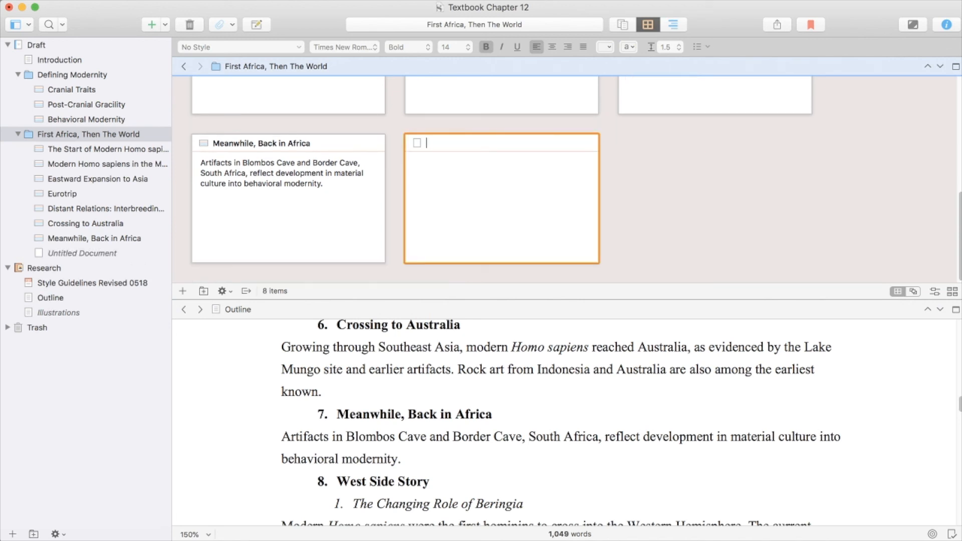
Name the blank card 'West Side Story' and set its synopsis to the two subheadings, removing the extra paragraph
{"action": "triple_click", "coordinate": [382, 481]}
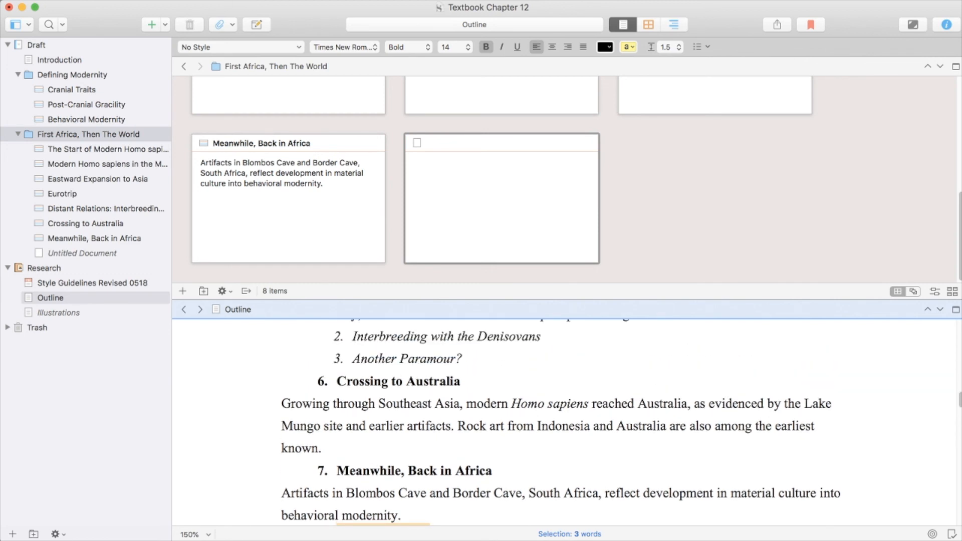
{"action": "type", "text": "West Side Story"}
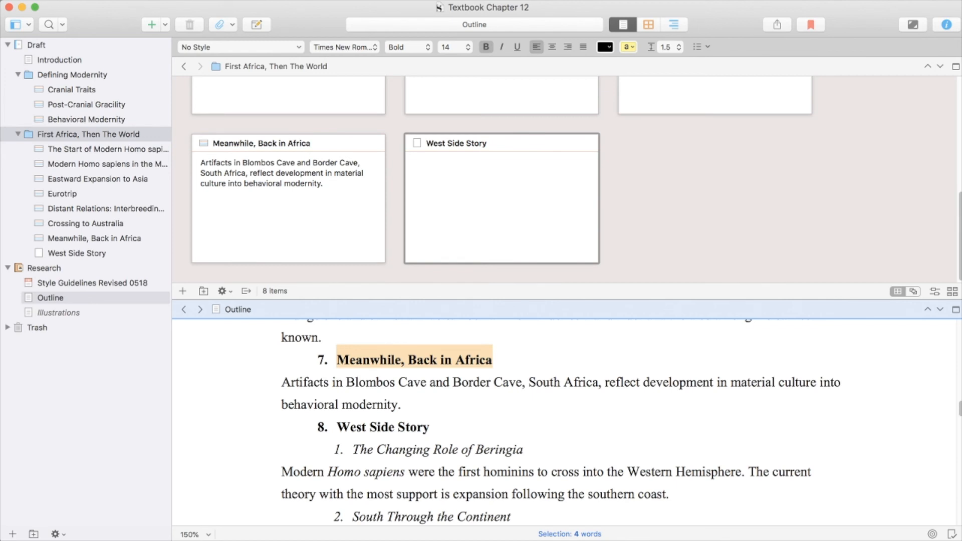
{"action": "scroll", "scroll_direction": "down", "scroll_amount": 3}
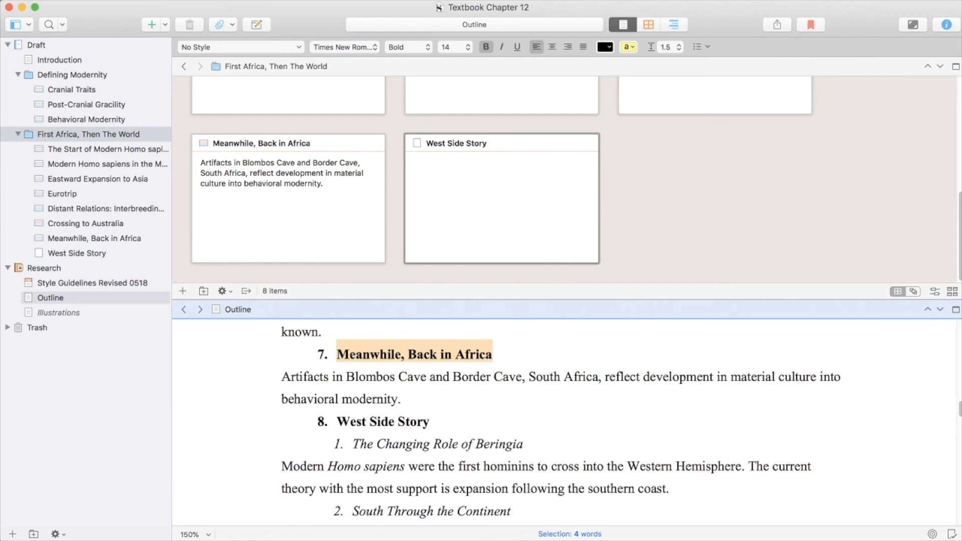
{"action": "scroll", "scroll_direction": "down", "scroll_amount": 3}
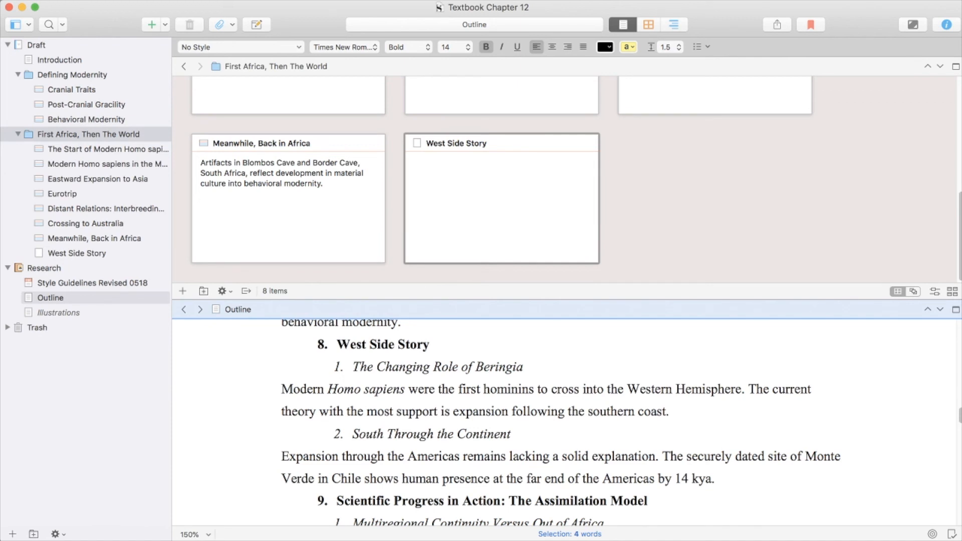
{"action": "left_click_drag", "start_coordinate": [354, 367], "coordinate": [714, 478]}
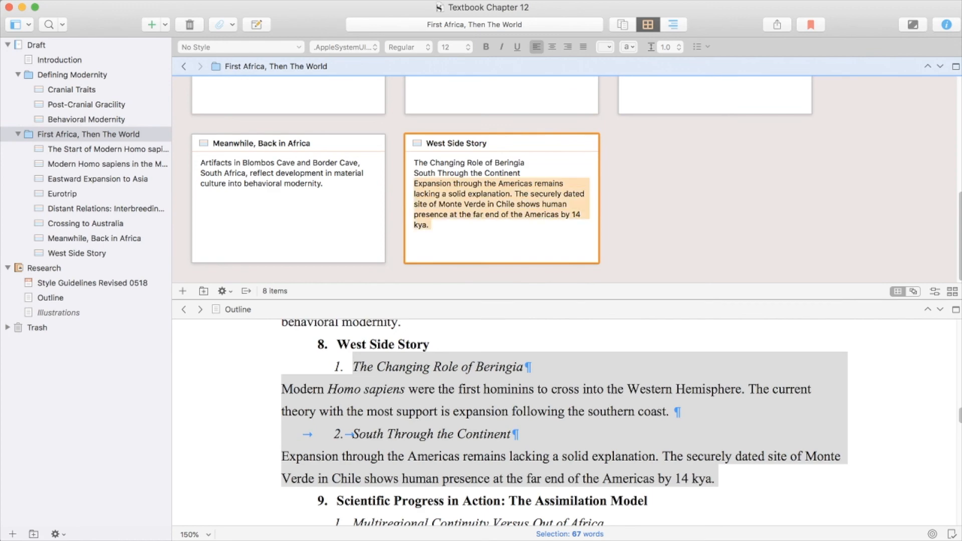
{"action": "key", "text": "delete"}
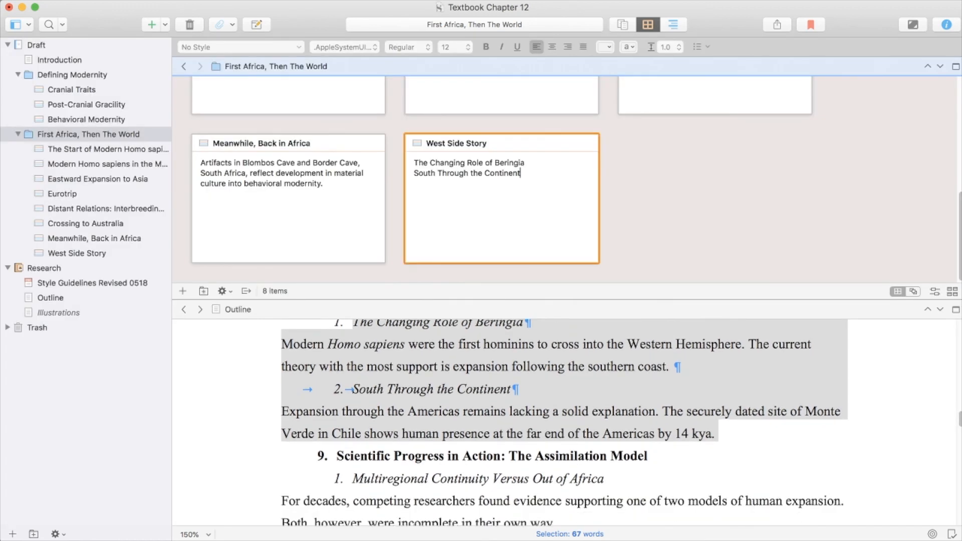
{"action": "scroll", "scroll_direction": "down", "scroll_amount": 3}
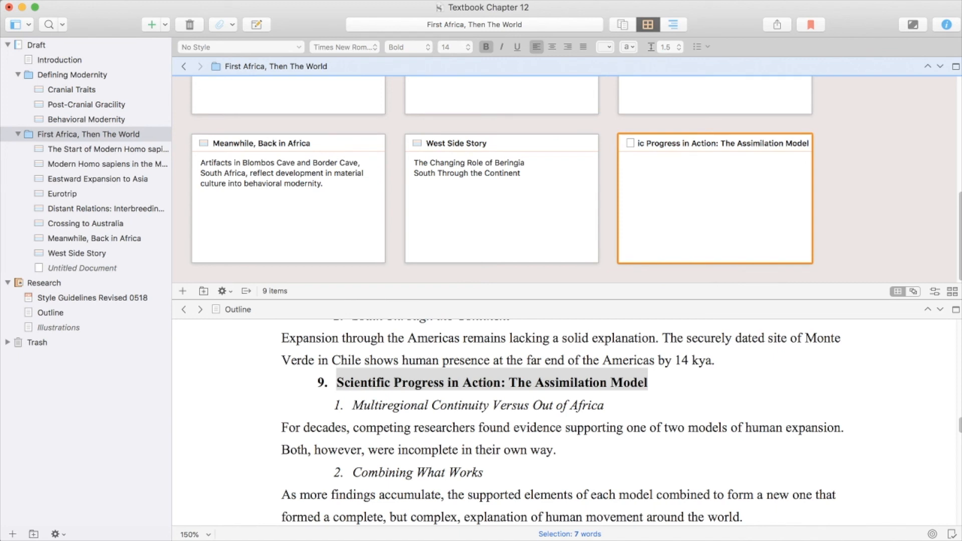
Add the Scientific Progress in Action card and a tenth blank card to the First Africa folder
{"action": "scroll", "scroll_direction": "down", "scroll_amount": 3}
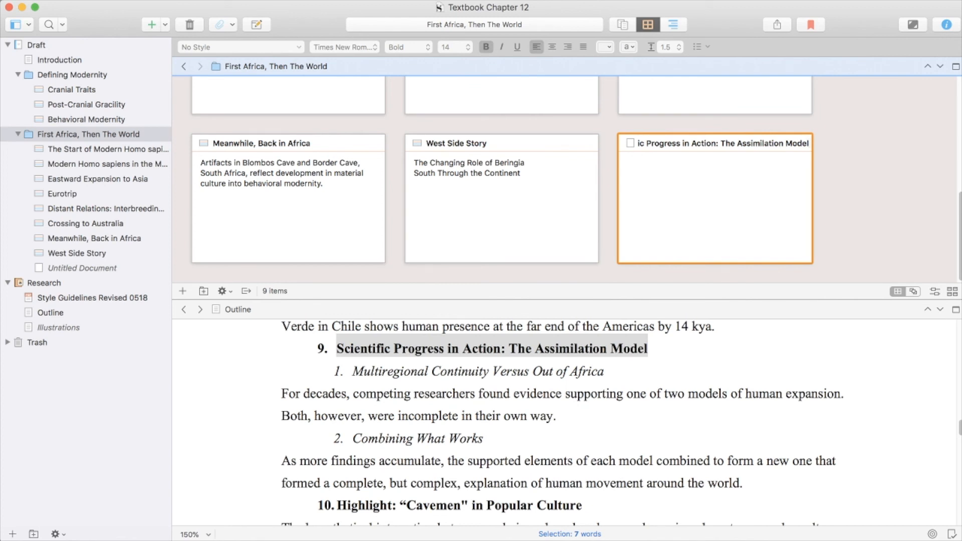
{"action": "left_click", "coordinate": [809, 143]}
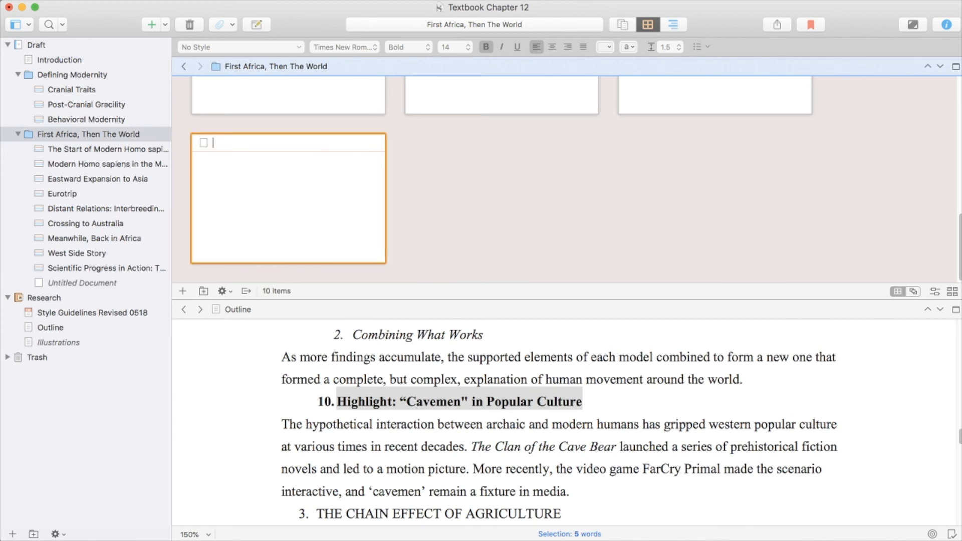
Title the card 'Highlight: "Cavemen" in Popular Culture', give it the popular-culture paragraph, then collapse the chapter folders
{"action": "type", "text": "Highlight: \"Cavemen\" in Popular Culture"}
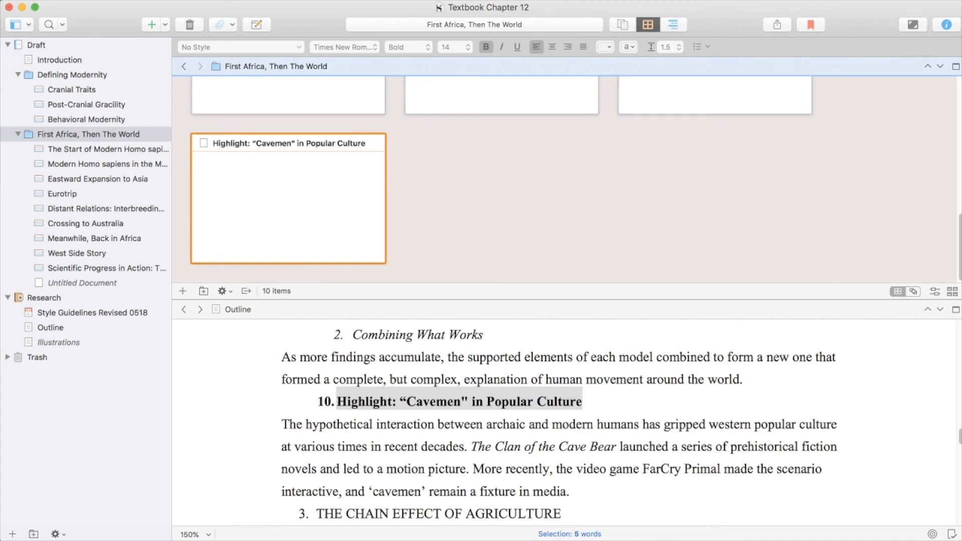
{"action": "left_click", "coordinate": [367, 143]}
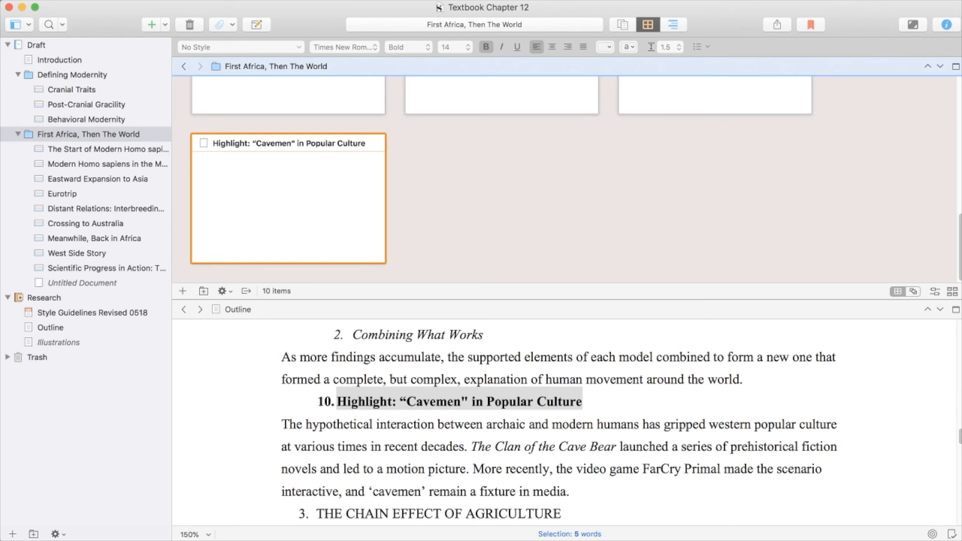
{"action": "left_click", "coordinate": [287, 144]}
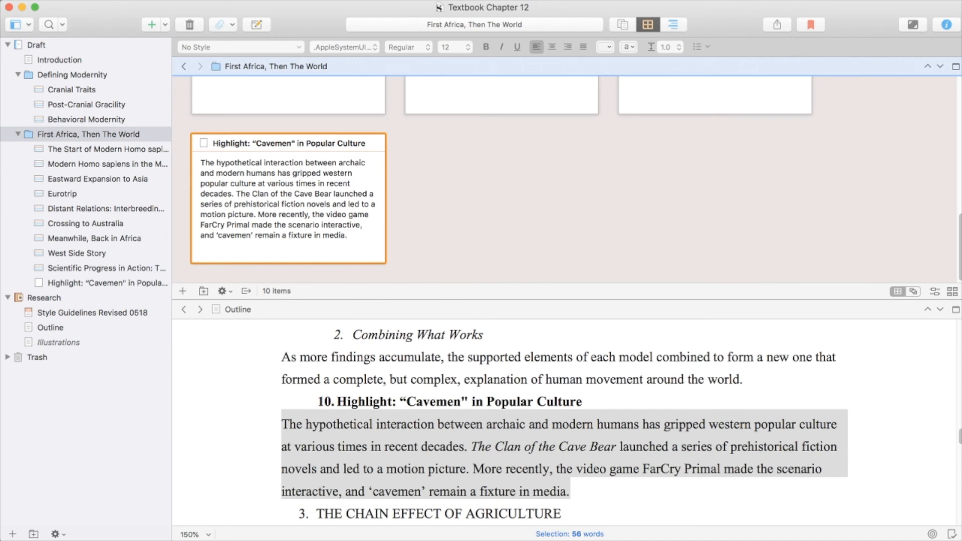
{"action": "left_click", "coordinate": [346, 234]}
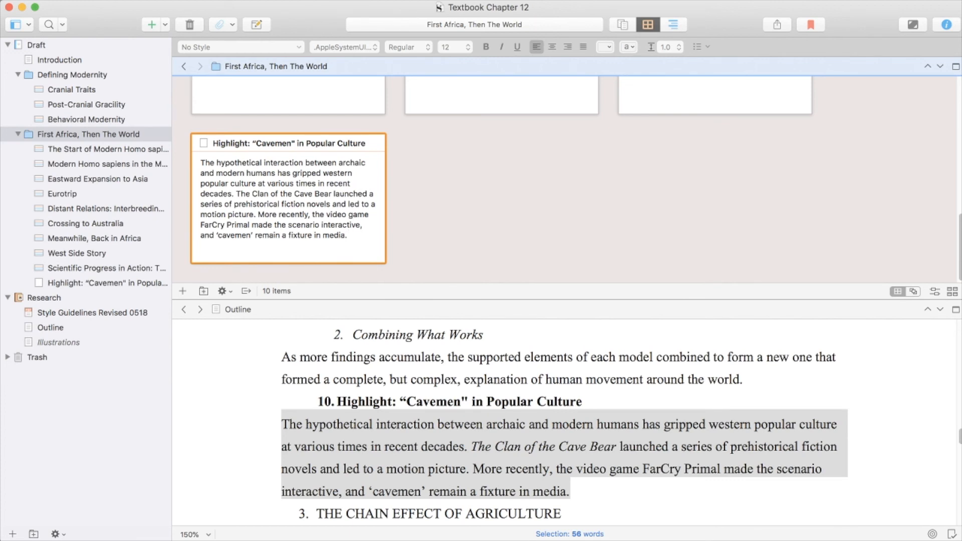
{"action": "left_click", "coordinate": [346, 234]}
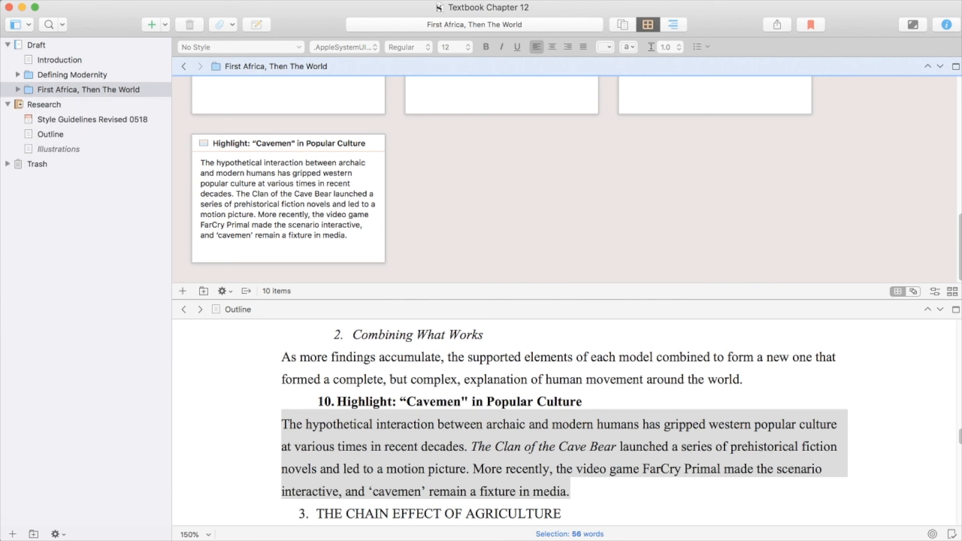
Create a new Draft folder named 'The Chain Effect of Agriculture' after First Africa, Then The World
{"action": "left_click", "coordinate": [36, 45]}
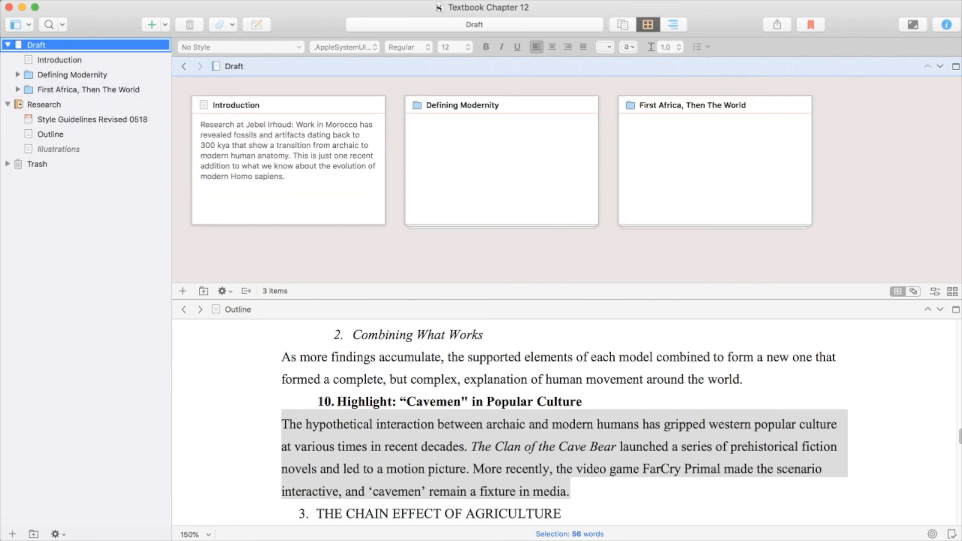
{"action": "left_click", "coordinate": [152, 24]}
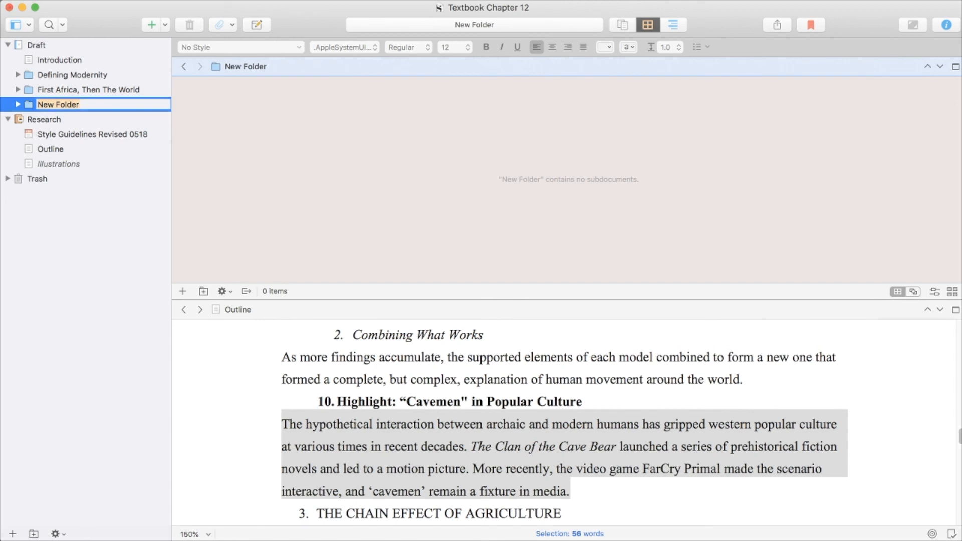
{"action": "type", "text": "The Chain Effect of Agricult"}
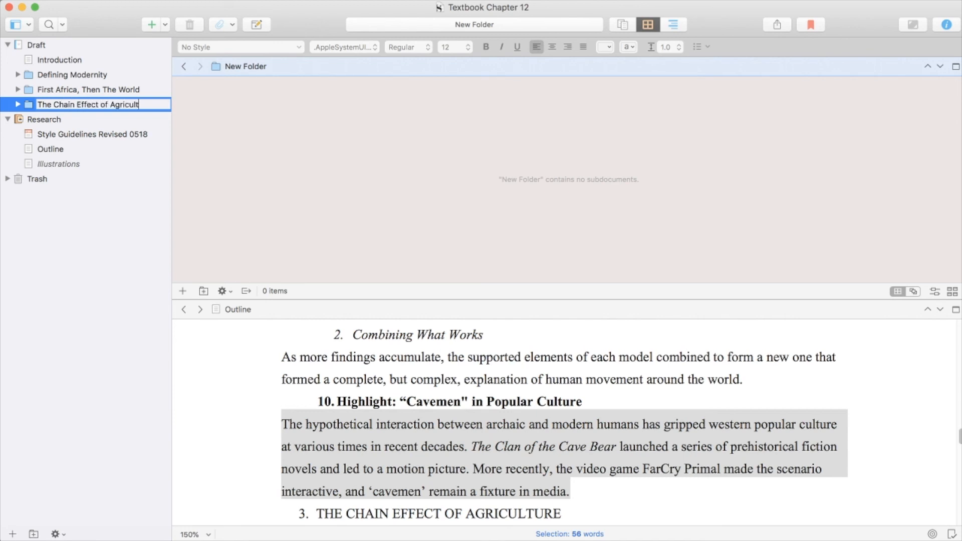
{"action": "type", "text": "ure"}
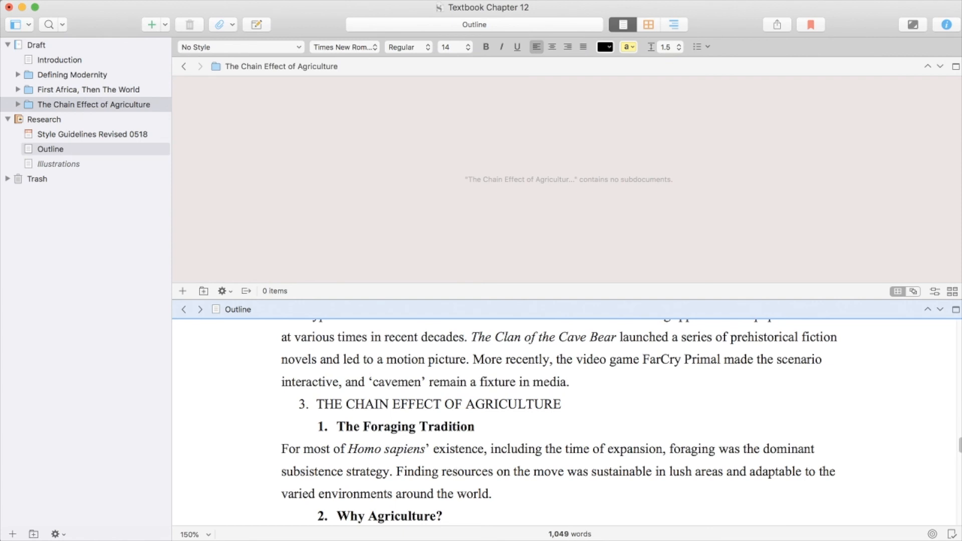
With Outline in the lower editor, add The Foraging Tradition card with its synopsis and a 'Why Agriculture?' card
{"action": "left_click", "coordinate": [93, 104]}
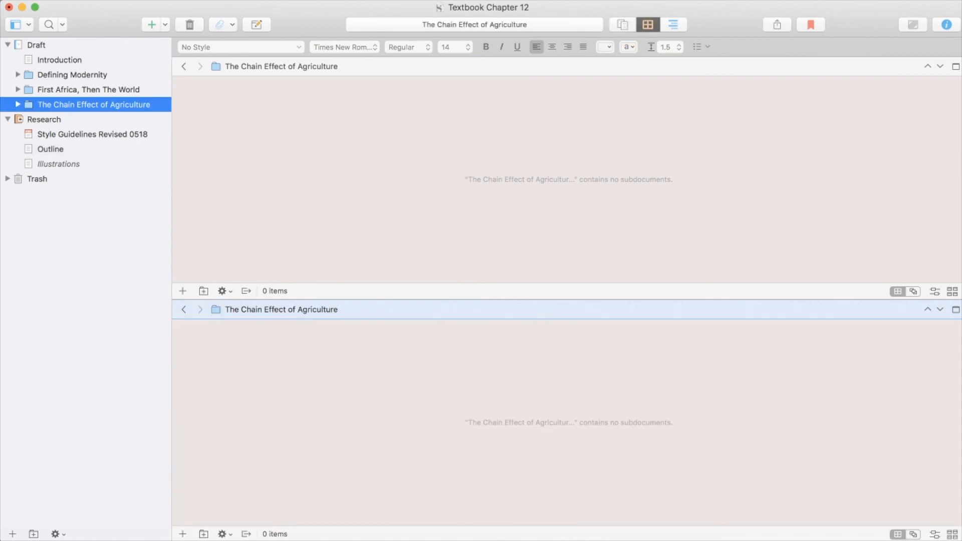
{"action": "left_click", "coordinate": [50, 150]}
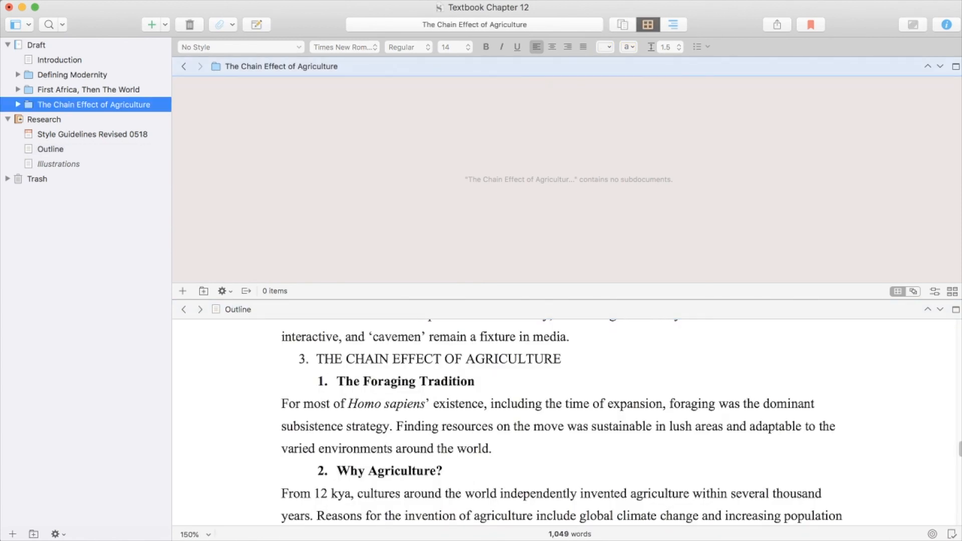
{"action": "left_click", "coordinate": [182, 291]}
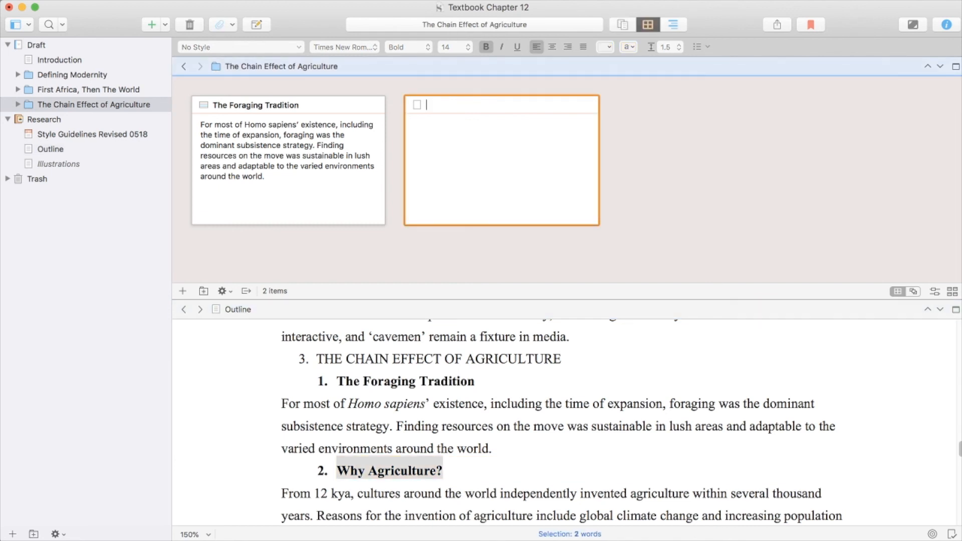
{"action": "type", "text": "Why Agriculture?"}
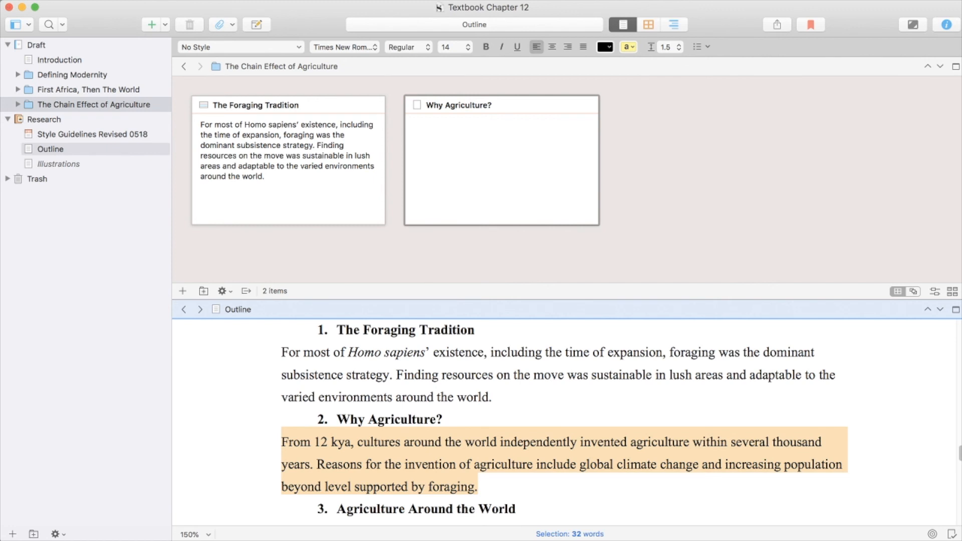
Give Why Agriculture? its synopsis and add Agriculture Around the World and Cultural Effects of Agriculture cards
{"action": "left_click", "coordinate": [502, 160]}
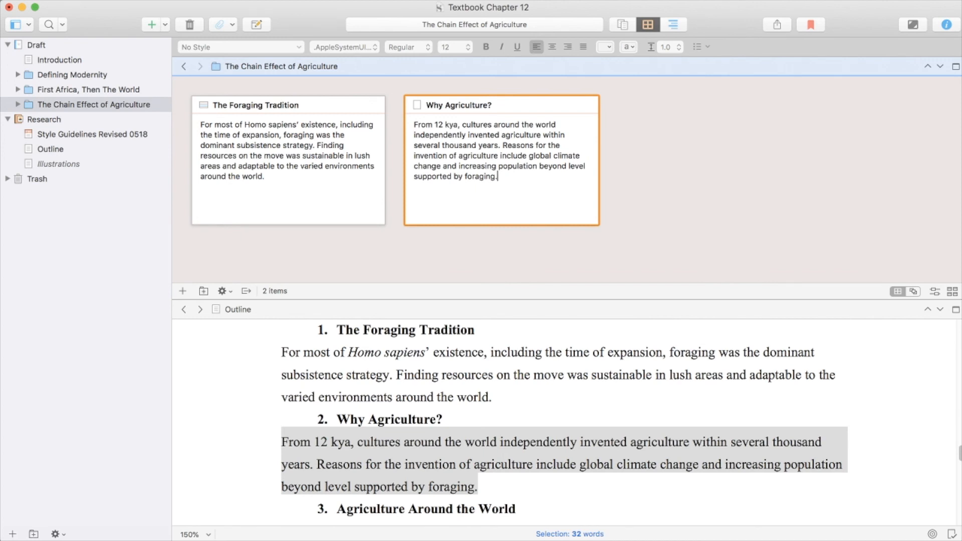
{"action": "scroll", "scroll_direction": "down", "scroll_amount": 3}
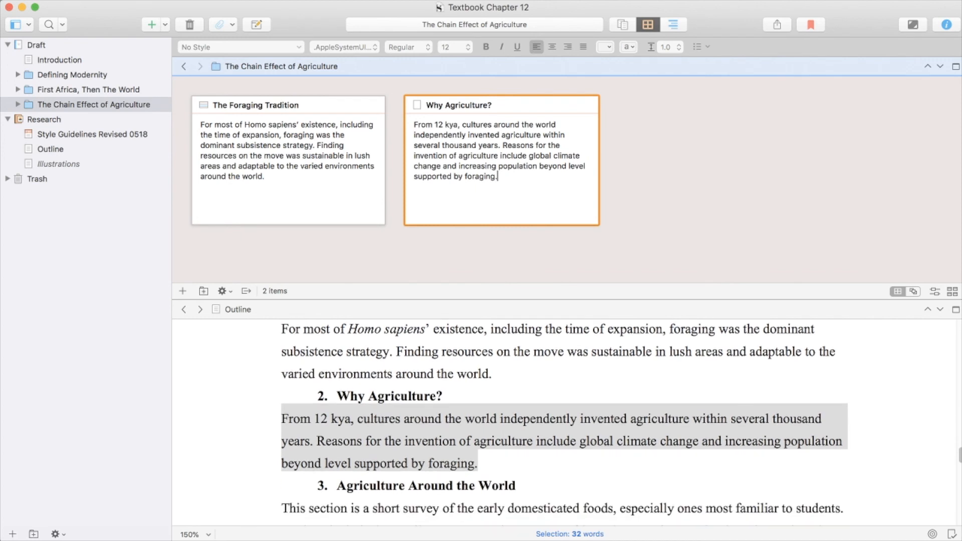
{"action": "scroll", "scroll_direction": "down", "scroll_amount": 3}
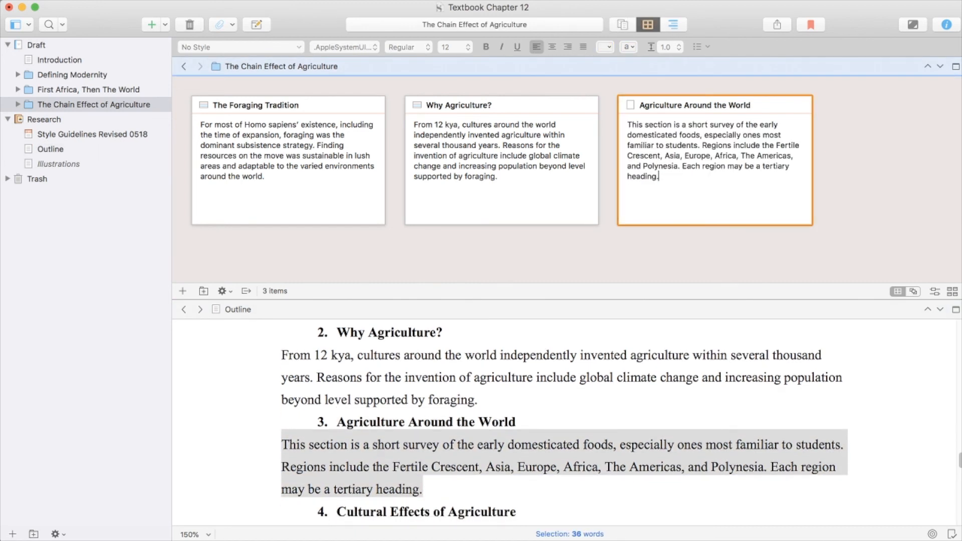
{"action": "scroll", "scroll_direction": "down", "scroll_amount": 3}
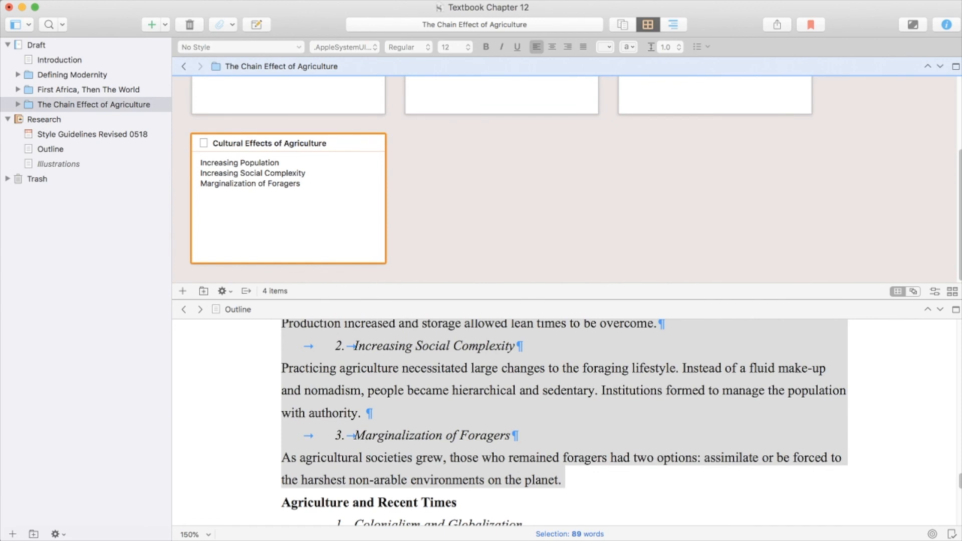
Zoom the Outline text to 110% and scroll to the Agriculture and Recent Times heading
{"action": "left_click", "coordinate": [300, 183]}
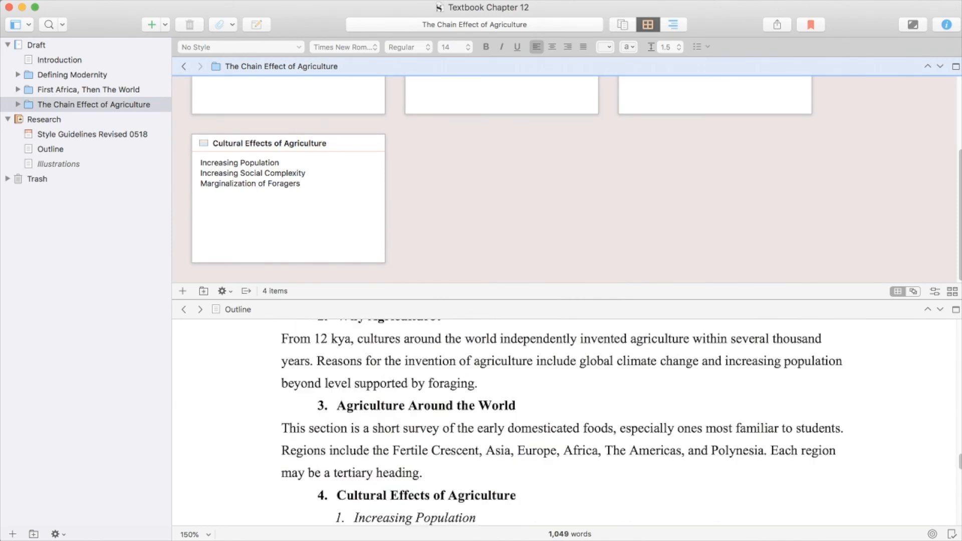
{"action": "scroll", "scroll_direction": "down", "scroll_amount": 3}
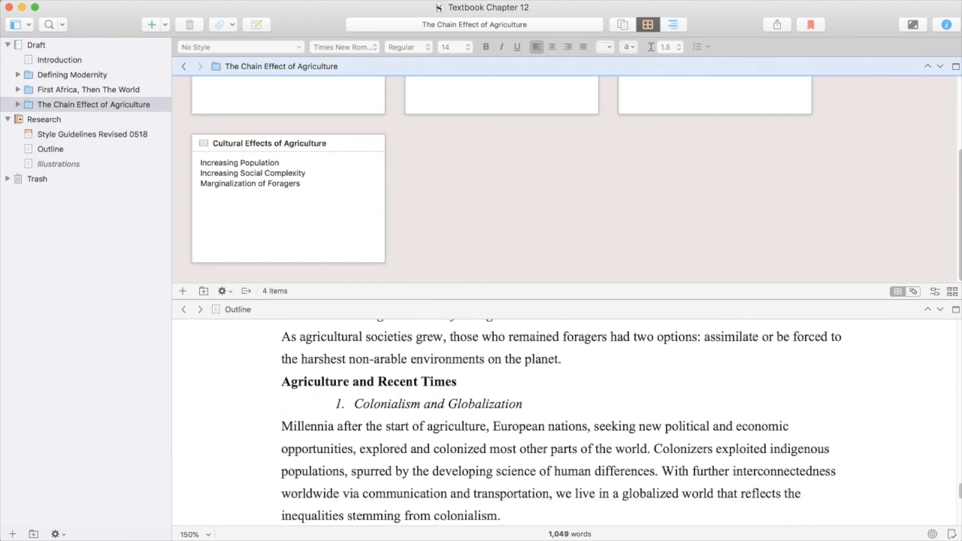
{"action": "scroll", "scroll_direction": "down", "scroll_amount": 3}
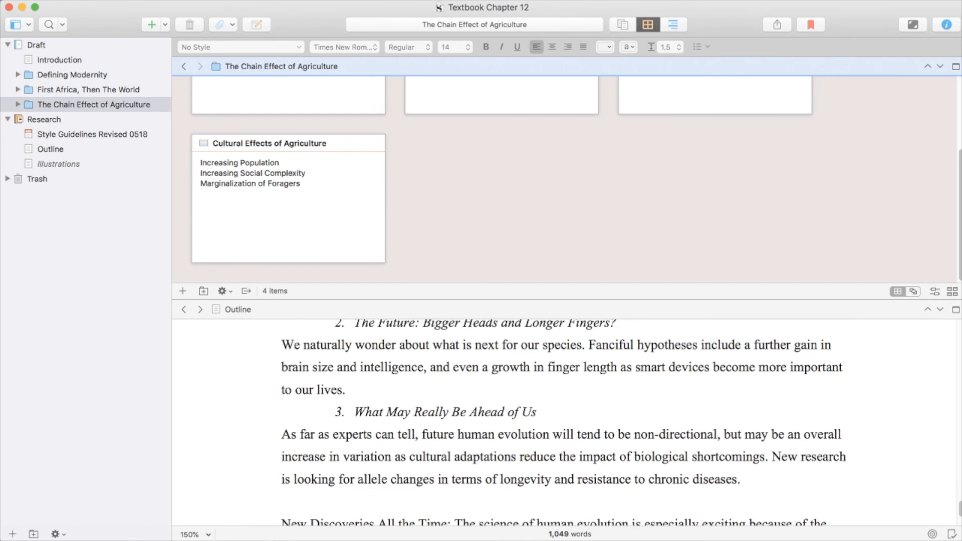
{"action": "left_click", "coordinate": [191, 535]}
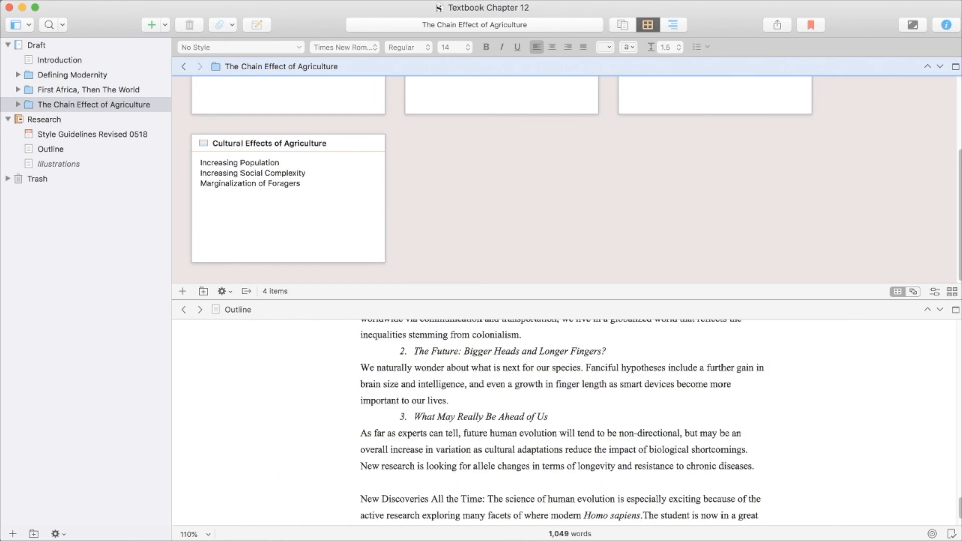
{"action": "scroll", "scroll_direction": "down", "scroll_amount": 3}
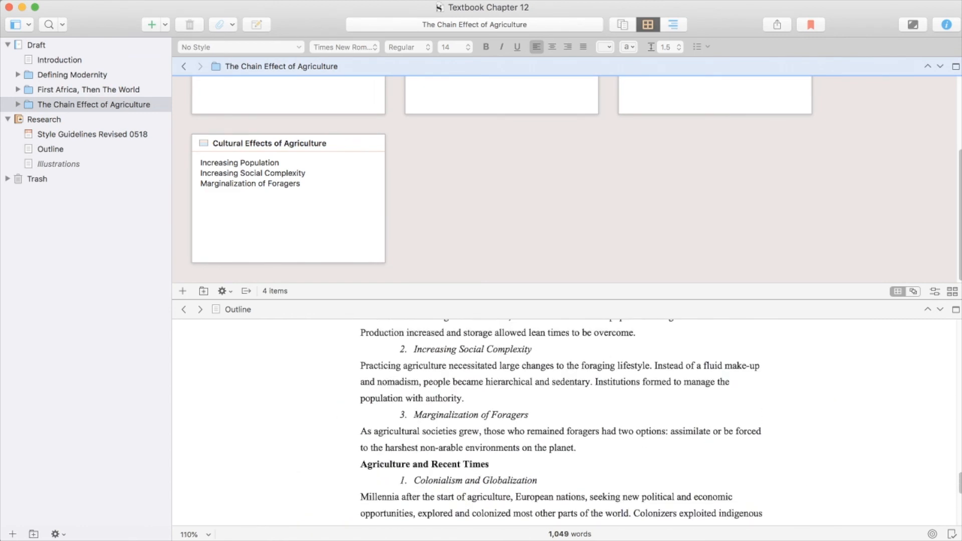
{"action": "scroll", "scroll_direction": "down", "scroll_amount": 3}
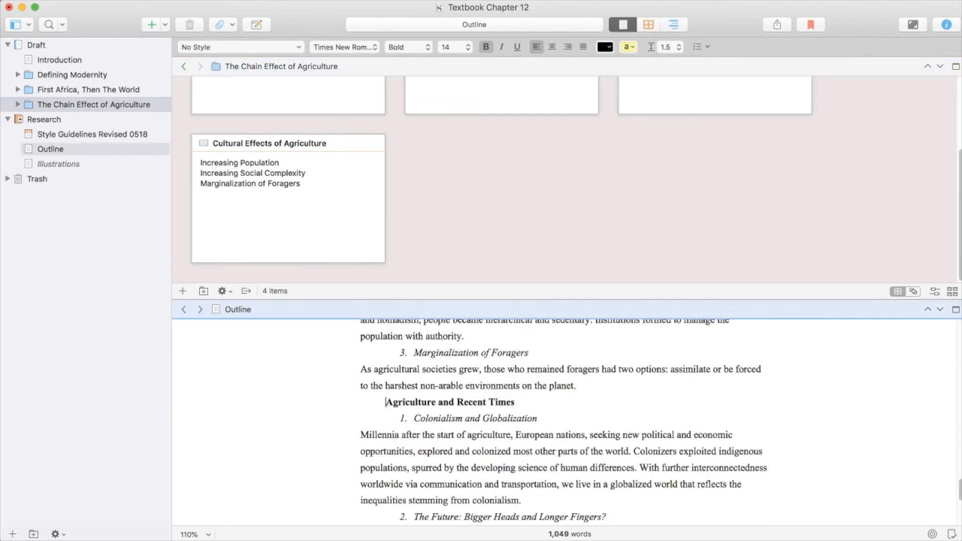
{"action": "scroll", "scroll_direction": "down", "scroll_amount": 3}
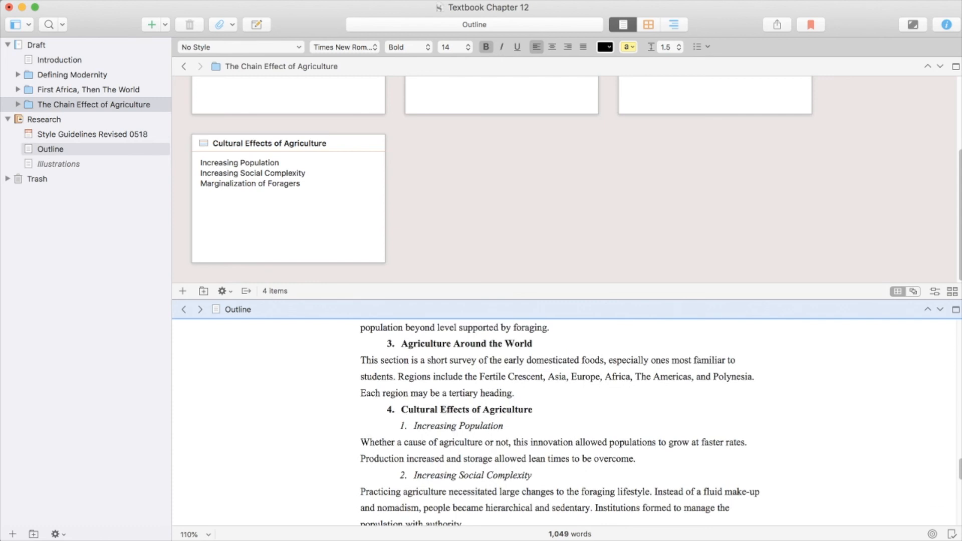
{"action": "scroll", "scroll_direction": "down", "scroll_amount": 3}
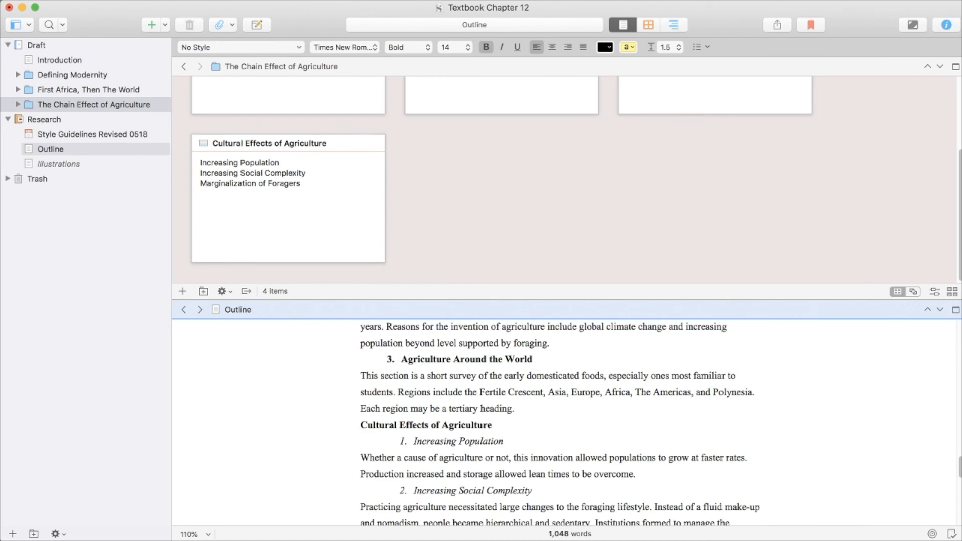
Renumber Agriculture and Recent Times as heading 5 and add a fifth card with that title
{"action": "double_click", "coordinate": [425, 426]}
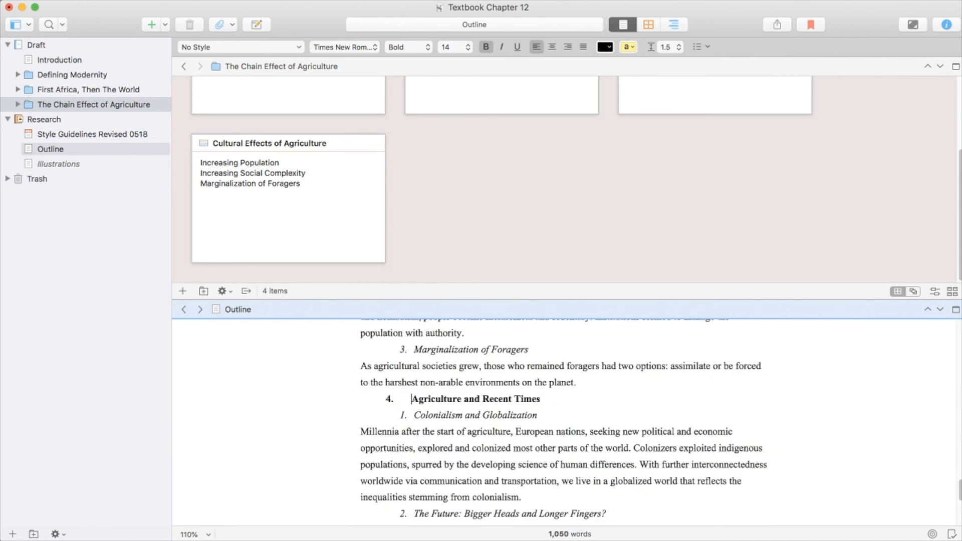
{"action": "double_click", "coordinate": [389, 399]}
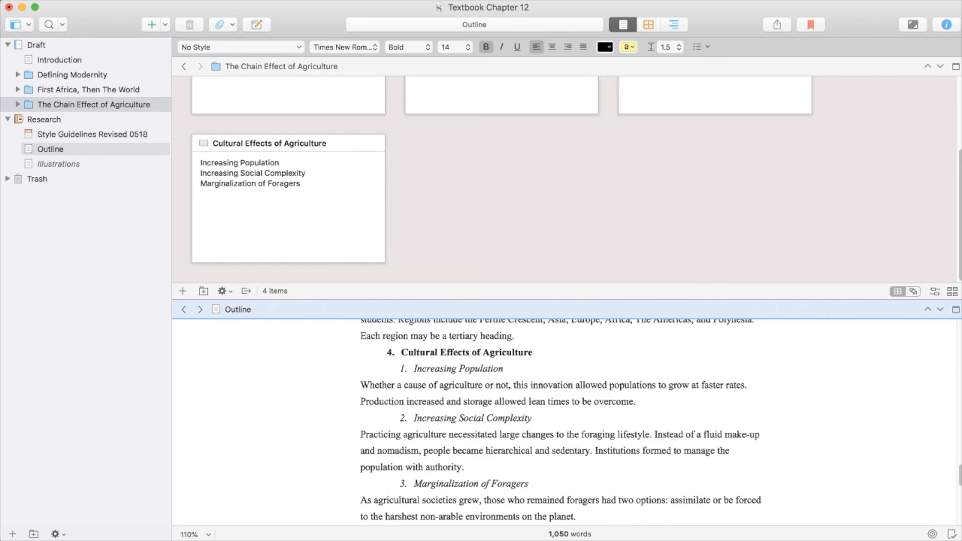
{"action": "scroll", "scroll_direction": "down", "scroll_amount": 3}
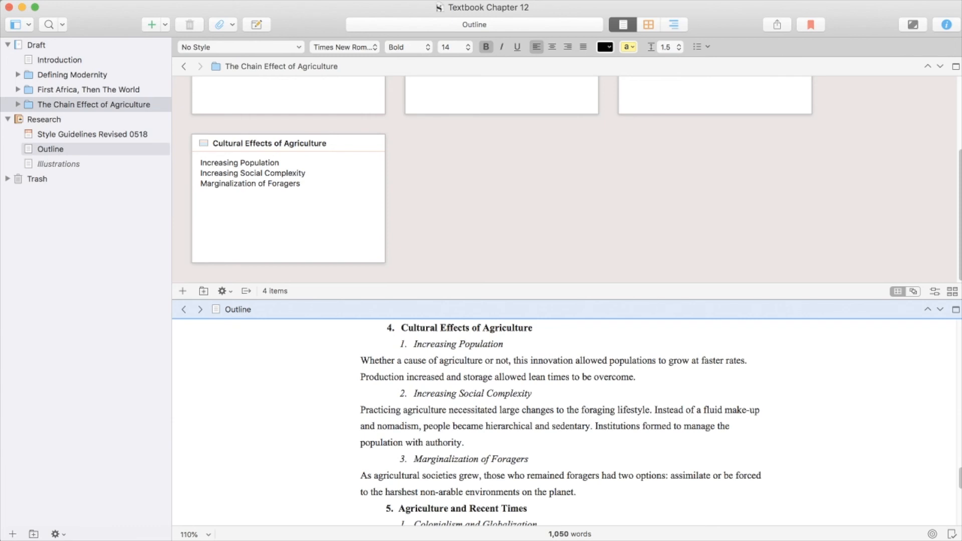
{"action": "scroll", "scroll_direction": "down", "scroll_amount": 3}
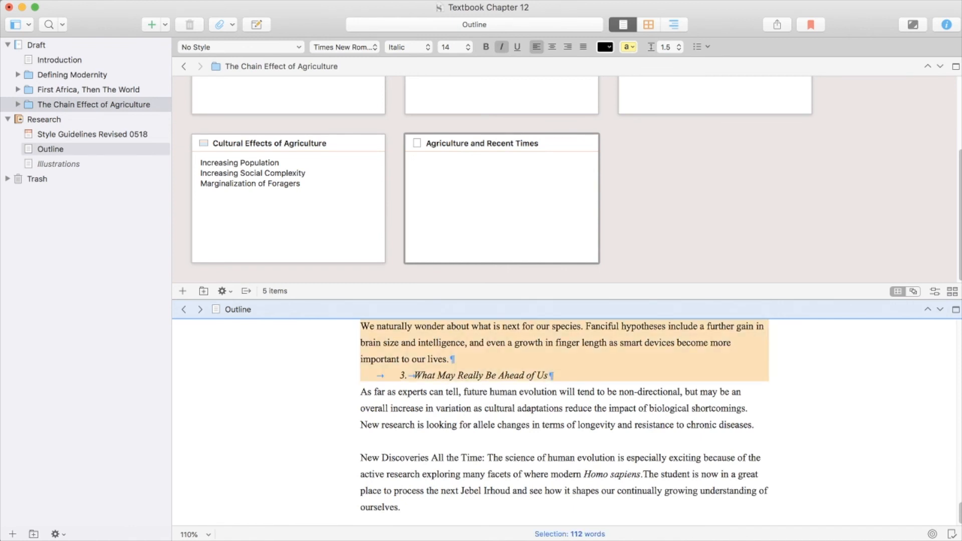
List the three subheadings in the Agriculture and Recent Times card's synopsis
{"action": "left_click", "coordinate": [501, 144]}
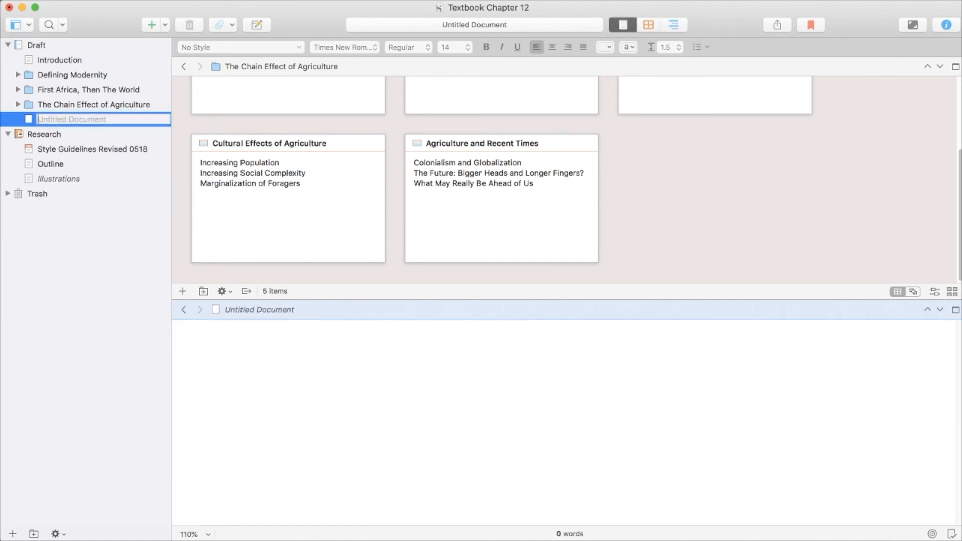
Name the new Draft document 'Conclusion' and show the Draft's sections as cards
{"action": "type", "text": "C"}
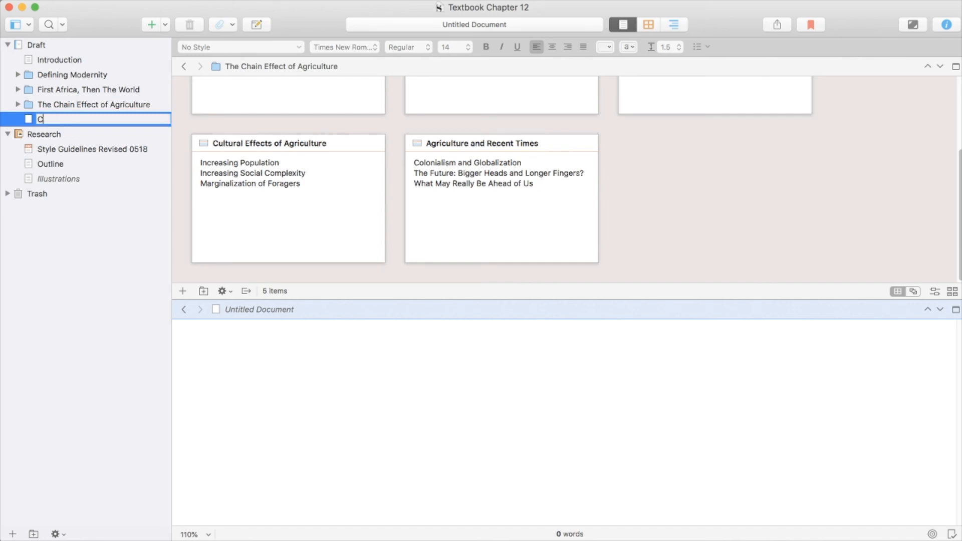
{"action": "type", "text": "onclusion"}
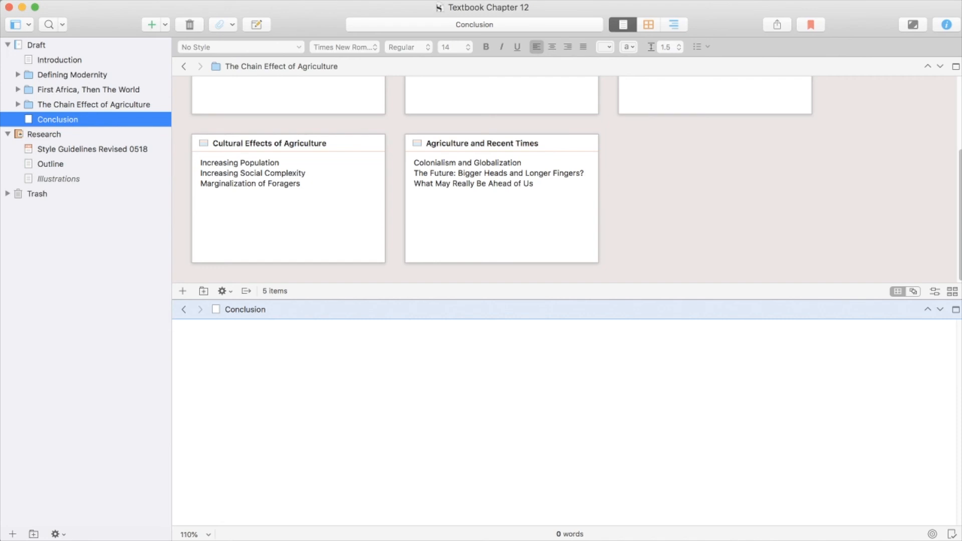
{"action": "left_click", "coordinate": [38, 44]}
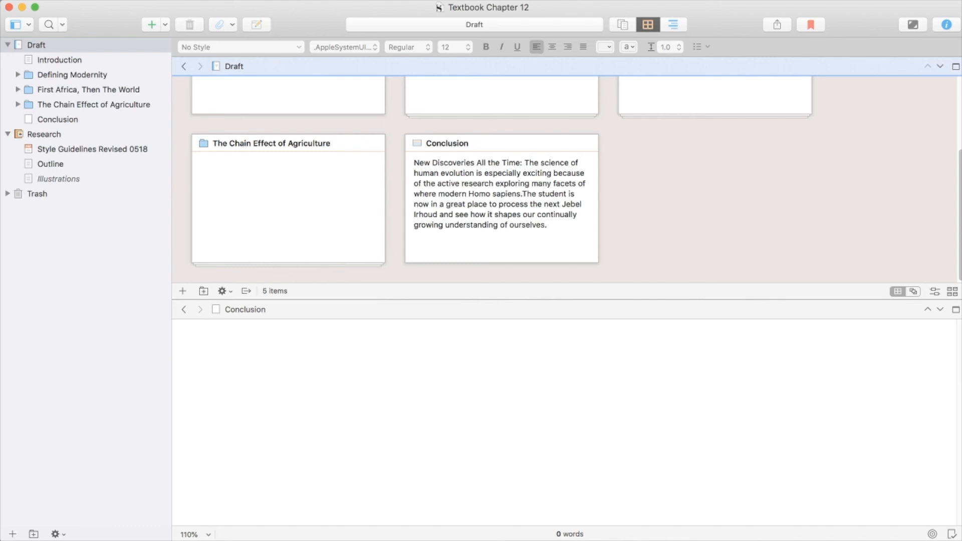
{"action": "scroll", "scroll_direction": "up", "scroll_amount": 3}
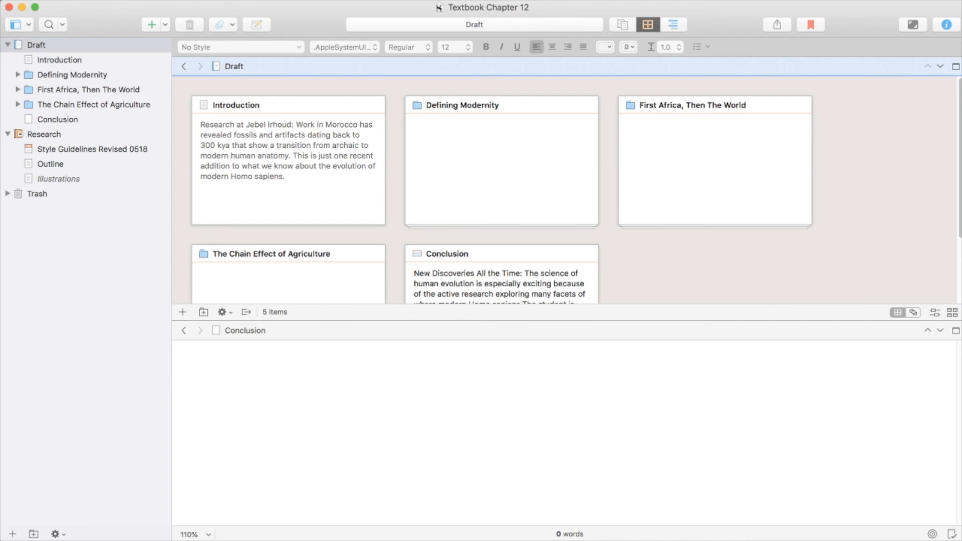
Display the Draft's five section cards on the corkboard, Introduction still blank
{"action": "left_click", "coordinate": [621, 25]}
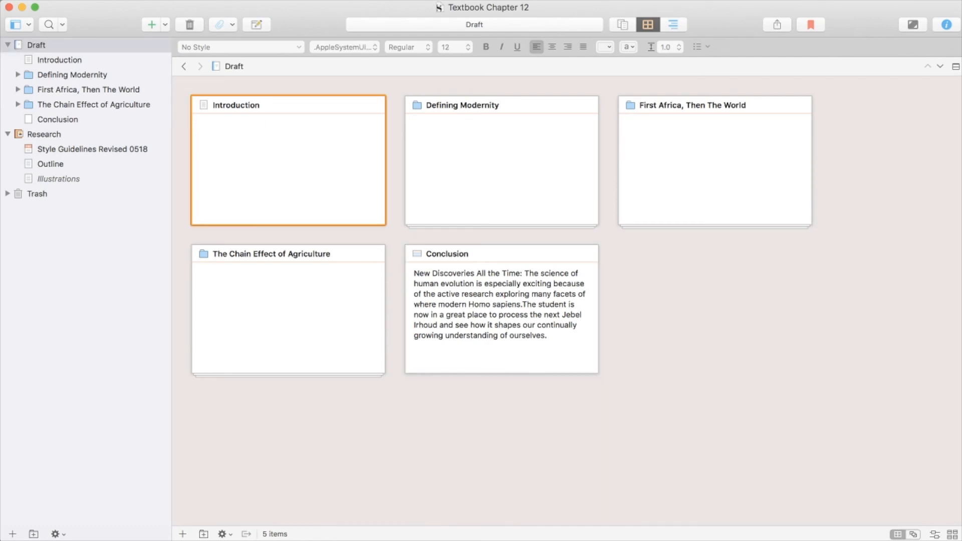
Enter the 'Research at Jebel Irhoud' paragraph as Introduction's synopsis and empty its body text
{"action": "type", "text": "Research at Jebel Irhoud: Work in Morocco has revealed fossils and artifacts dating back to 300 kya that show a transition from archaic to modern human anatomy. This is just one recent addition to what we know about the evolution of modern Homo sapiens."}
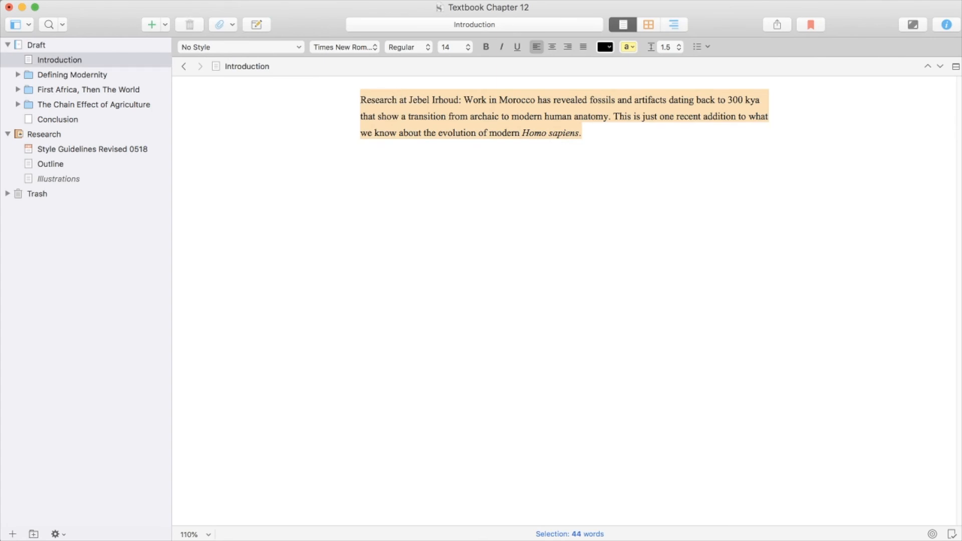
{"action": "key", "text": "Delete"}
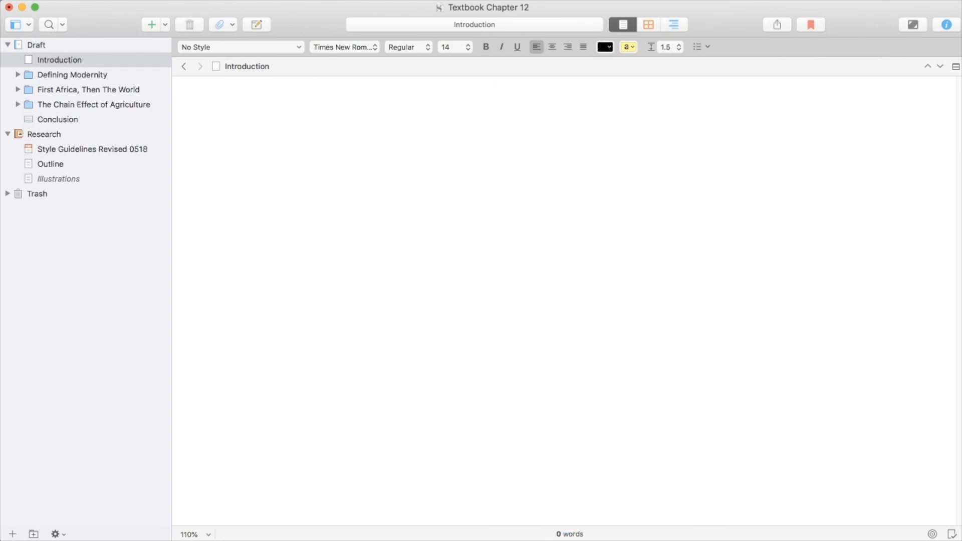
{"action": "left_click", "coordinate": [648, 24]}
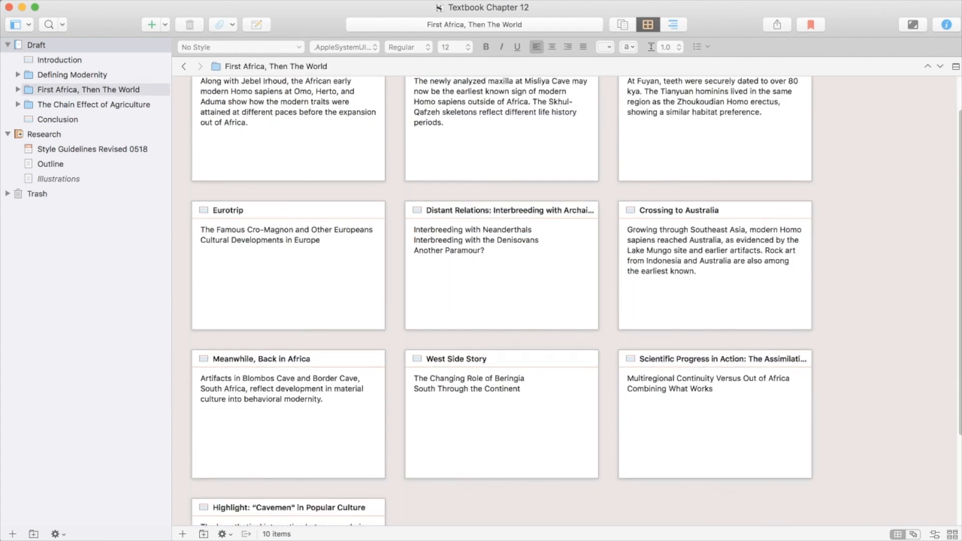
{"action": "scroll", "scroll_direction": "down", "scroll_amount": 3}
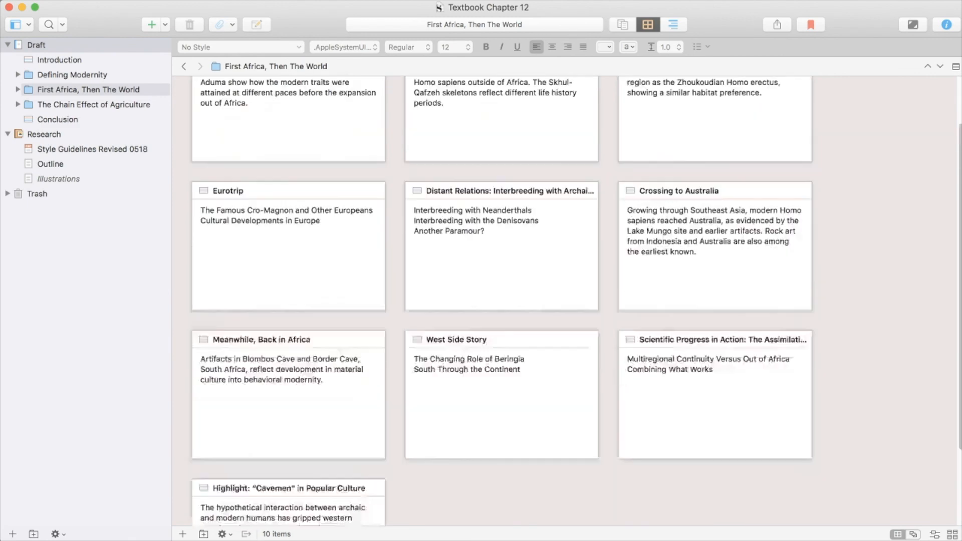
{"action": "left_click", "coordinate": [183, 66]}
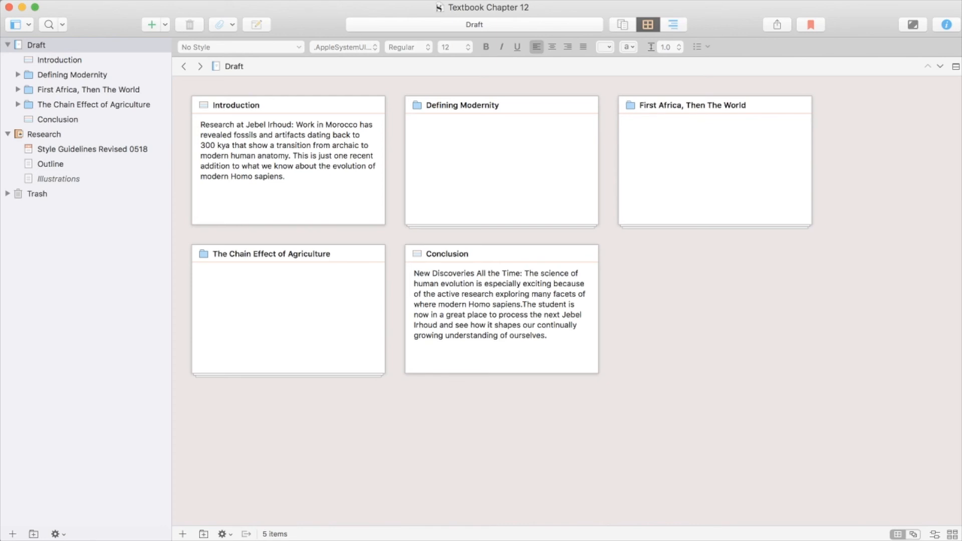
View the Draft as an outline, then show the Illustrations research document's image table
{"action": "left_click", "coordinate": [674, 24]}
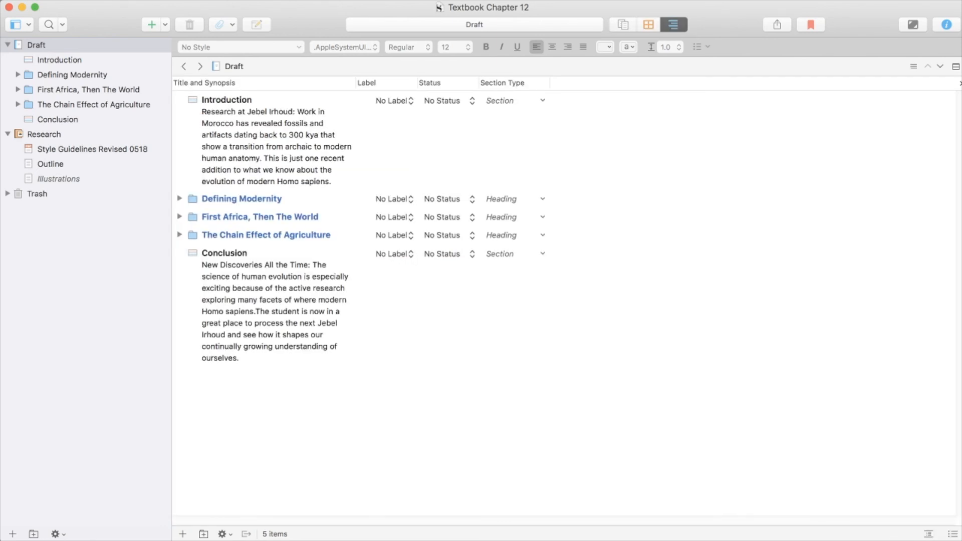
{"action": "left_click", "coordinate": [179, 198]}
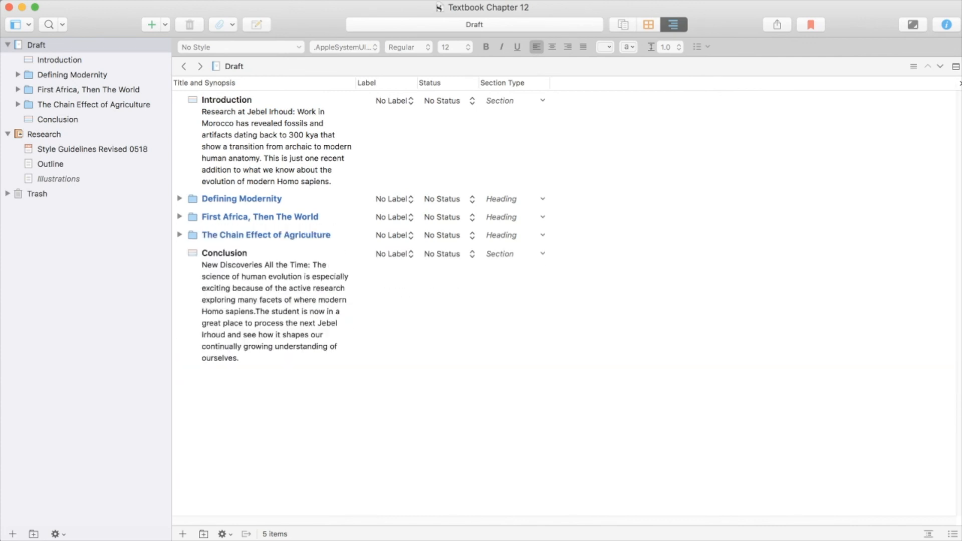
{"action": "left_click", "coordinate": [38, 46]}
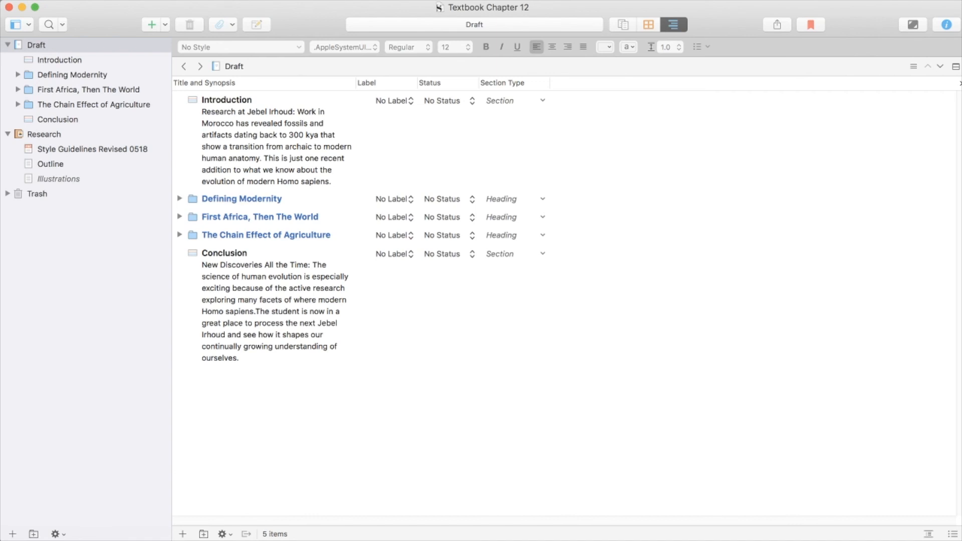
{"action": "left_click", "coordinate": [58, 178]}
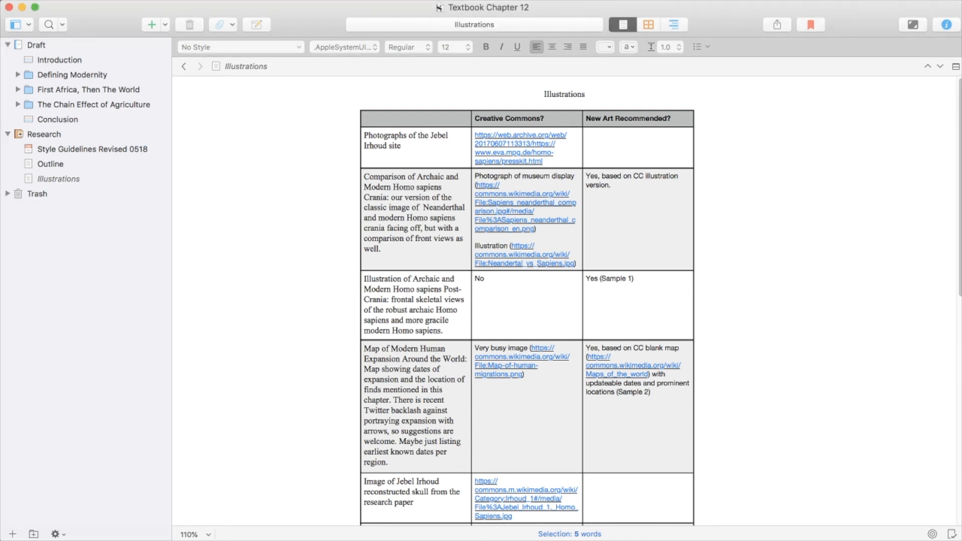
Show Research as an outline of Style Guidelines Revised 0518, Outline and Illustrations
{"action": "left_click", "coordinate": [44, 134]}
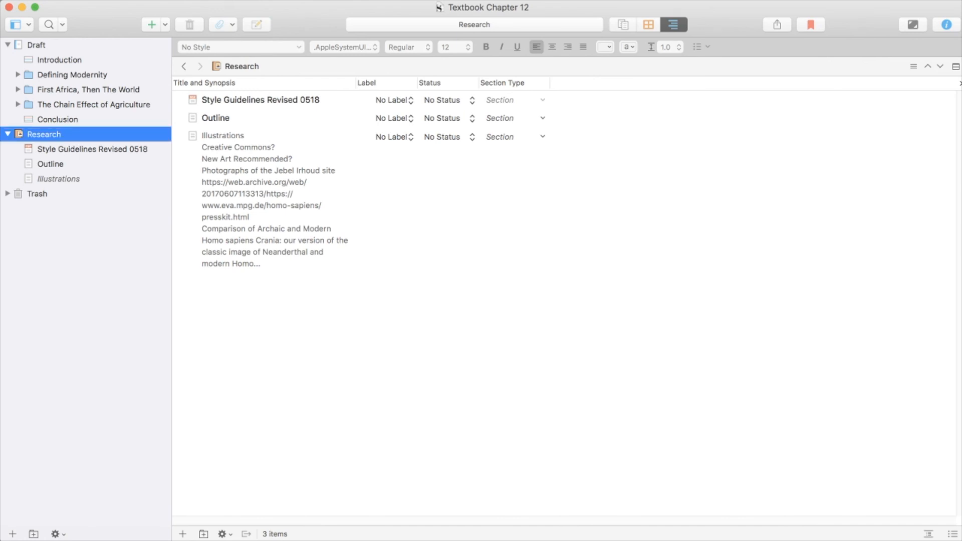
Review the Draft outline's Heading sections, then select Research as the import destination
{"action": "left_click", "coordinate": [71, 74]}
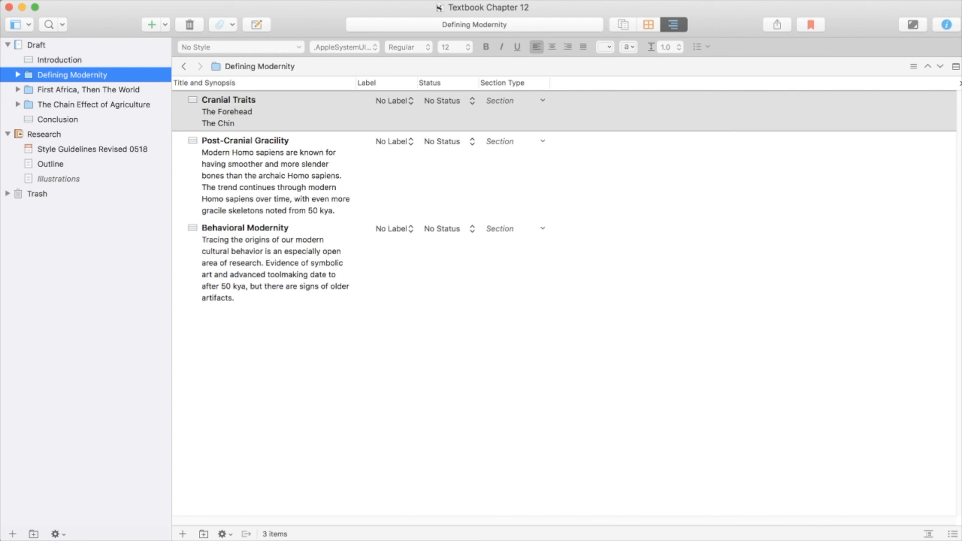
{"action": "left_click", "coordinate": [36, 44]}
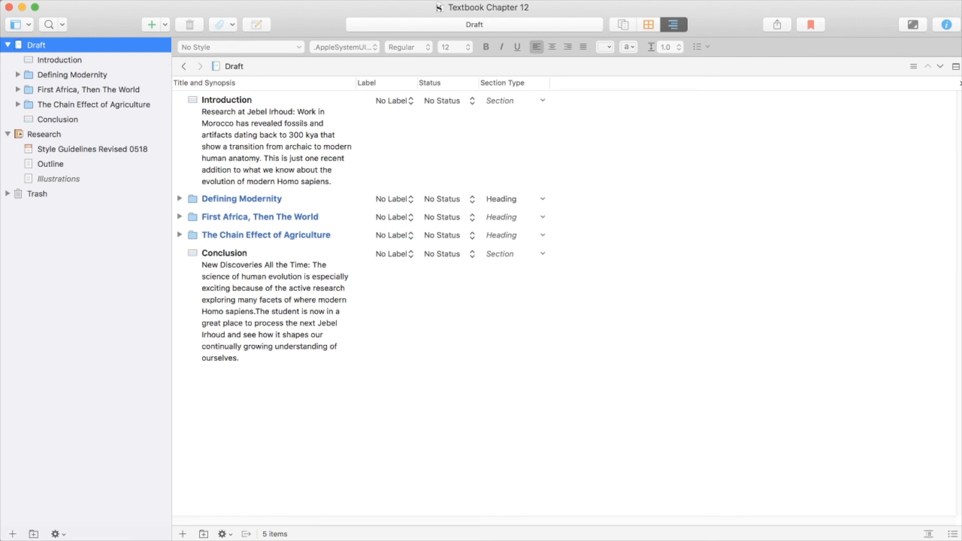
{"action": "left_click", "coordinate": [266, 235]}
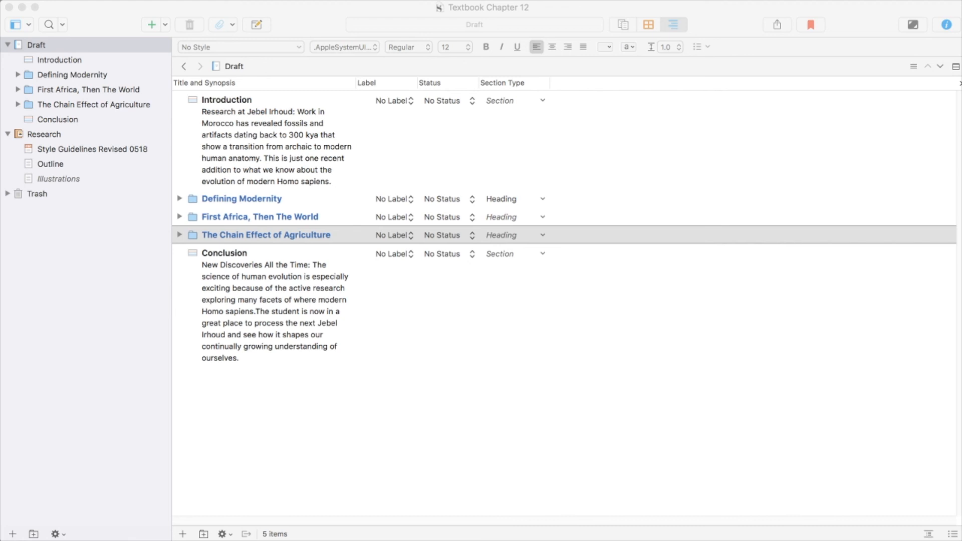
{"action": "left_click", "coordinate": [45, 133]}
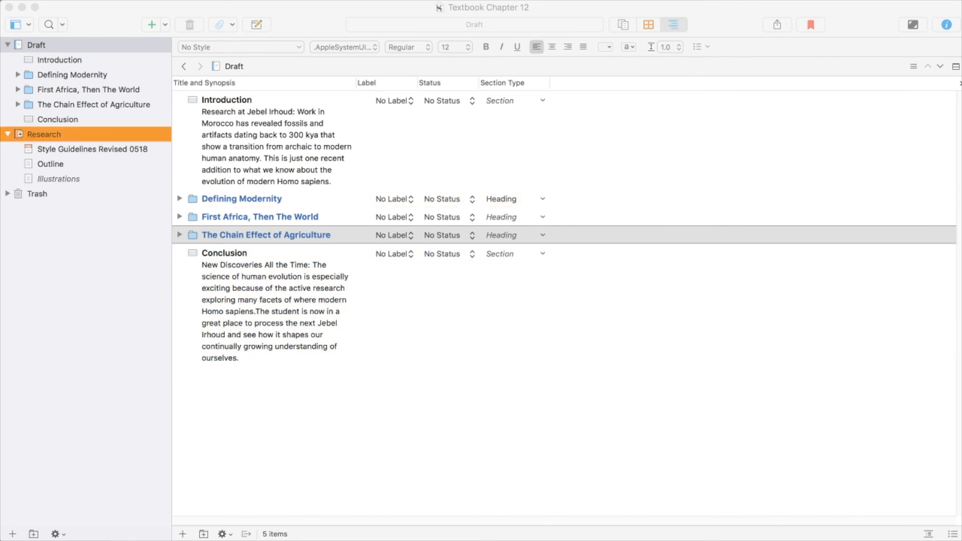
Import the 'Call For Authors! | TAIG' web page into Research and read through it
{"action": "left_click", "coordinate": [80, 194]}
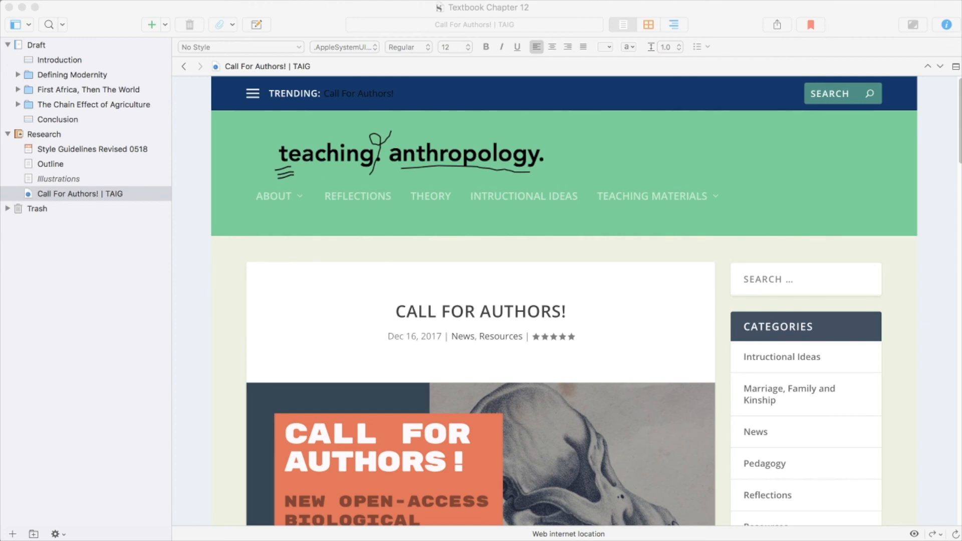
{"action": "scroll", "scroll_direction": "down", "scroll_amount": 3}
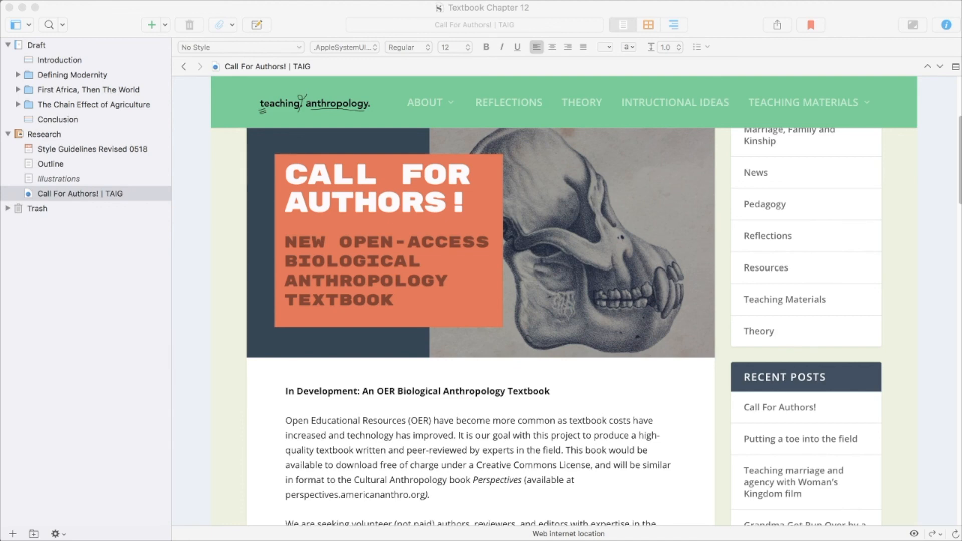
{"action": "scroll", "scroll_direction": "down", "scroll_amount": 3}
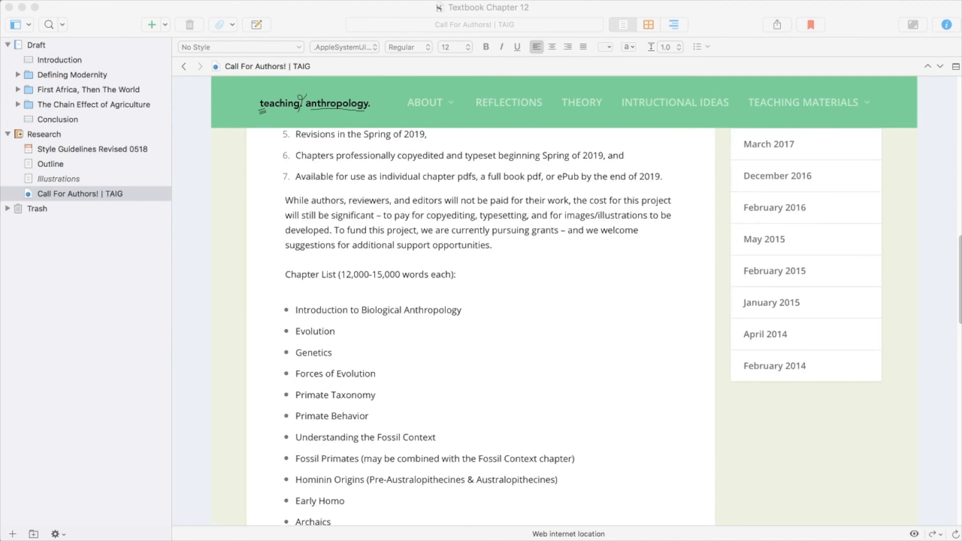
{"action": "scroll", "scroll_direction": "down", "scroll_amount": 3}
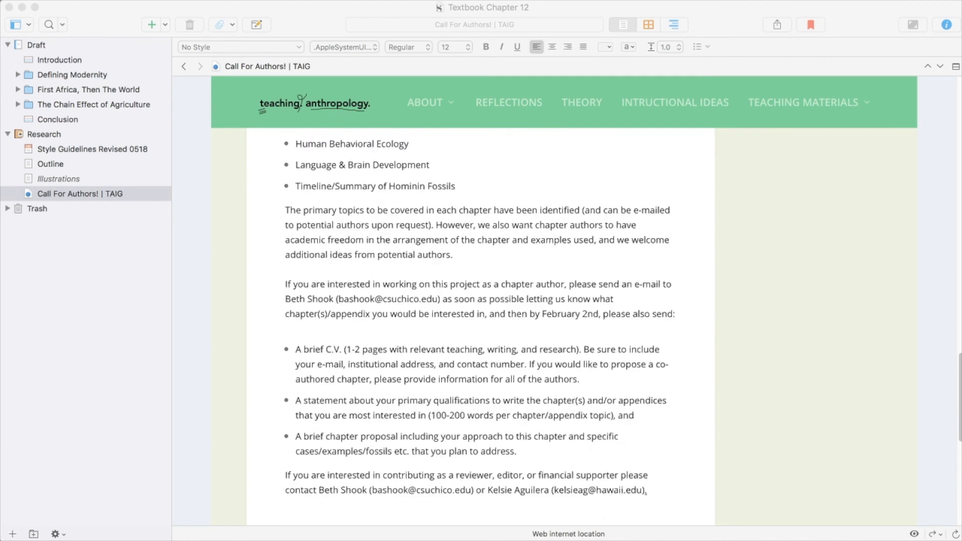
{"action": "scroll", "scroll_direction": "down", "scroll_amount": 3}
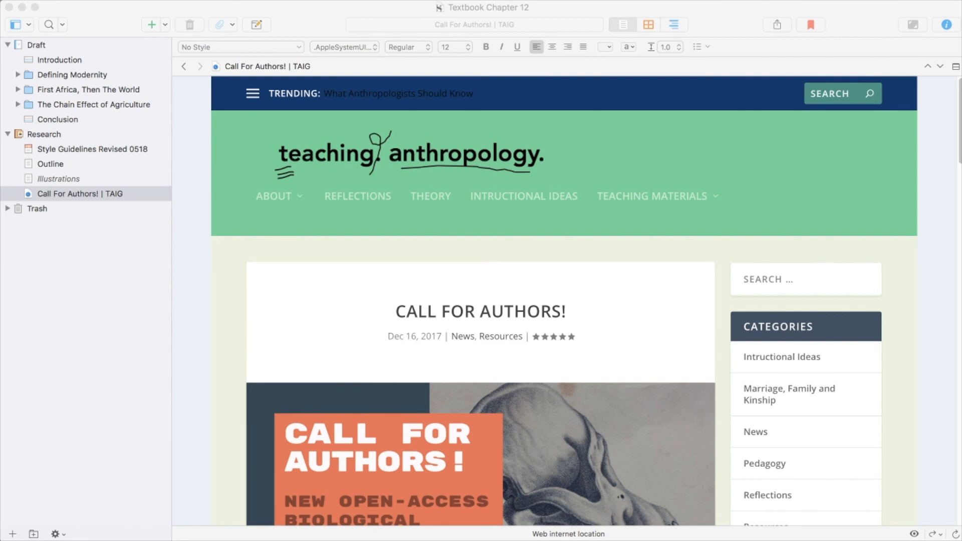
{"action": "left_click", "coordinate": [36, 44]}
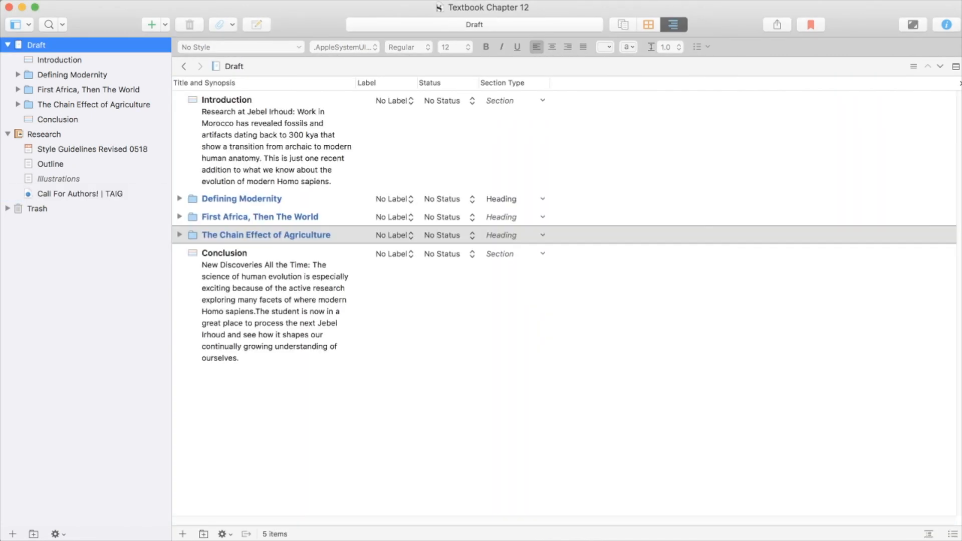
Bring the empty Introduction document up in the text editor, ready for writing
{"action": "left_click", "coordinate": [223, 253]}
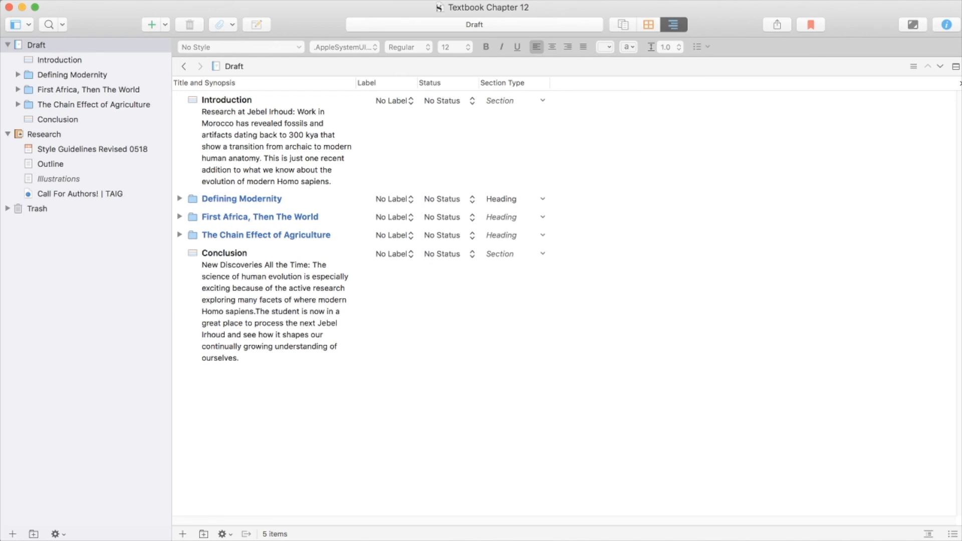
{"action": "left_click", "coordinate": [59, 59]}
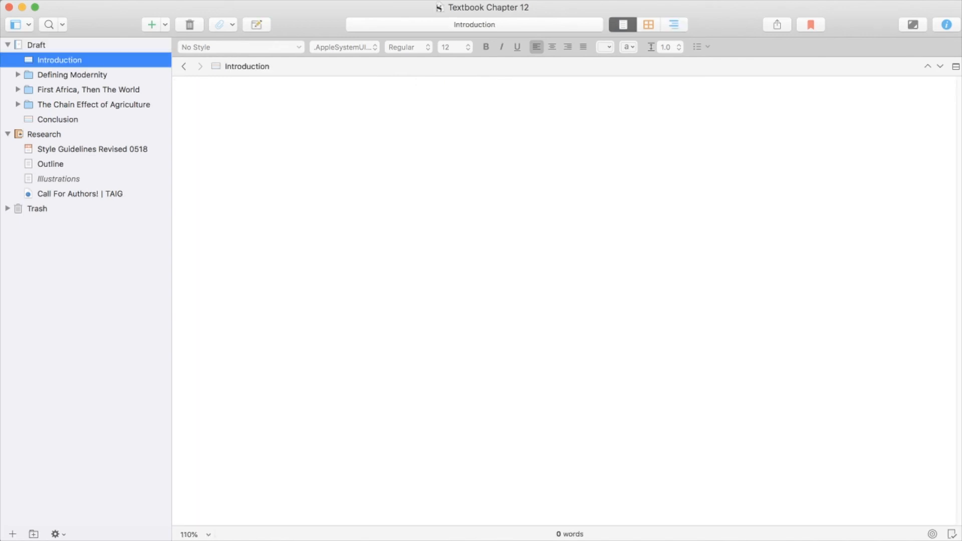
{"action": "left_click", "coordinate": [648, 24]}
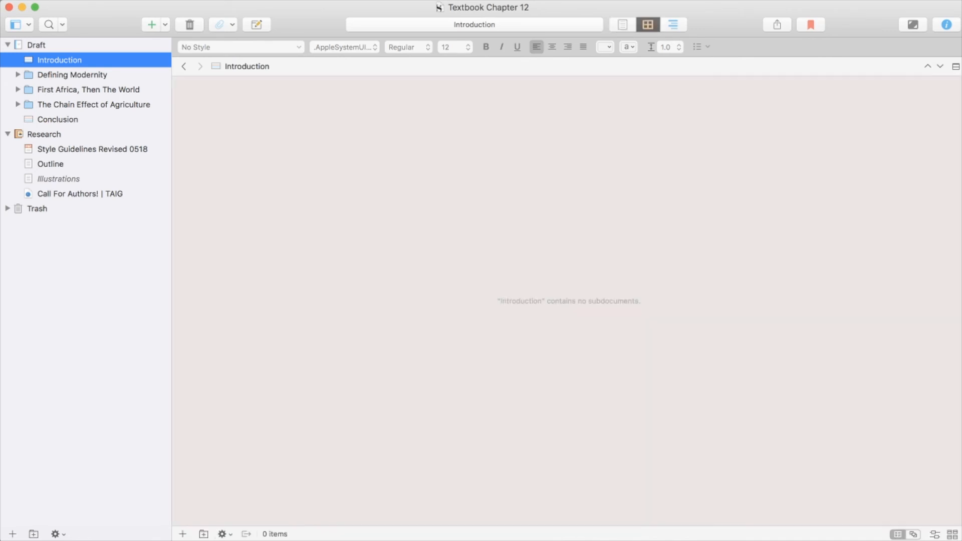
{"action": "left_click", "coordinate": [623, 24]}
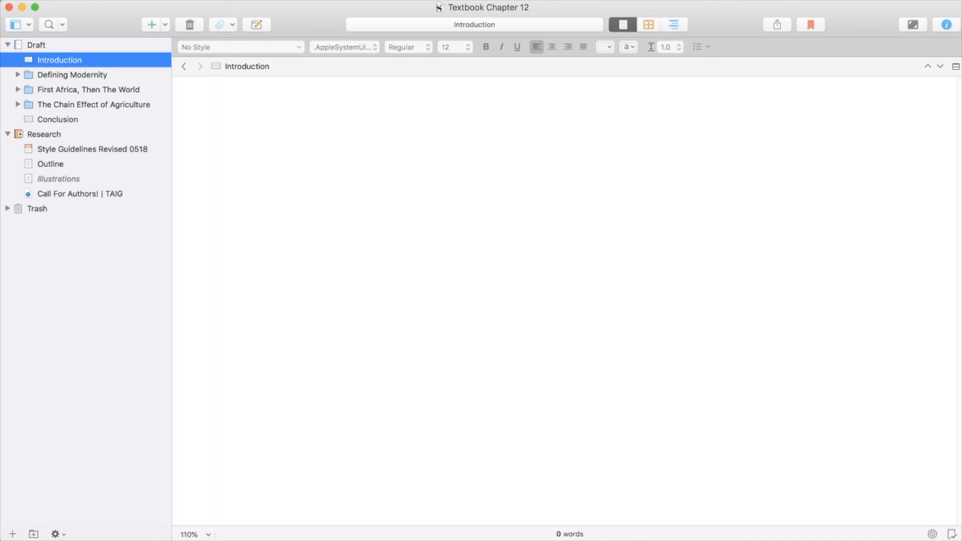